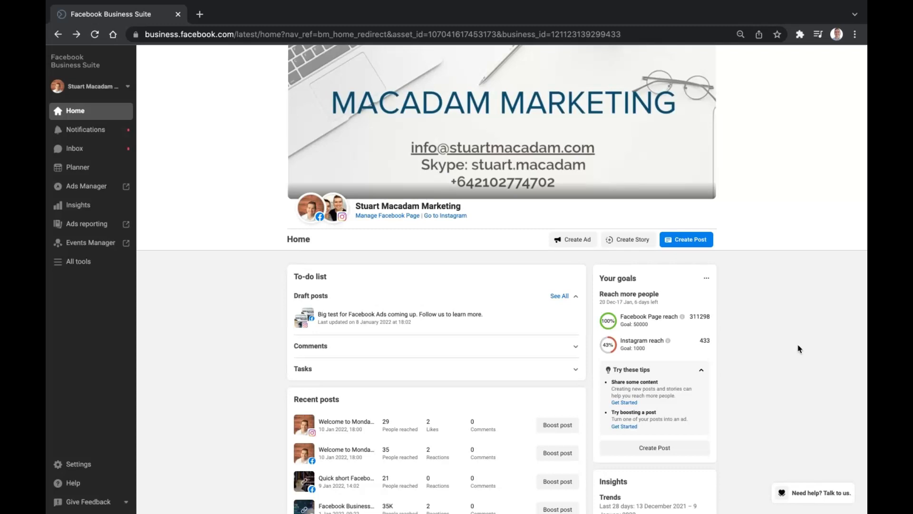
pyautogui.moveTo(77, 168)
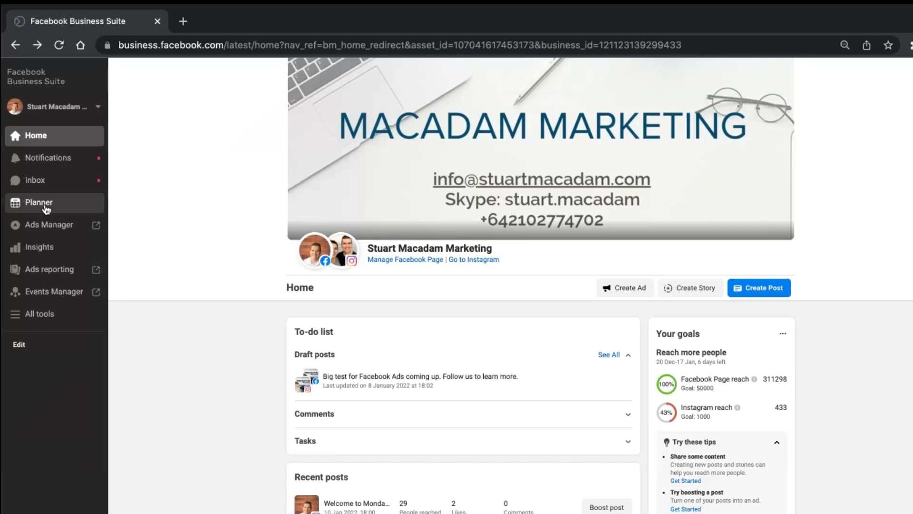
pyautogui.moveTo(749, 323)
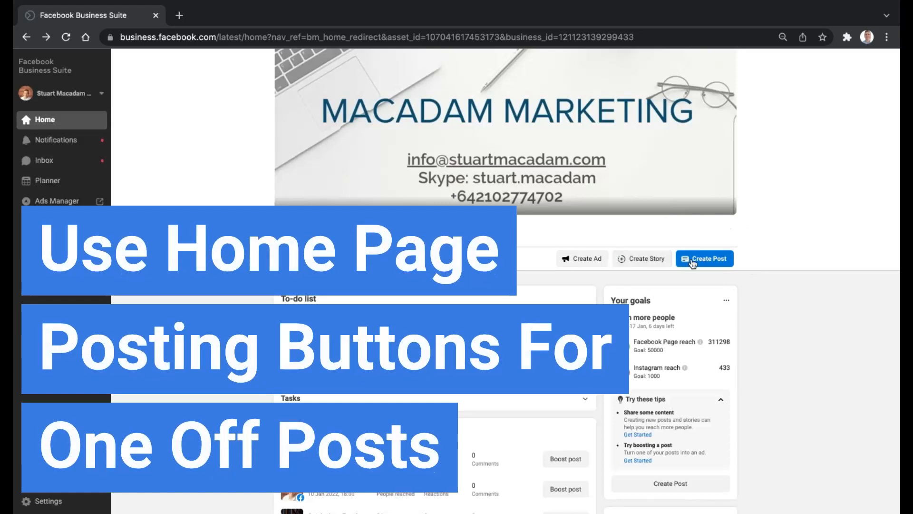
pyautogui.moveTo(668, 253)
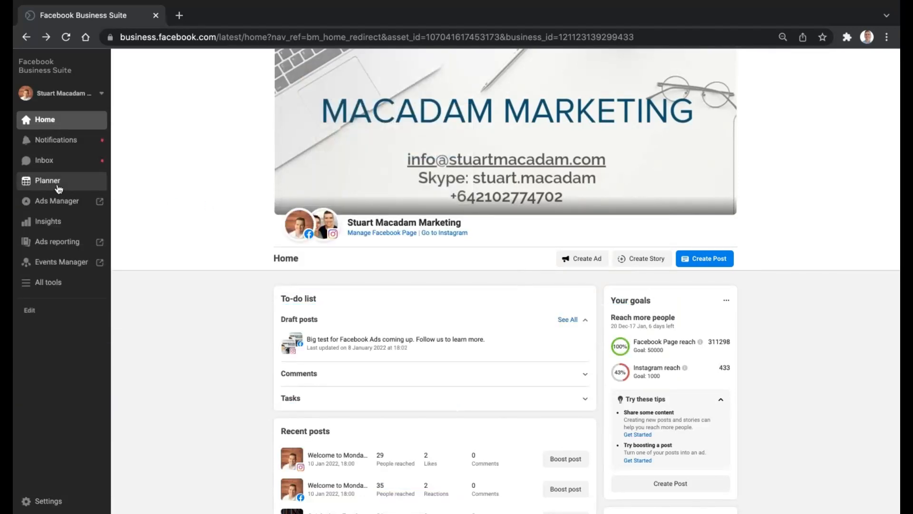
# Step: Show the Planner as a January 2022 month grid, previewing and closing a past post
pyautogui.click(48, 180)
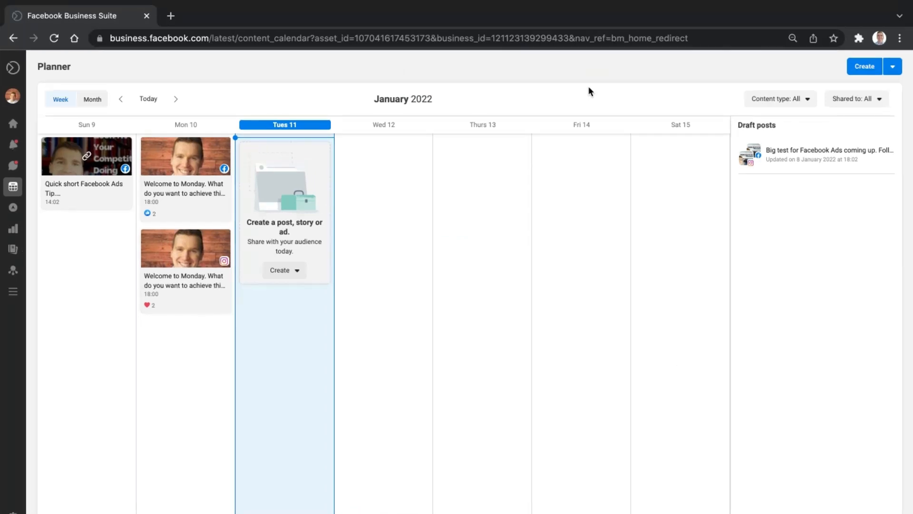
pyautogui.click(92, 99)
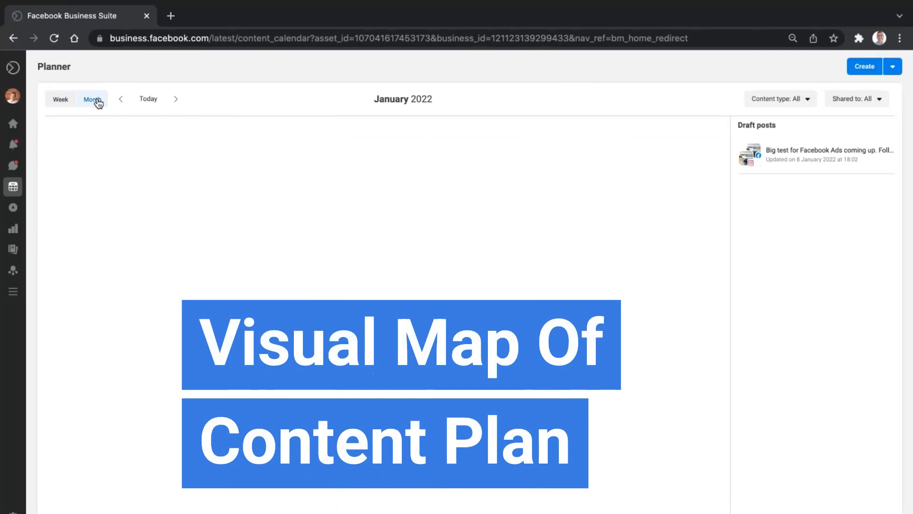
pyautogui.click(91, 98)
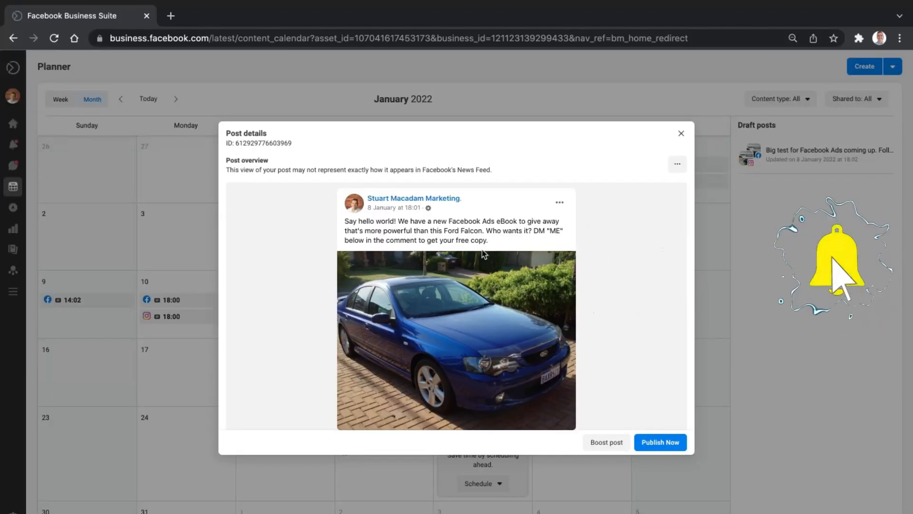
pyautogui.moveTo(535, 341)
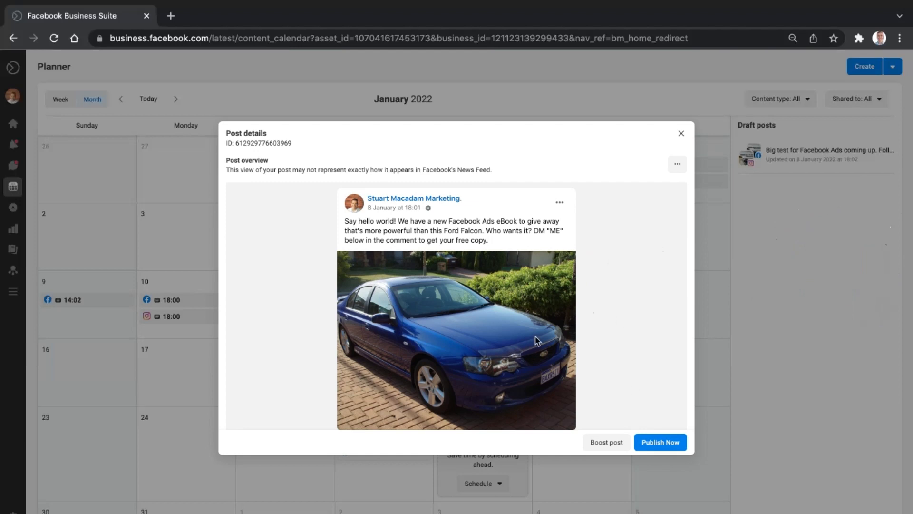
pyautogui.moveTo(594, 294)
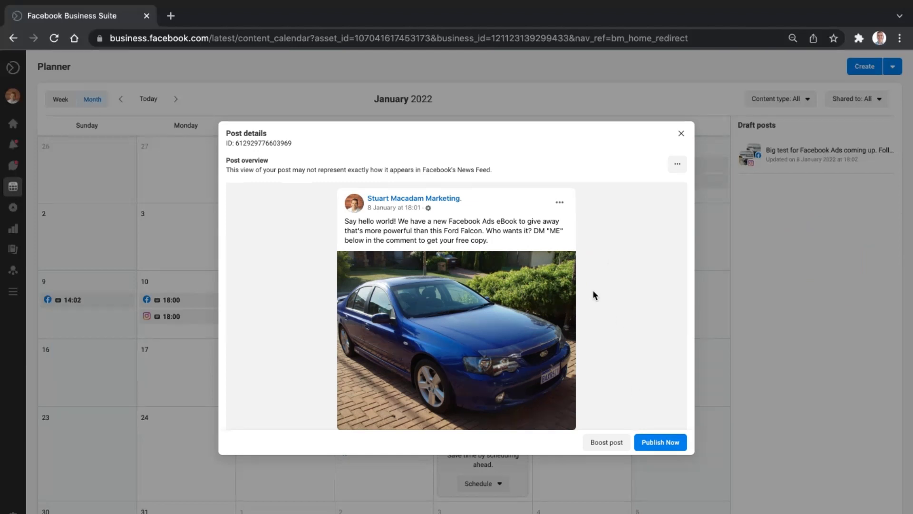
pyautogui.moveTo(681, 133)
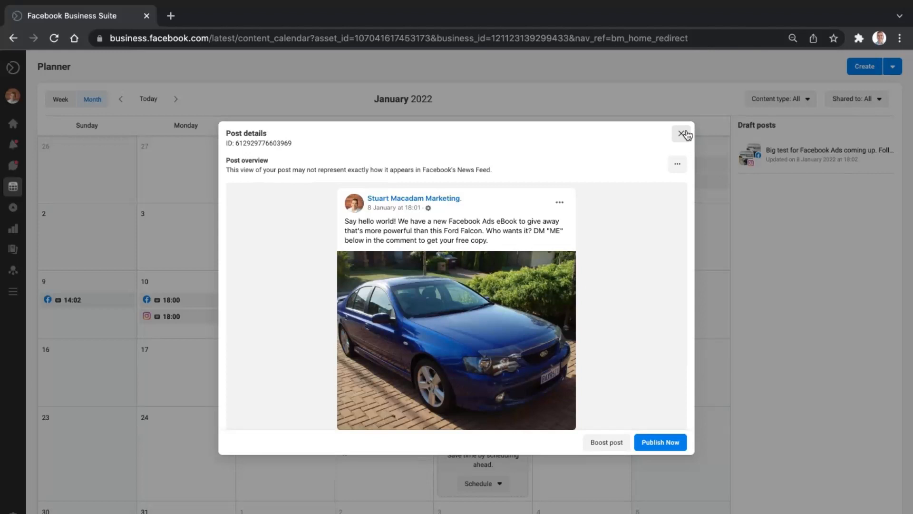
pyautogui.click(684, 135)
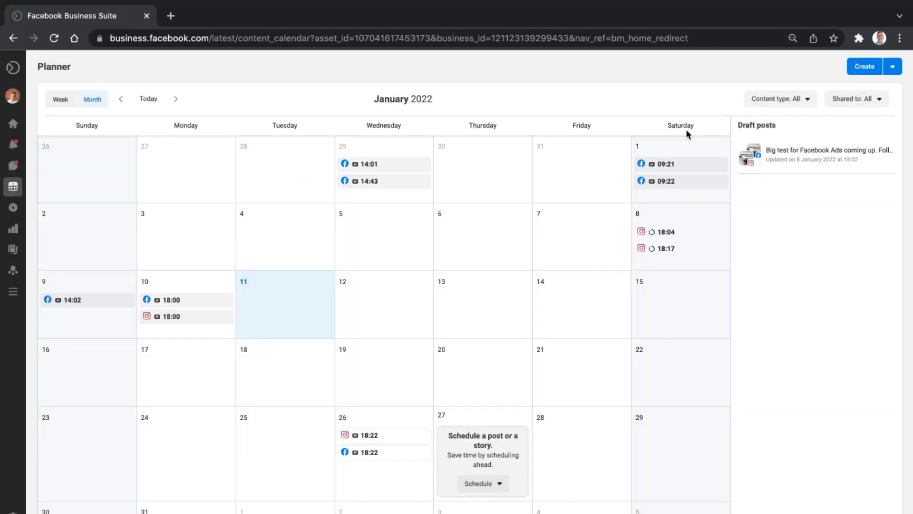
pyautogui.moveTo(897, 100)
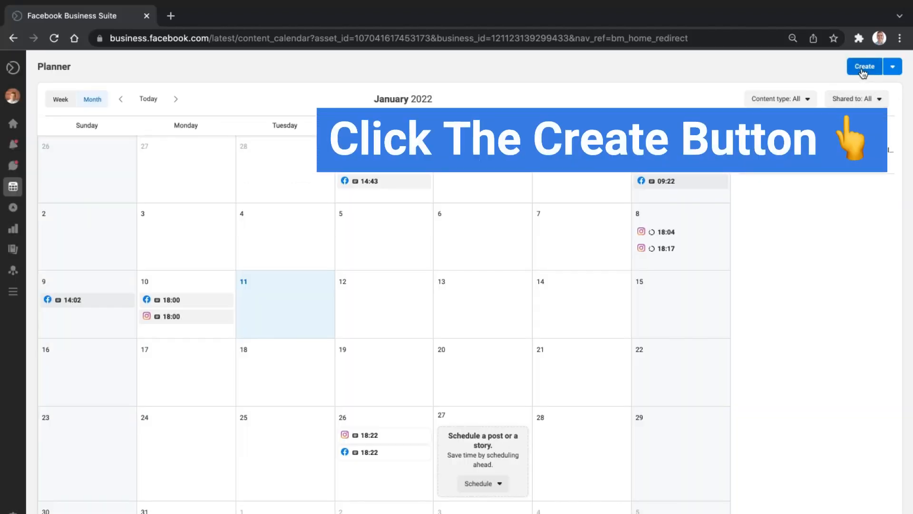
# Step: Draft a Facebook and Instagram post reading "We hope everyone is having a great week." with a Mobile News Feed preview
pyautogui.click(864, 66)
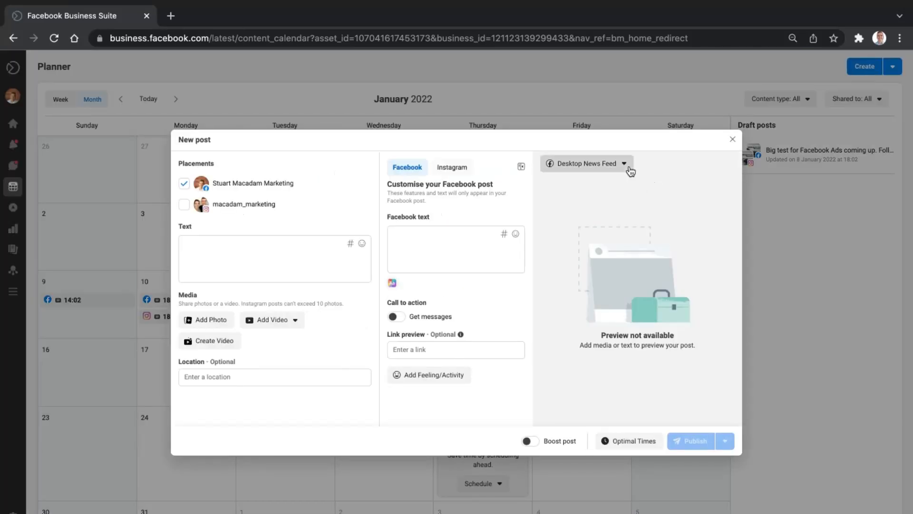
pyautogui.moveTo(300, 162)
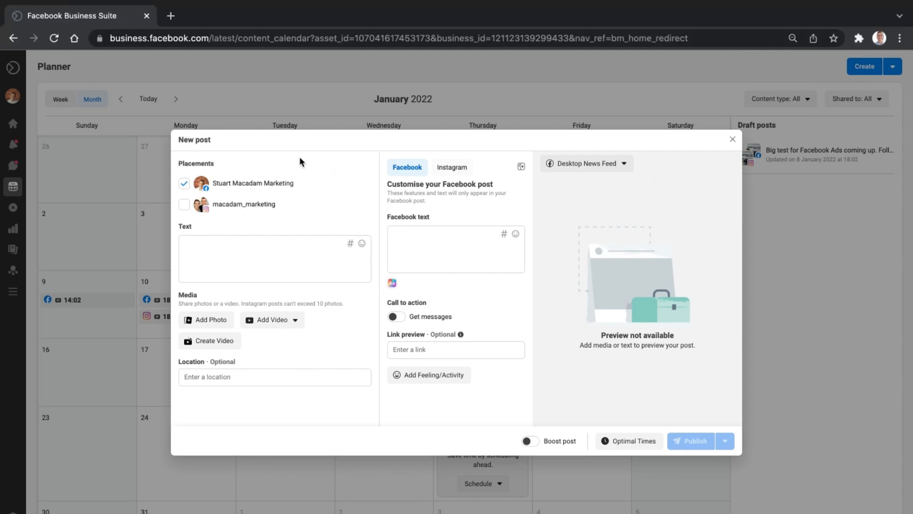
pyautogui.moveTo(253, 185)
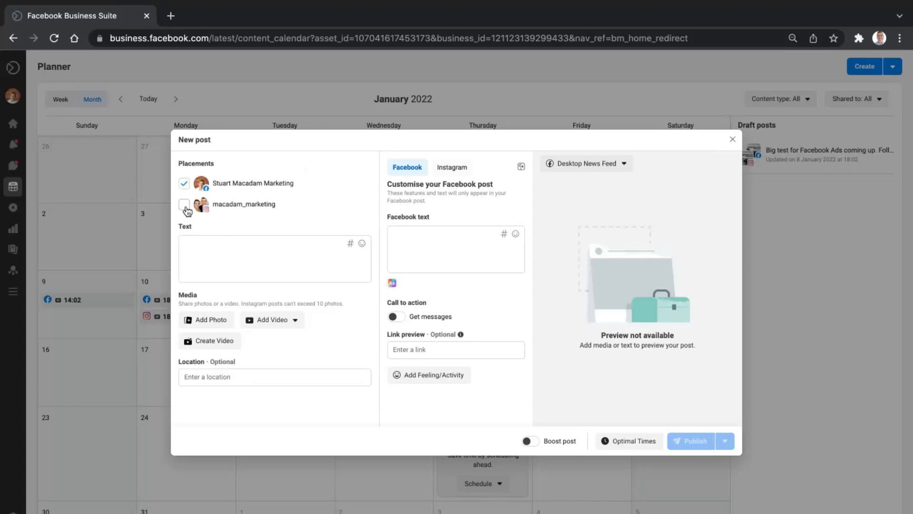
pyautogui.click(184, 204)
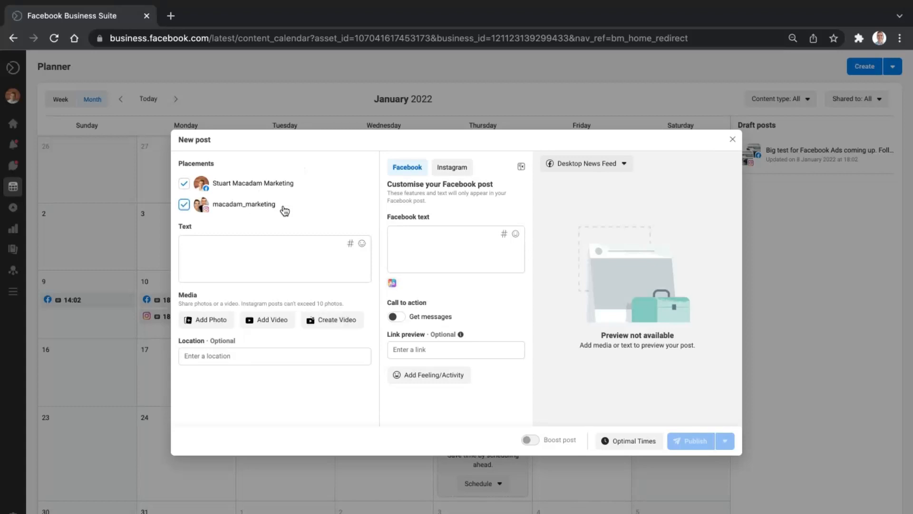
pyautogui.moveTo(255, 187)
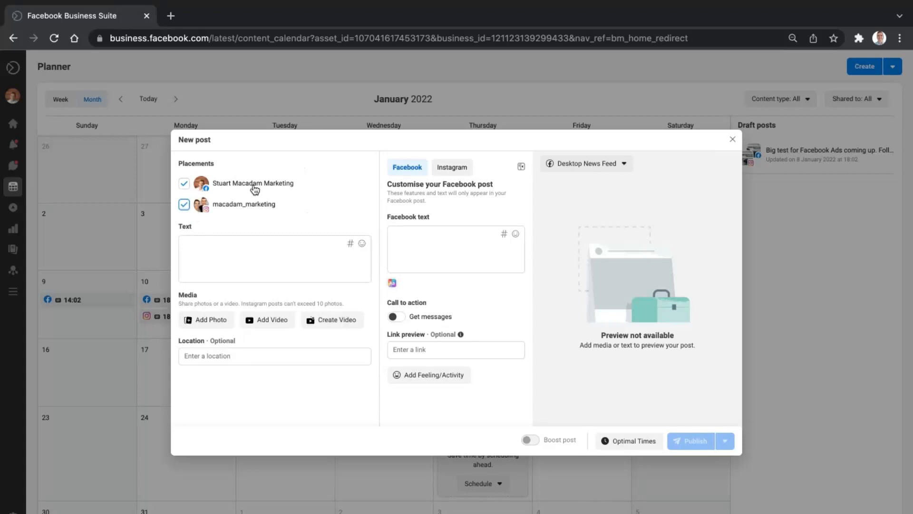
pyautogui.moveTo(292, 218)
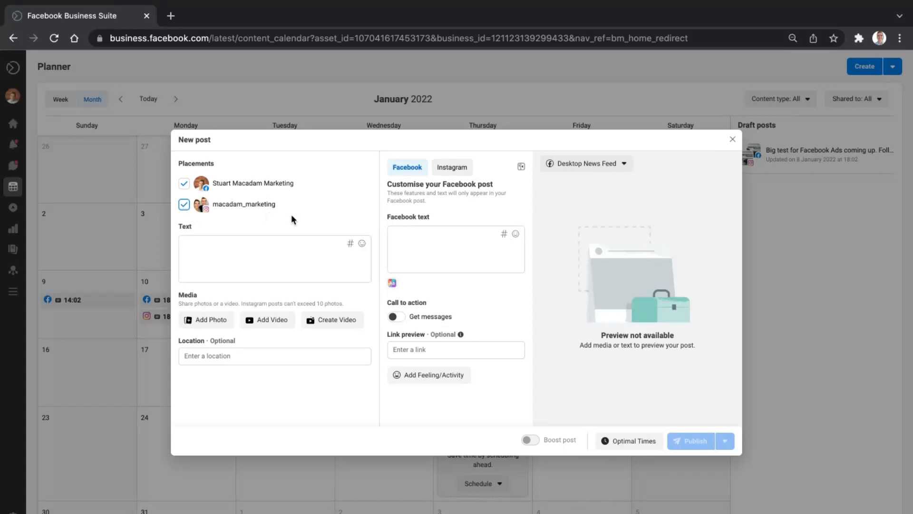
pyautogui.click(274, 259)
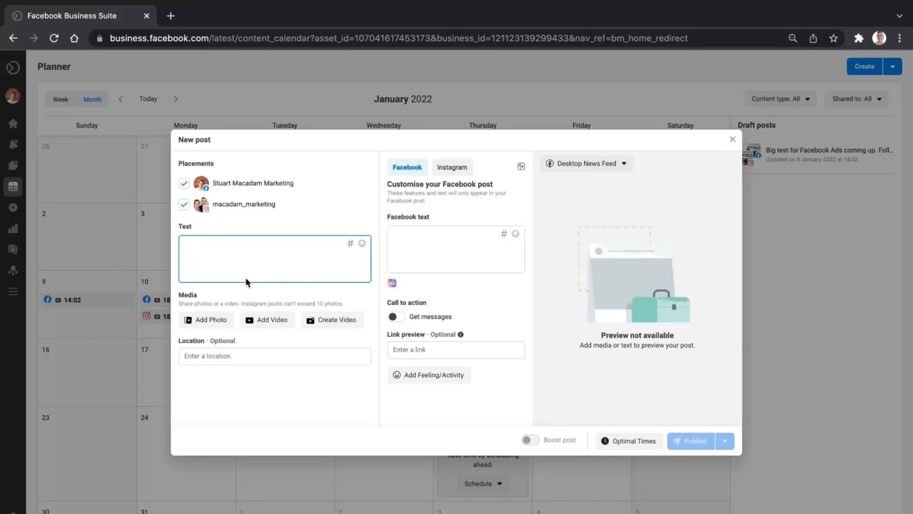
pyautogui.write('W')
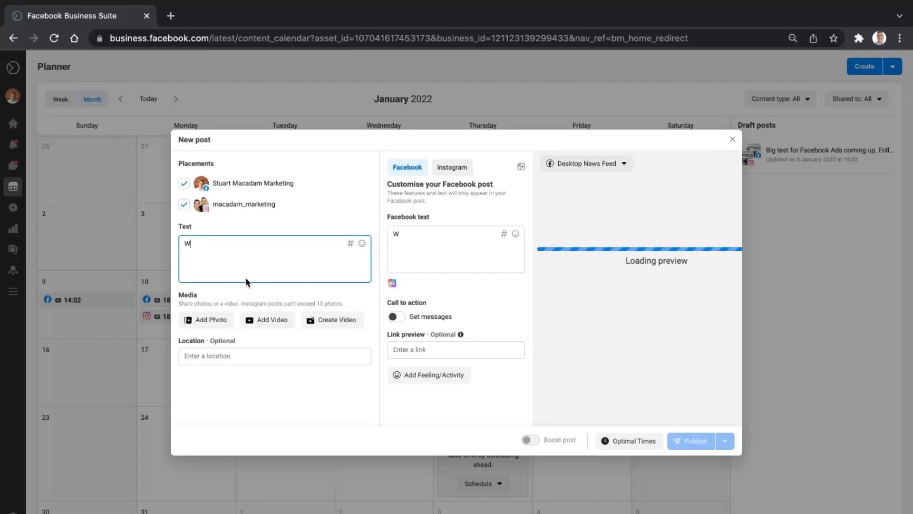
pyautogui.write('e hope everyone')
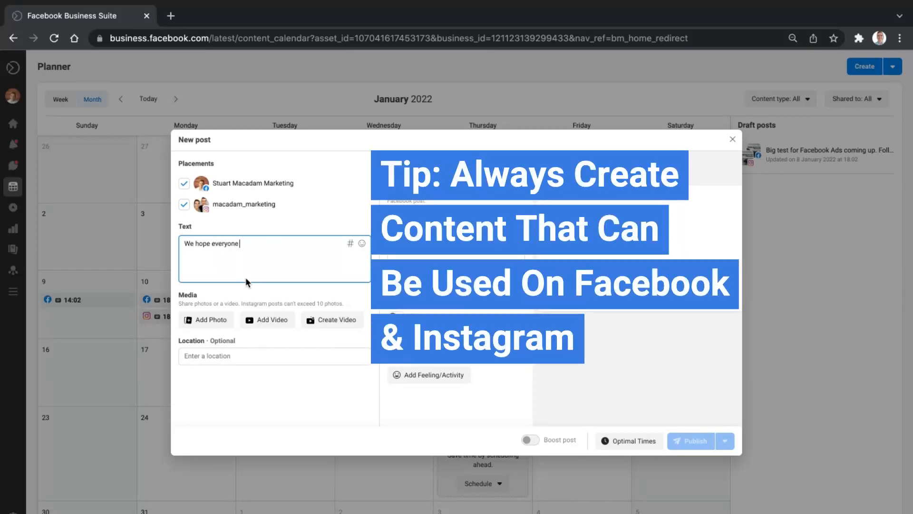
pyautogui.write('is having a great')
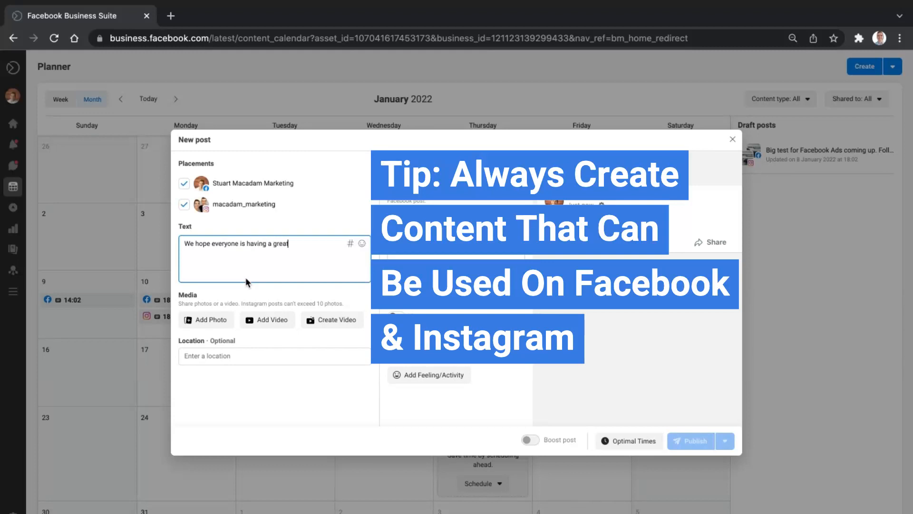
pyautogui.write('week.')
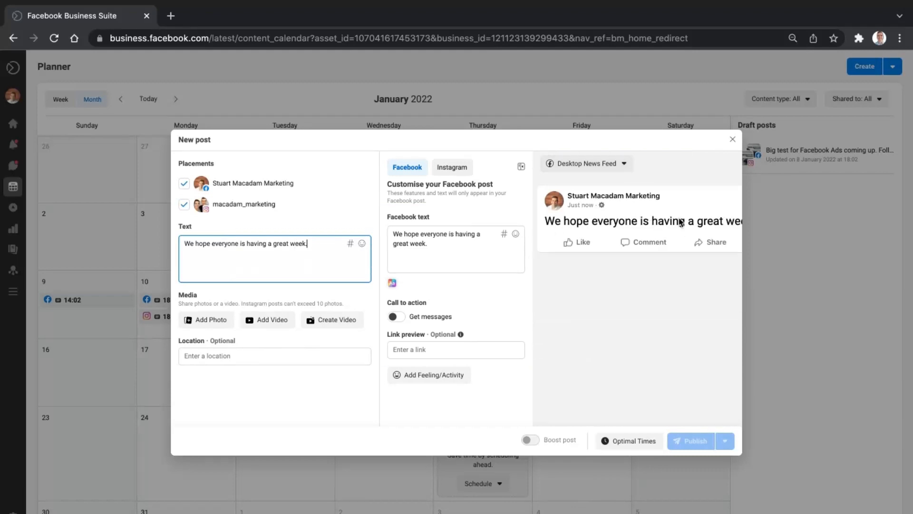
pyautogui.moveTo(656, 209)
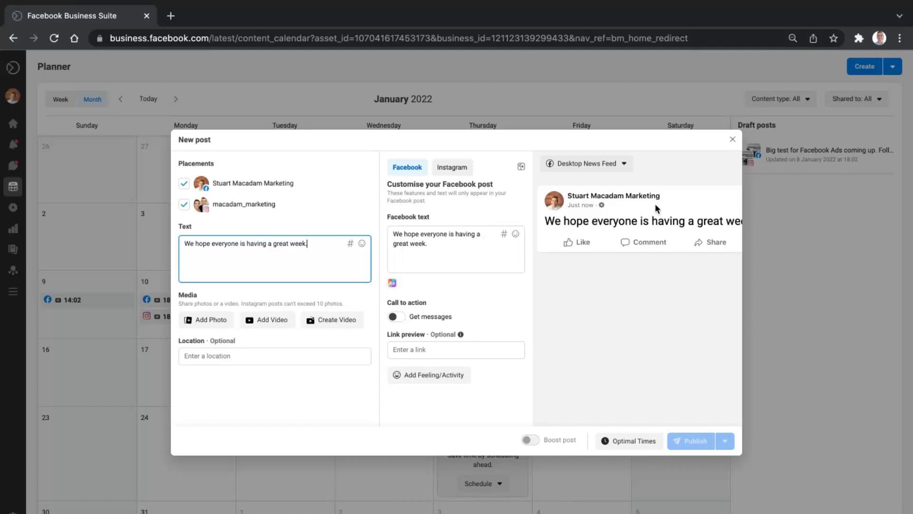
pyautogui.moveTo(617, 173)
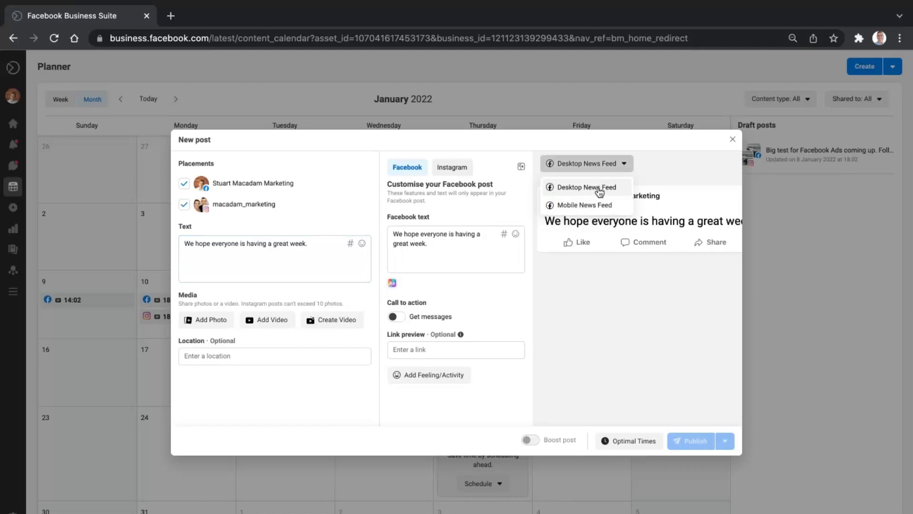
pyautogui.click(582, 204)
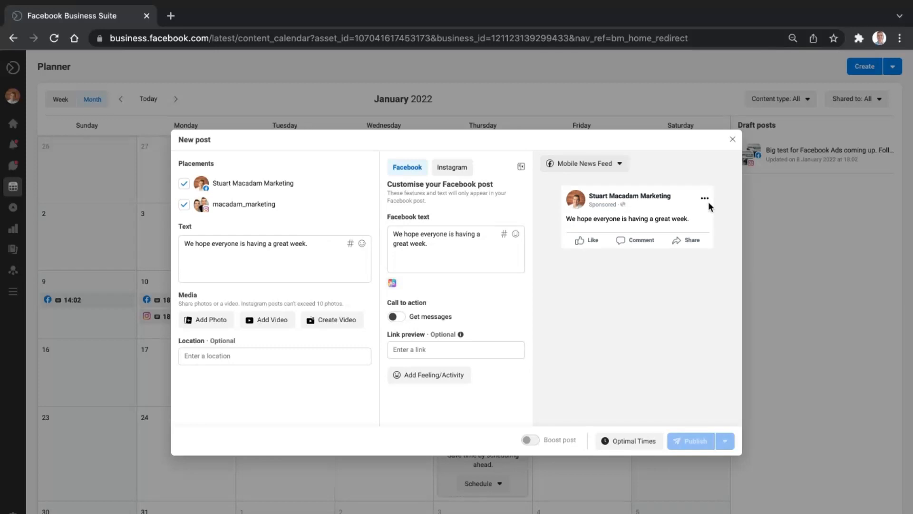
pyautogui.moveTo(577, 148)
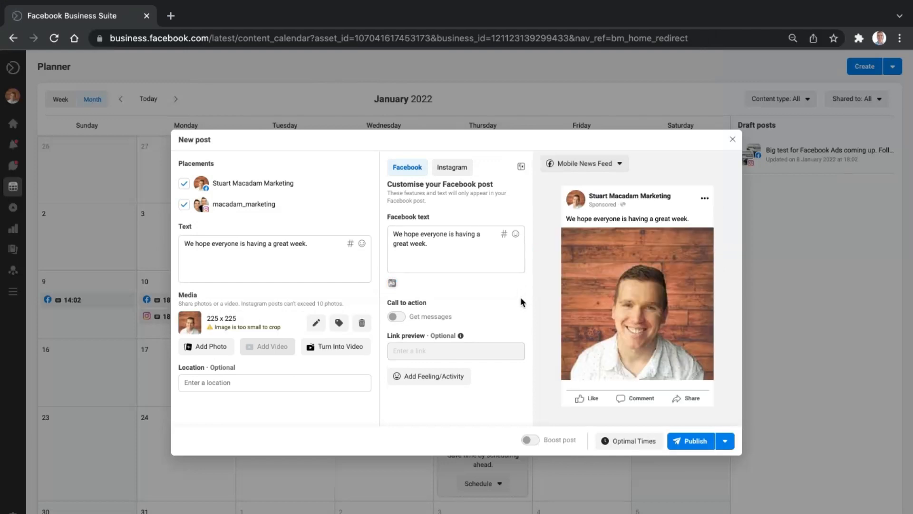
pyautogui.moveTo(608, 235)
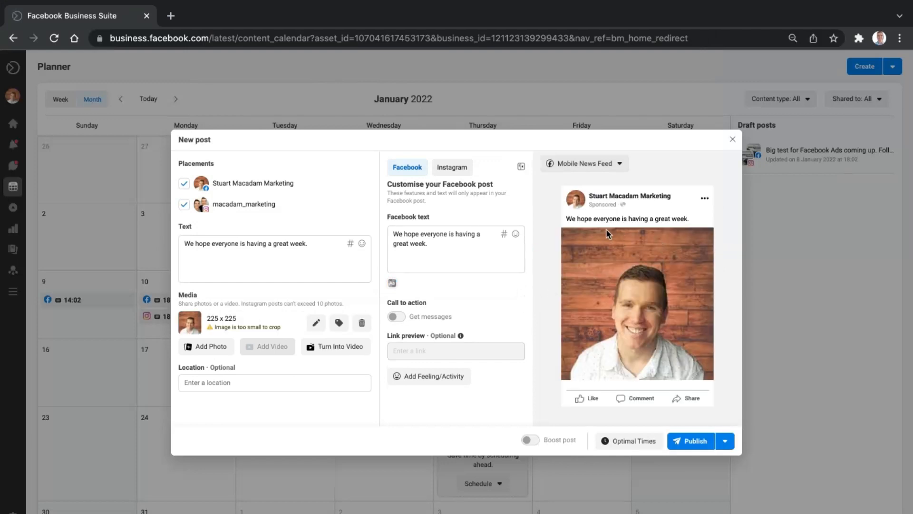
pyautogui.moveTo(479, 204)
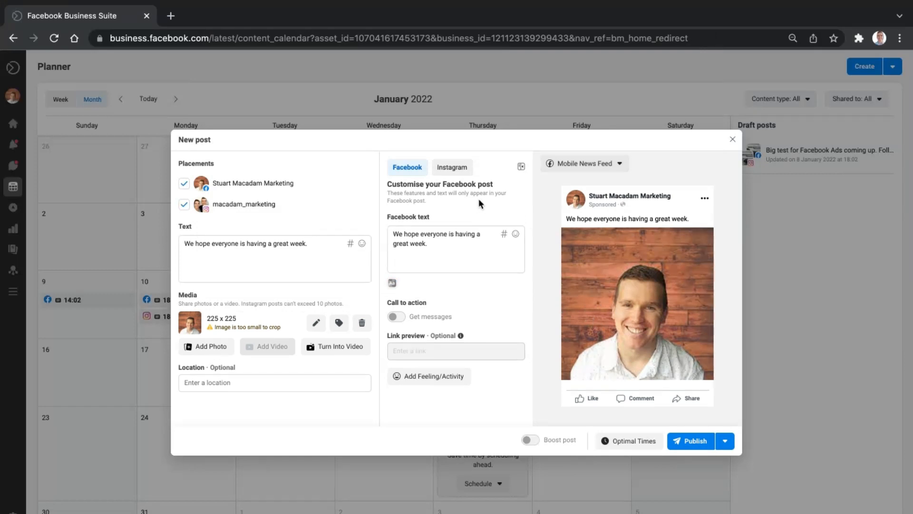
pyautogui.moveTo(444, 231)
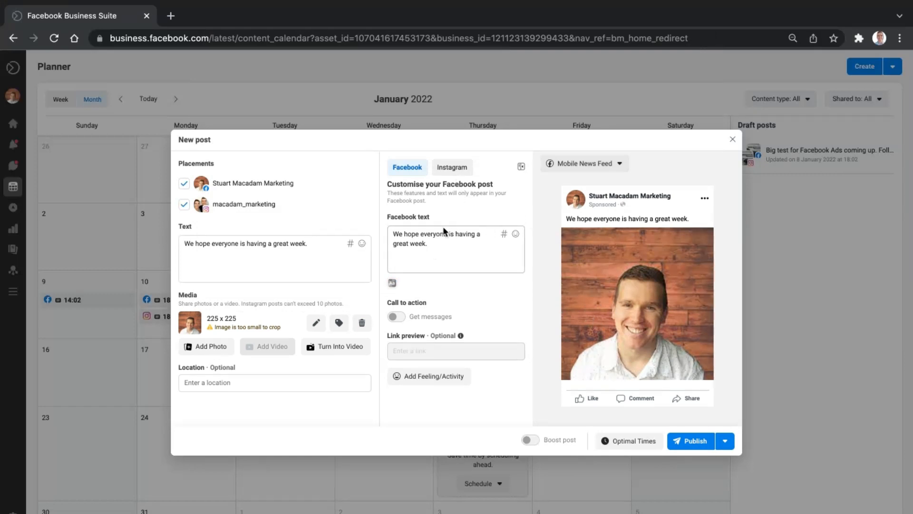
pyautogui.moveTo(452, 167)
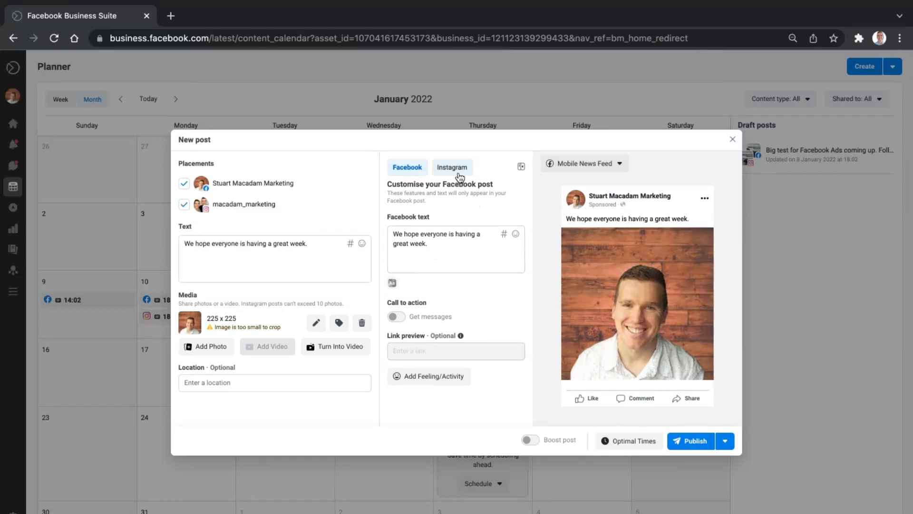
# Step: Switch the draft's text and preview to the Instagram version
pyautogui.click(451, 167)
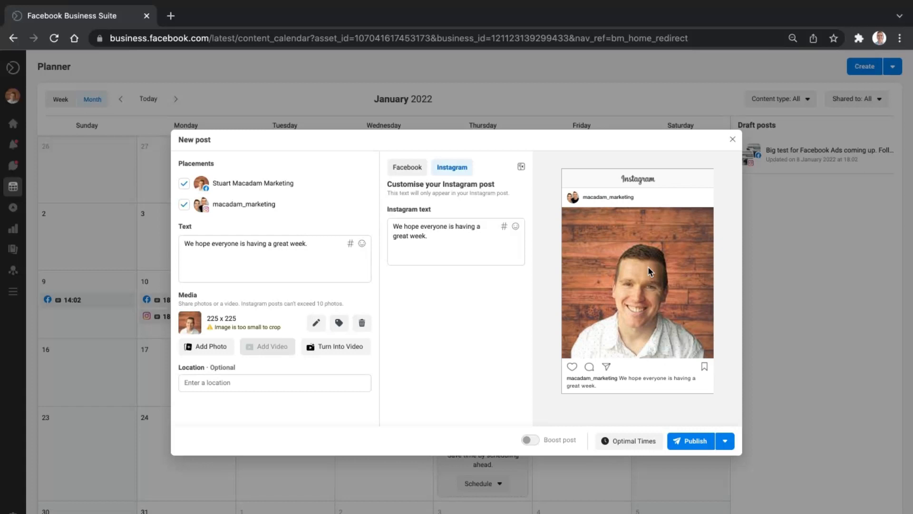
pyautogui.moveTo(669, 434)
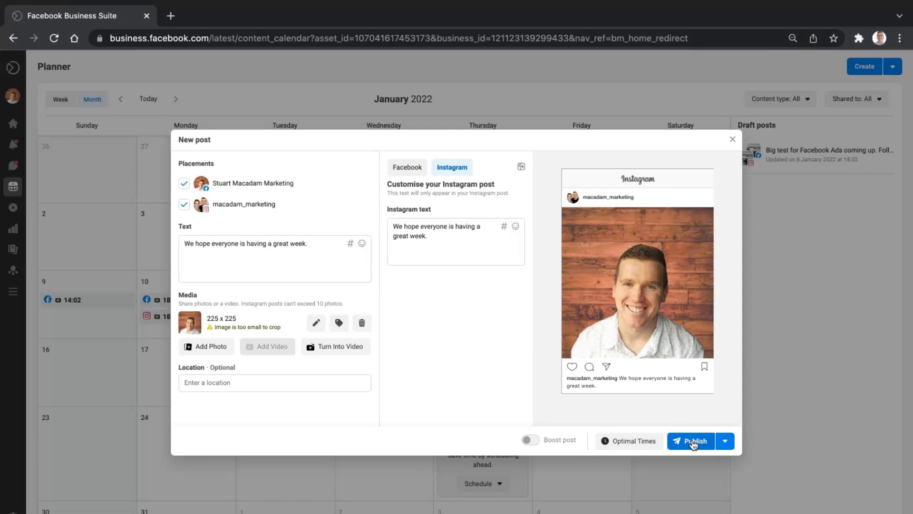
# Step: Schedule the post for both placements on 11 January 2022 at 07:13 PM instead of publishing now
pyautogui.click(725, 441)
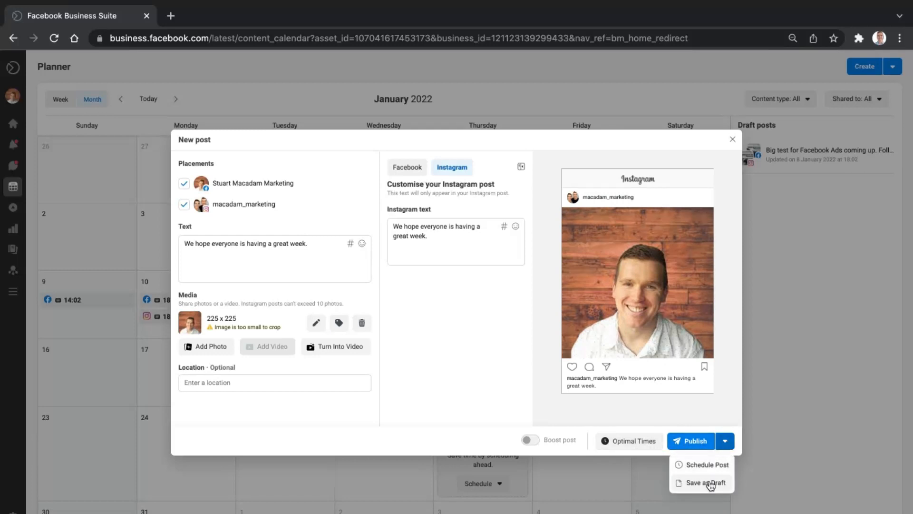
pyautogui.moveTo(709, 488)
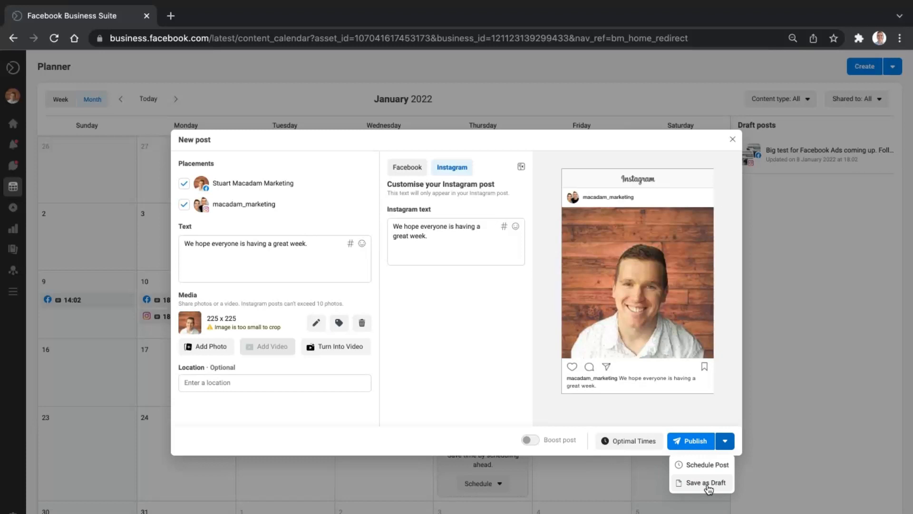
pyautogui.moveTo(705, 464)
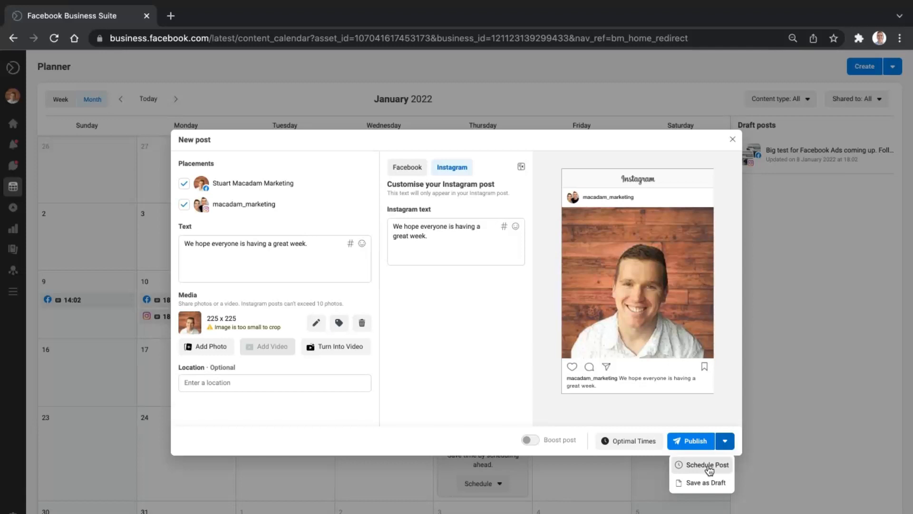
pyautogui.click(707, 466)
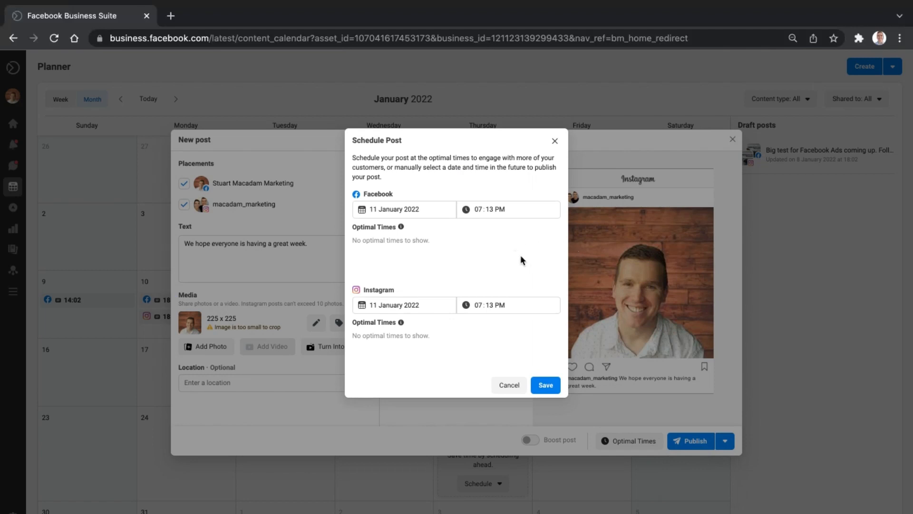
pyautogui.click(404, 209)
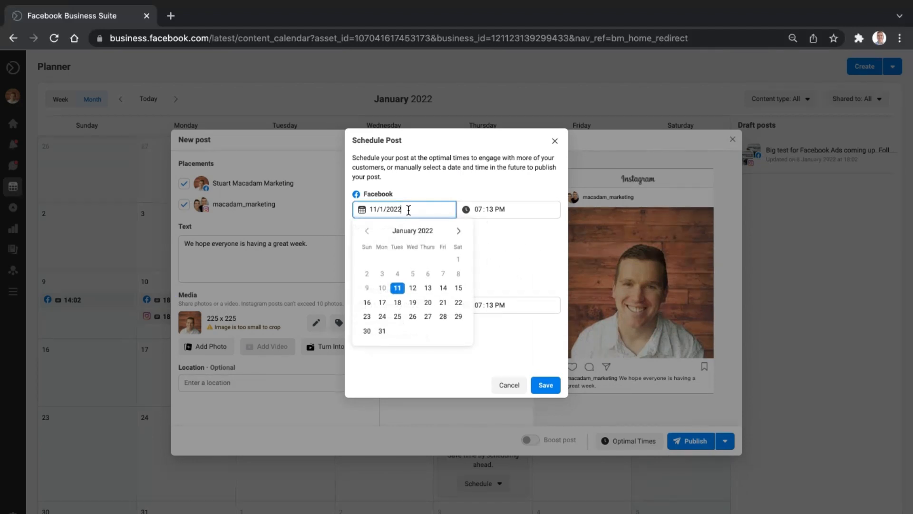
pyautogui.moveTo(541, 263)
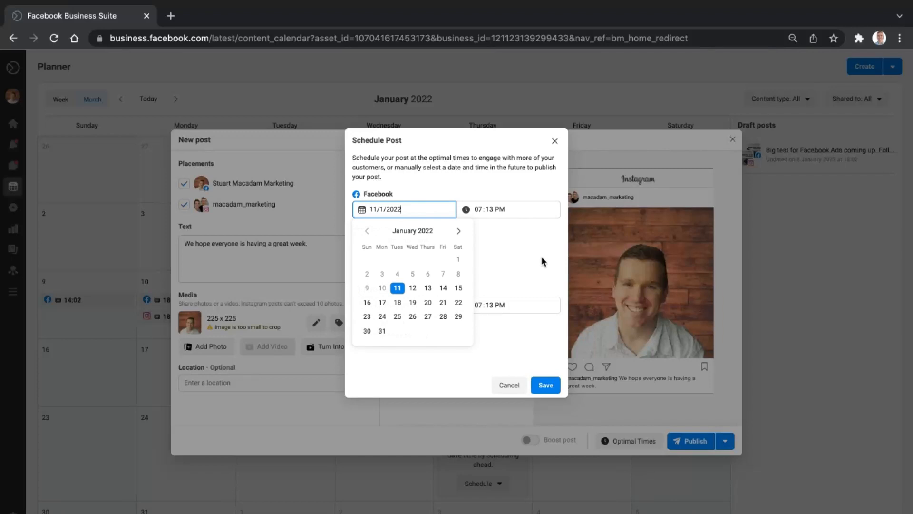
pyautogui.click(508, 385)
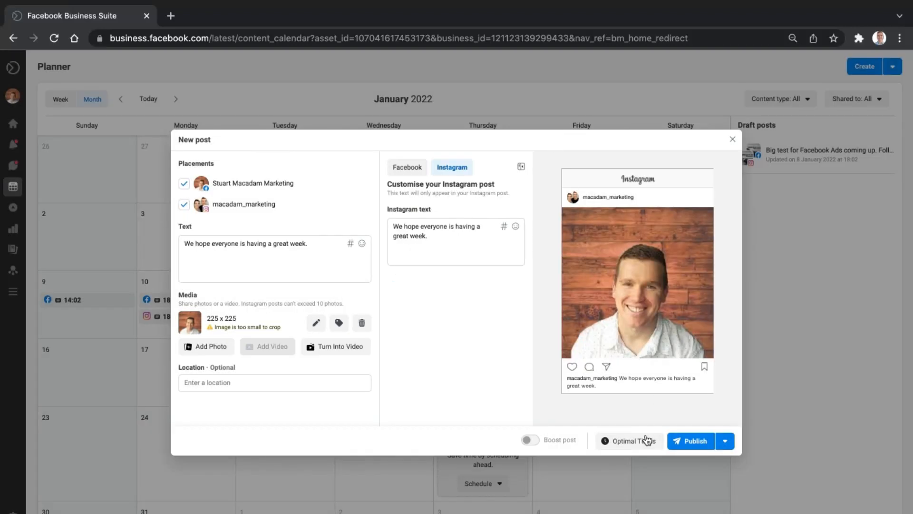
pyautogui.click(628, 440)
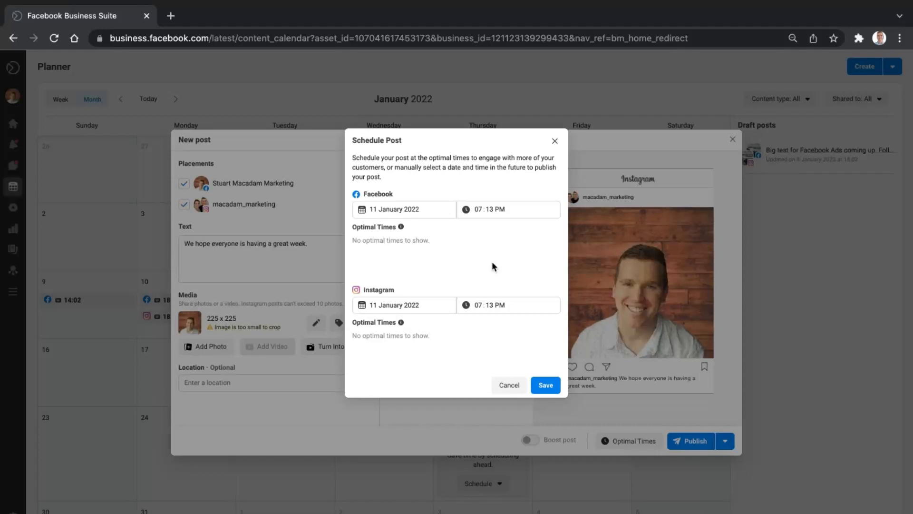
pyautogui.moveTo(625, 456)
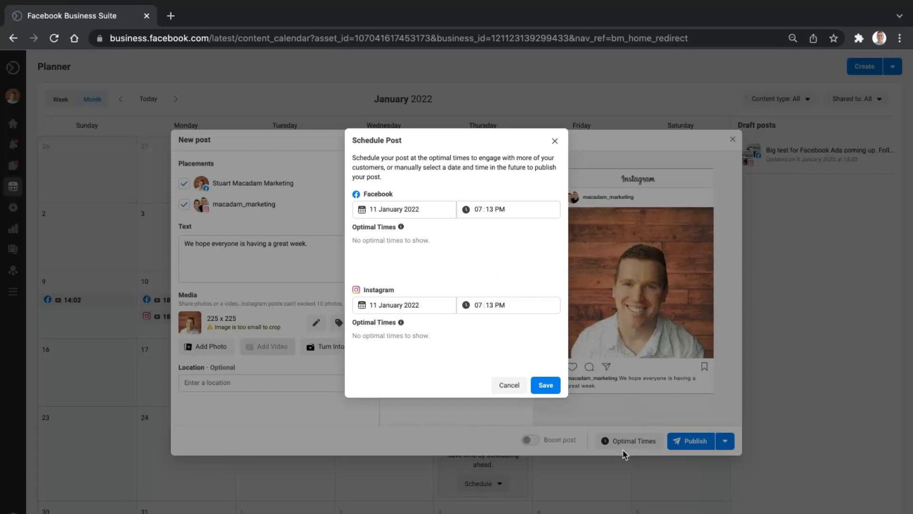
pyautogui.moveTo(634, 445)
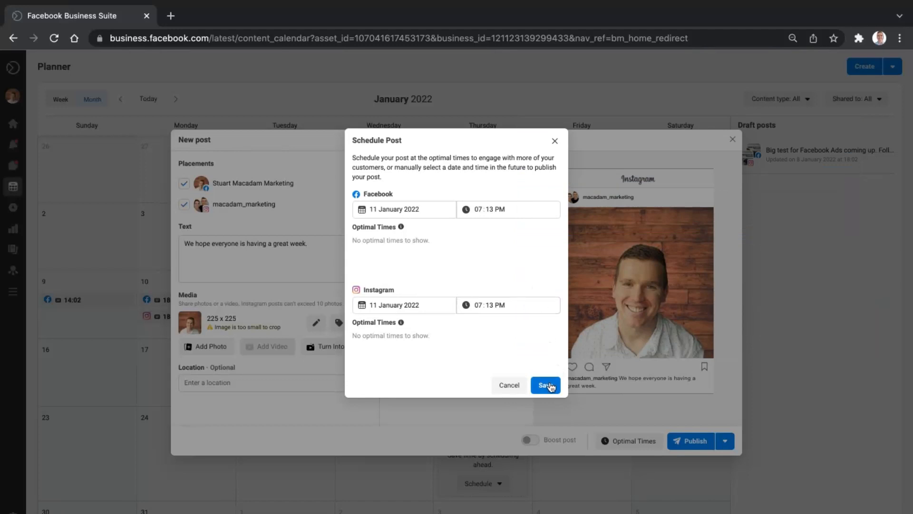
pyautogui.click(545, 386)
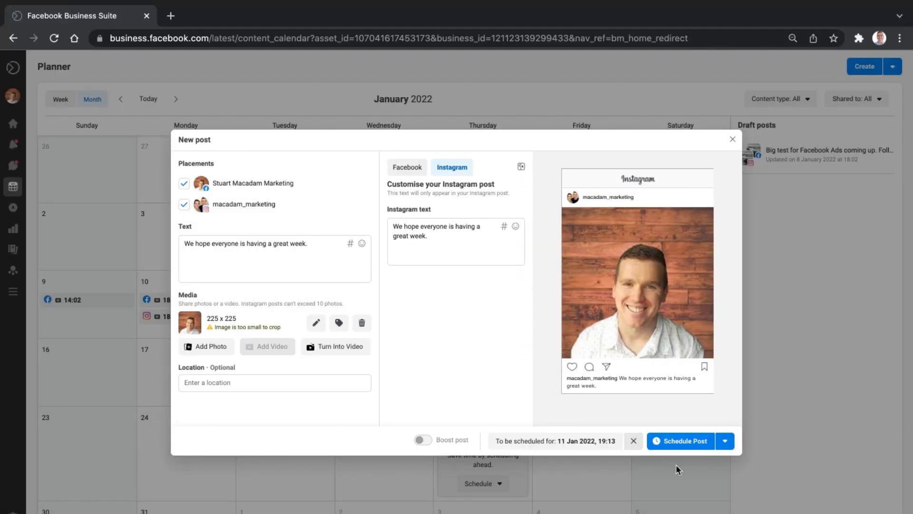
pyautogui.moveTo(680, 440)
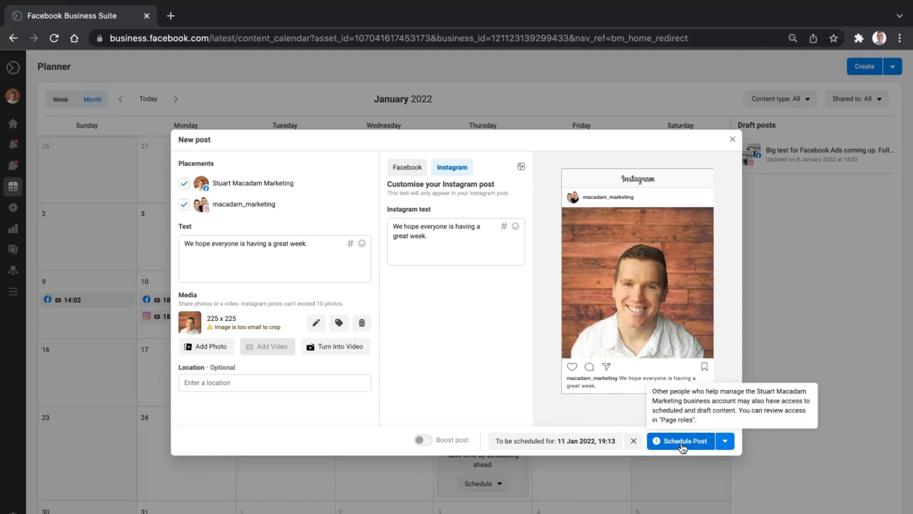
pyautogui.click(680, 440)
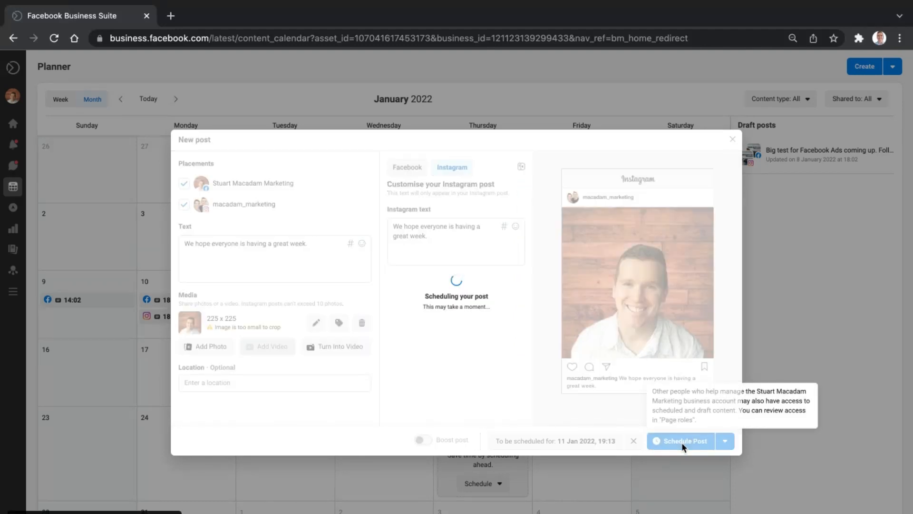
# Step: Check the Facebook 19:13 entry on the 11th, then open the Instagram 19:13 entry's details
pyautogui.click(680, 441)
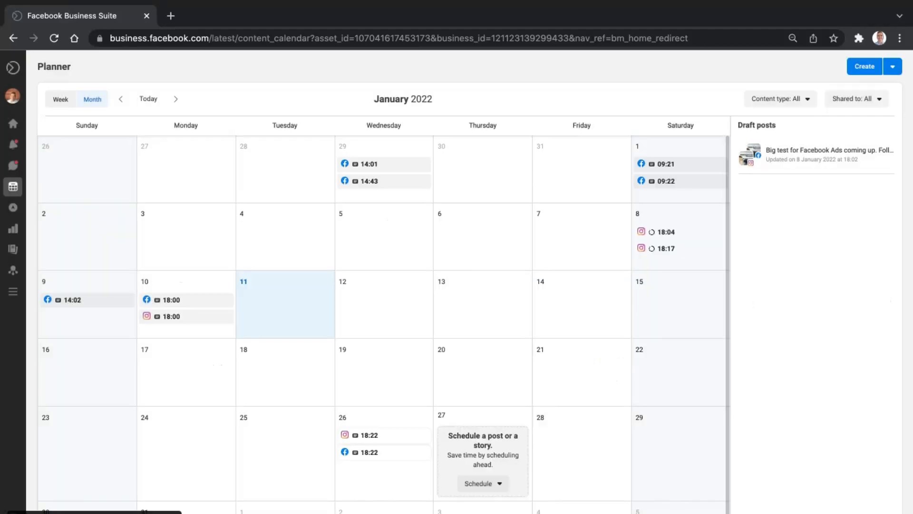
pyautogui.moveTo(494, 303)
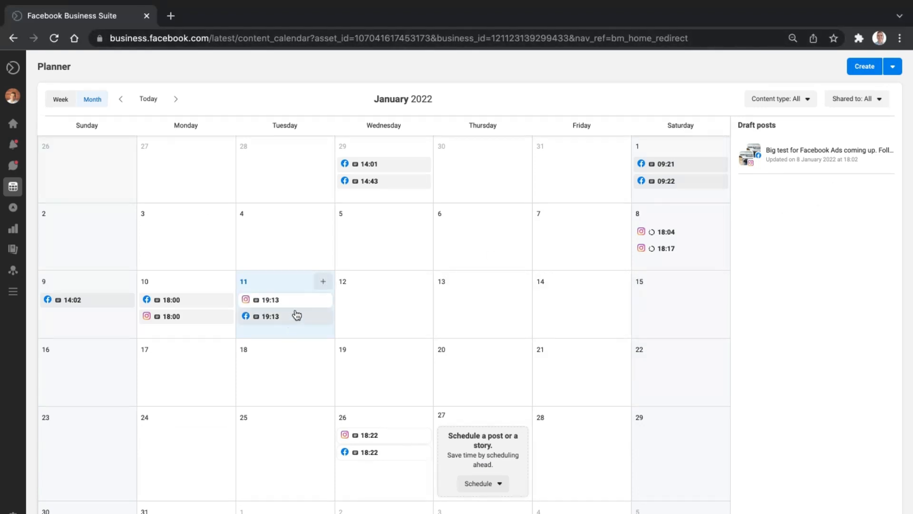
pyautogui.click(265, 316)
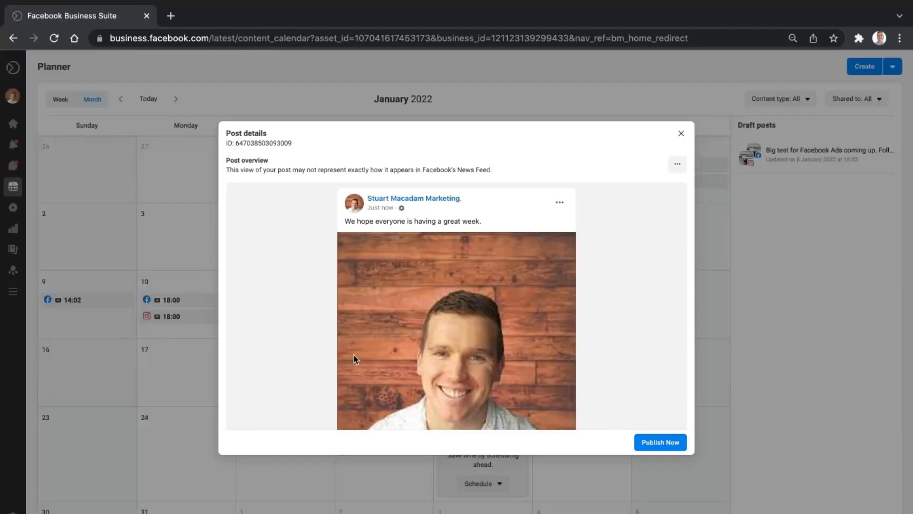
pyautogui.click(681, 134)
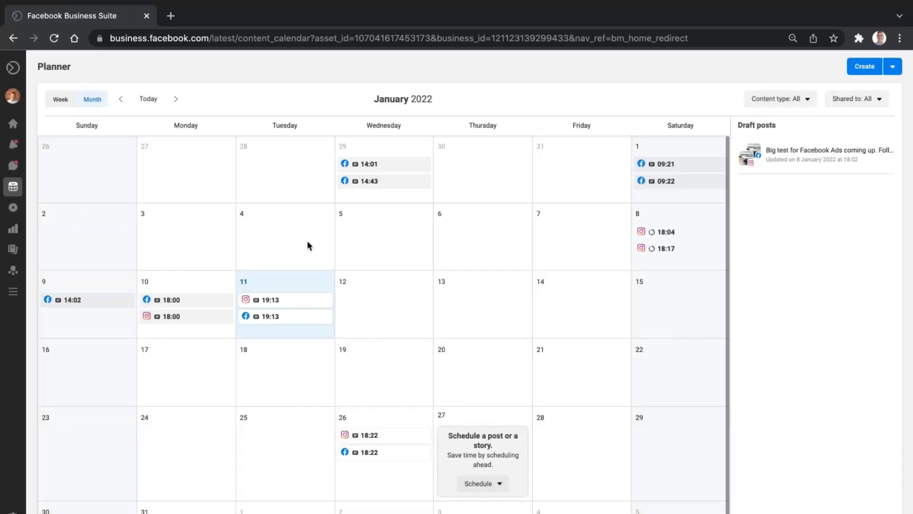
pyautogui.click(284, 299)
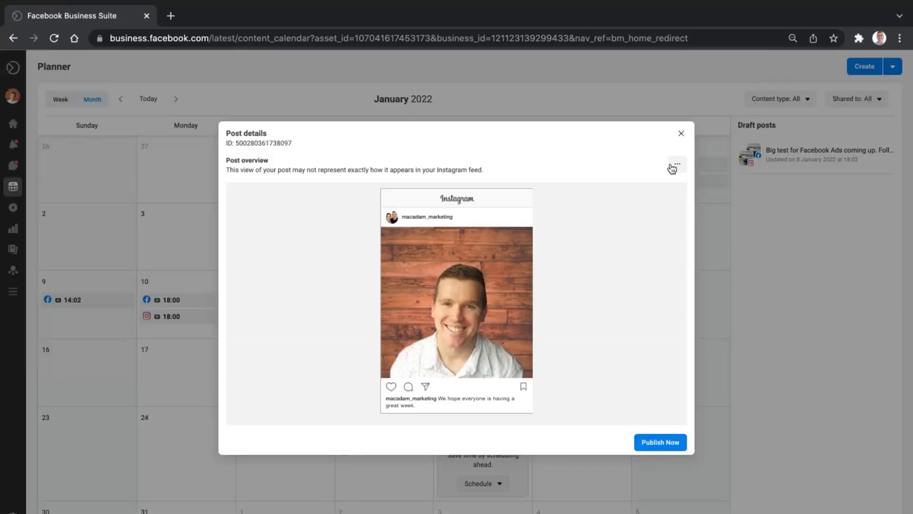
pyautogui.moveTo(660, 159)
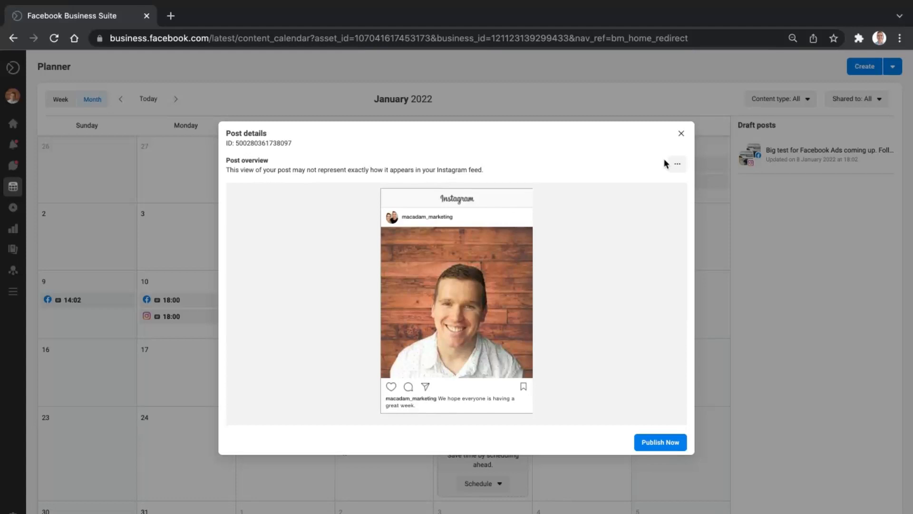
pyautogui.moveTo(669, 179)
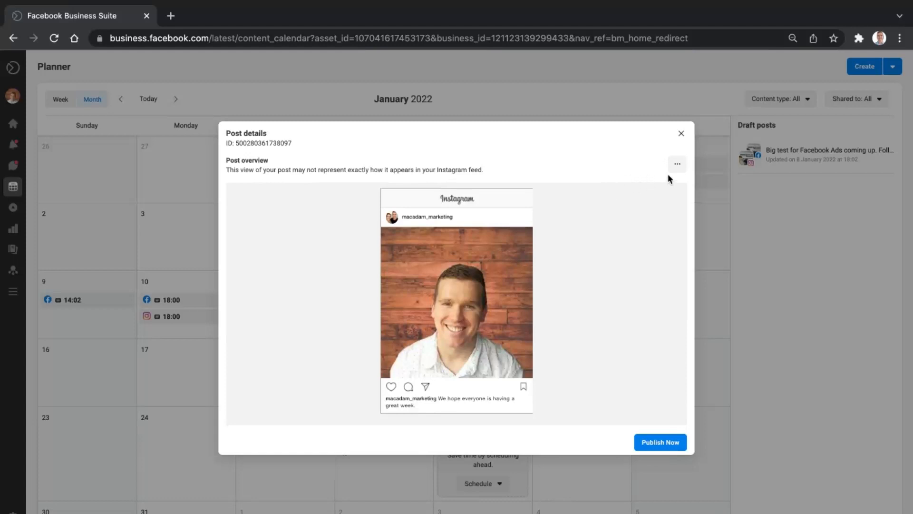
# Step: Show the edit, duplicate, reschedule and delete actions for the scheduled Instagram post
pyautogui.click(676, 164)
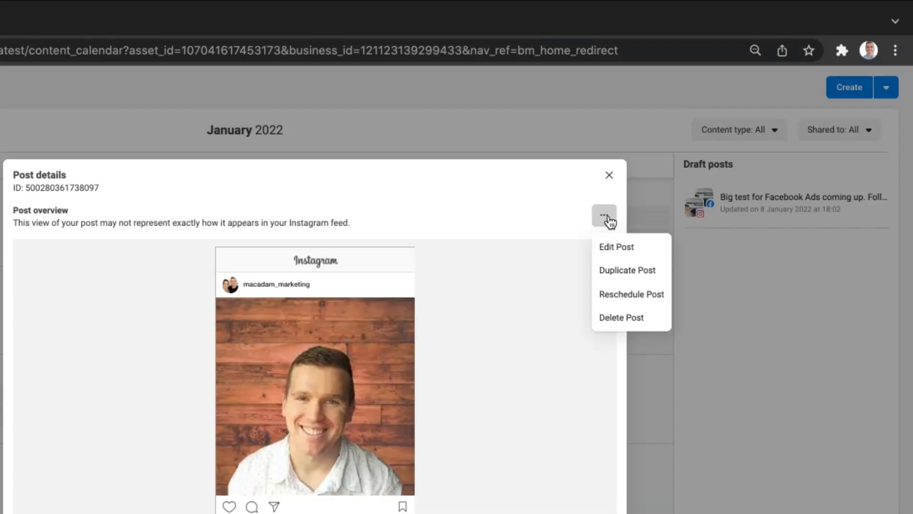
pyautogui.moveTo(616, 246)
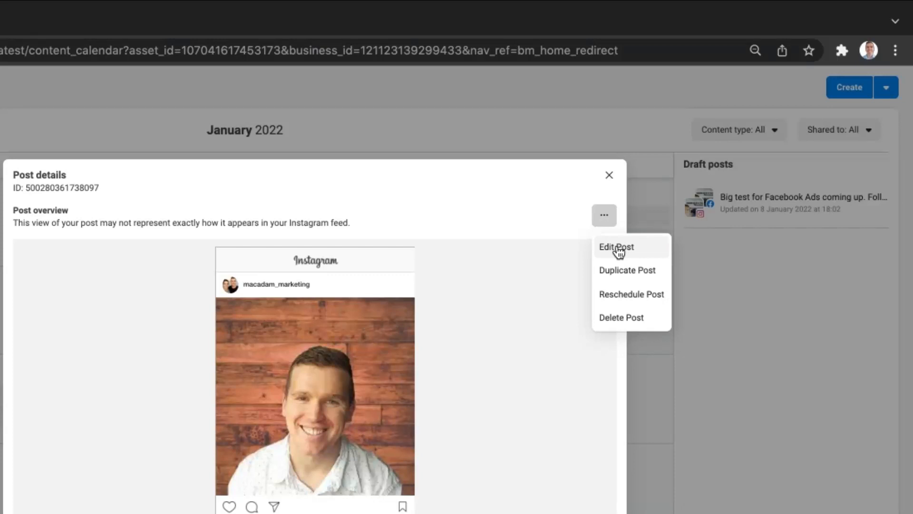
pyautogui.moveTo(627, 270)
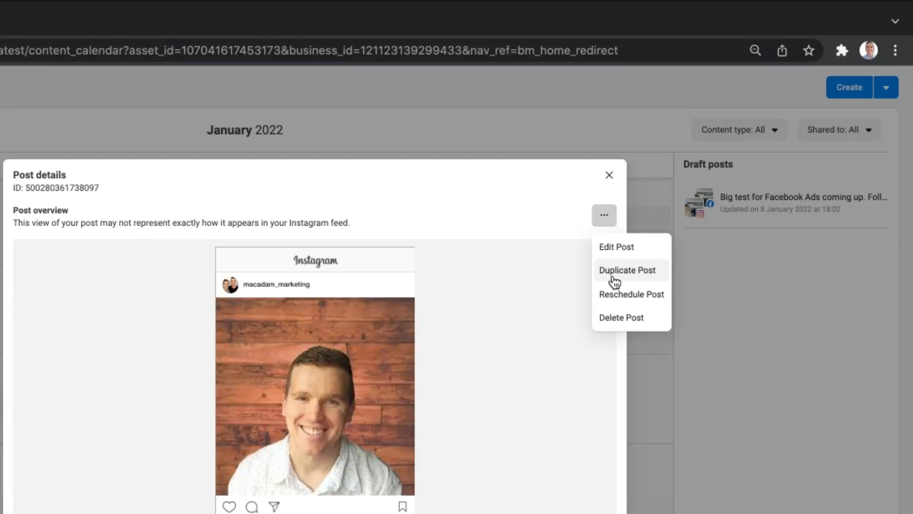
pyautogui.moveTo(615, 294)
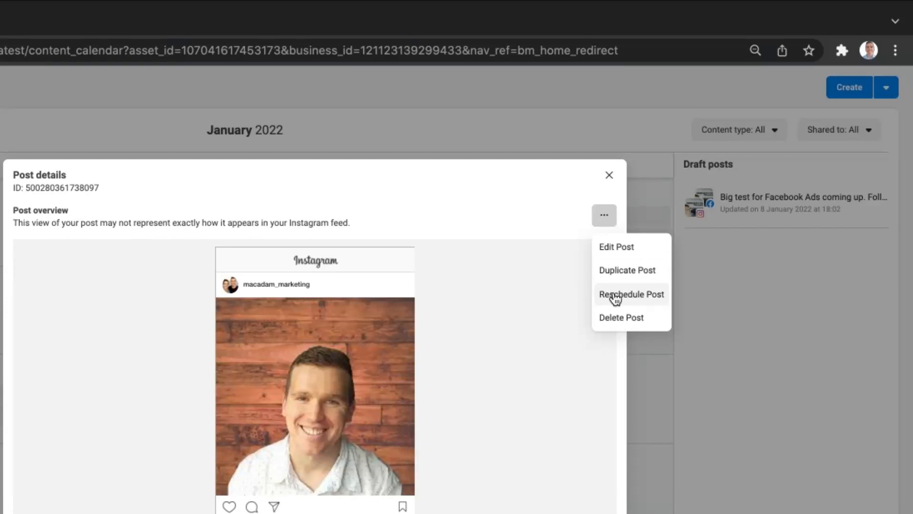
# Step: Reschedule the Instagram post to 13/1/2022 at 07:15 PM and confirm it sits on the 13th
pyautogui.click(631, 294)
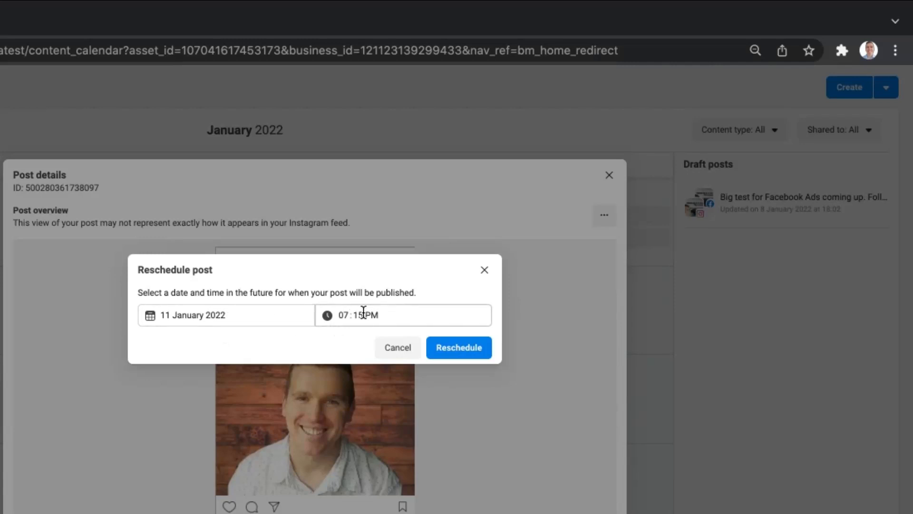
pyautogui.click(227, 315)
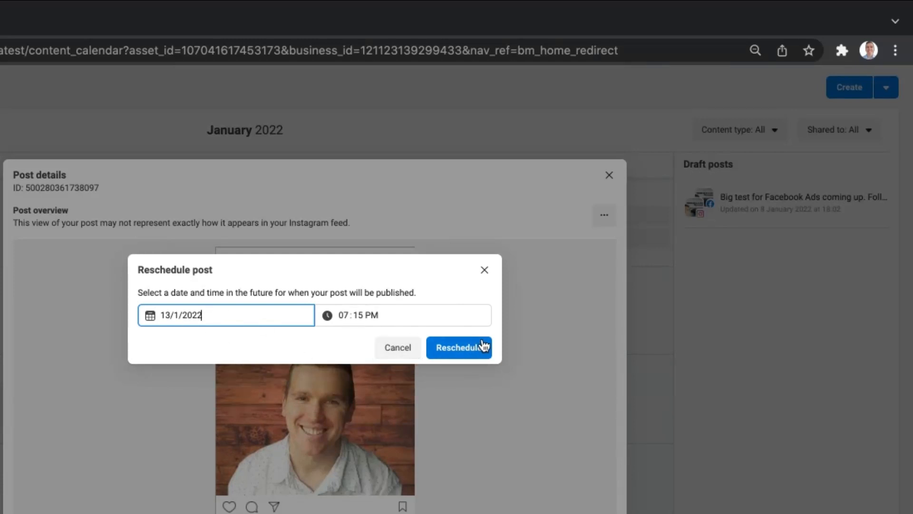
pyautogui.click(459, 347)
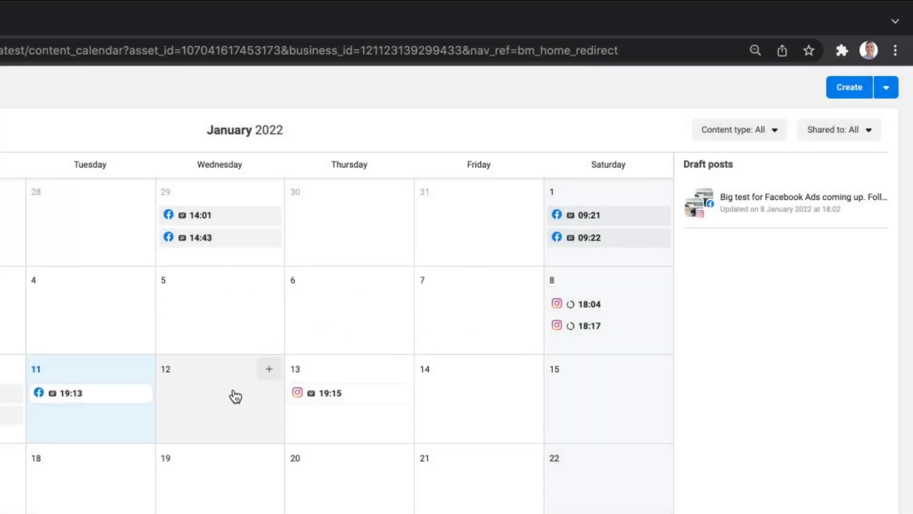
pyautogui.moveTo(67, 406)
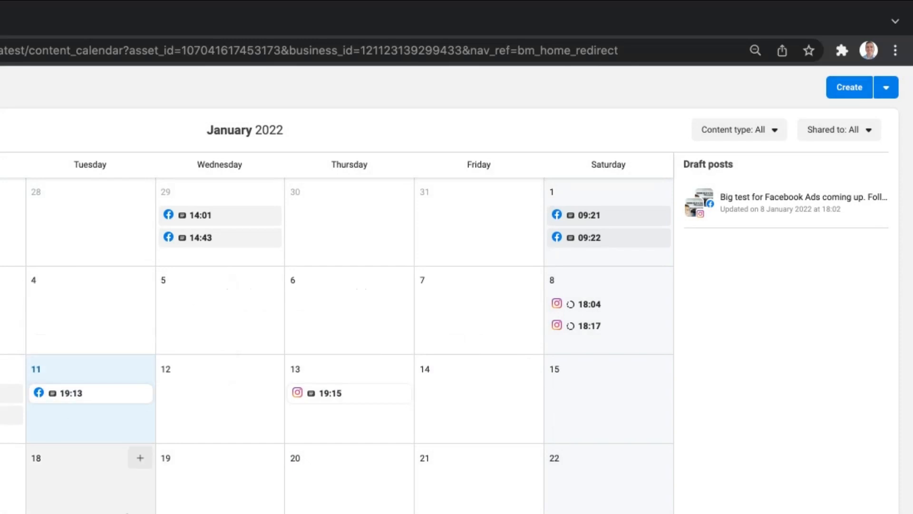
pyautogui.moveTo(105, 443)
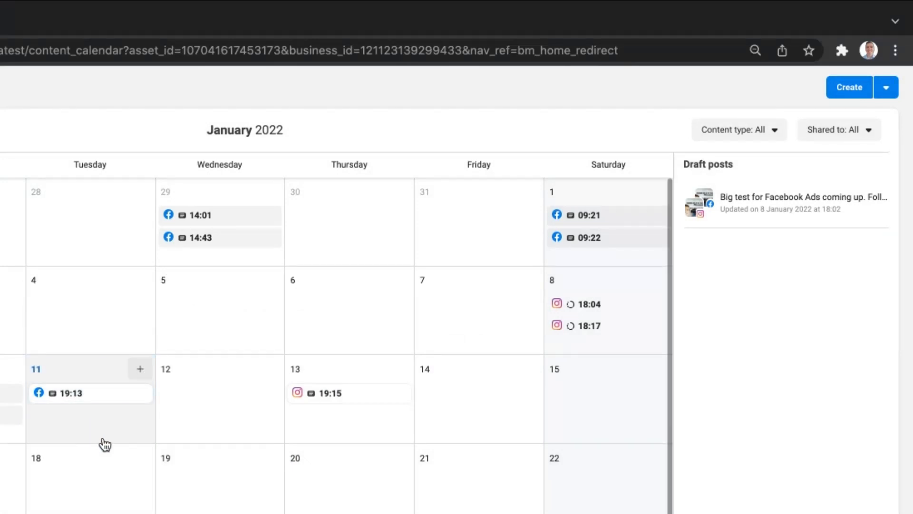
pyautogui.click(330, 393)
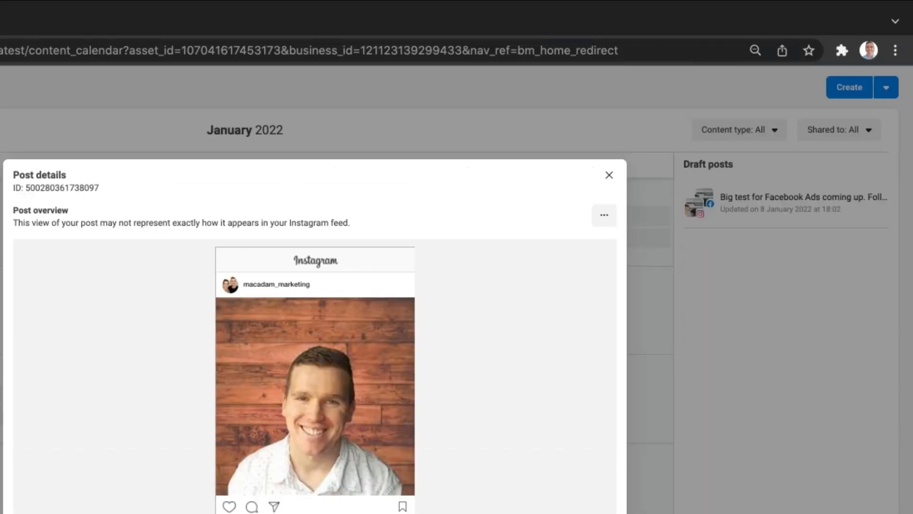
pyautogui.click(608, 175)
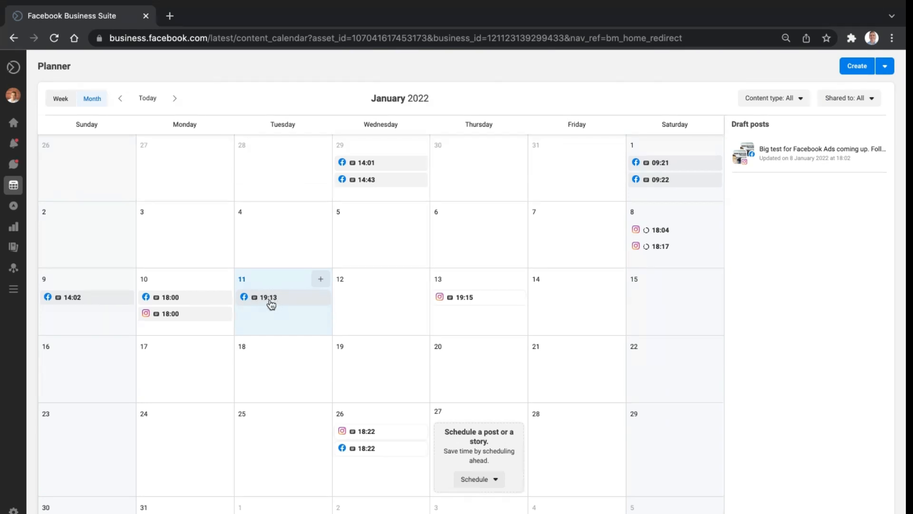
pyautogui.moveTo(475, 304)
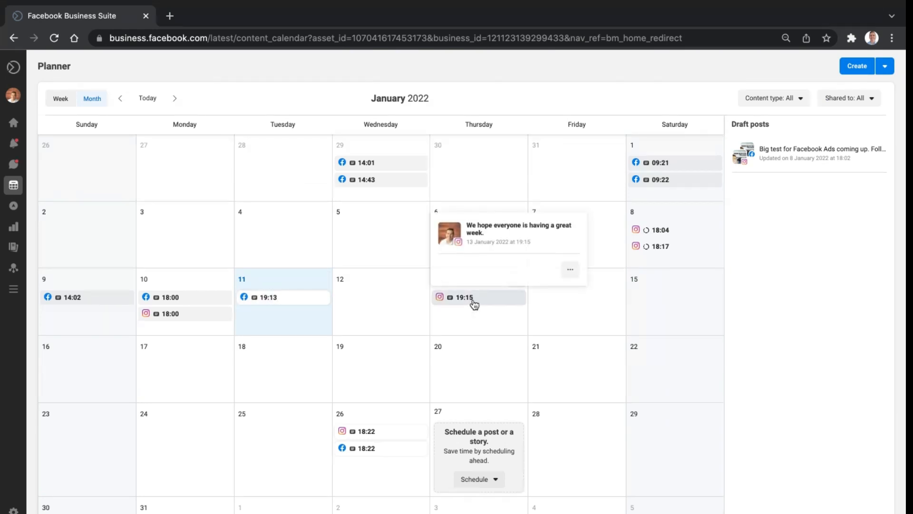
# Step: Delete the 13 January Instagram post permanently, then bring up scheduling choices for 12 January
pyautogui.click(474, 297)
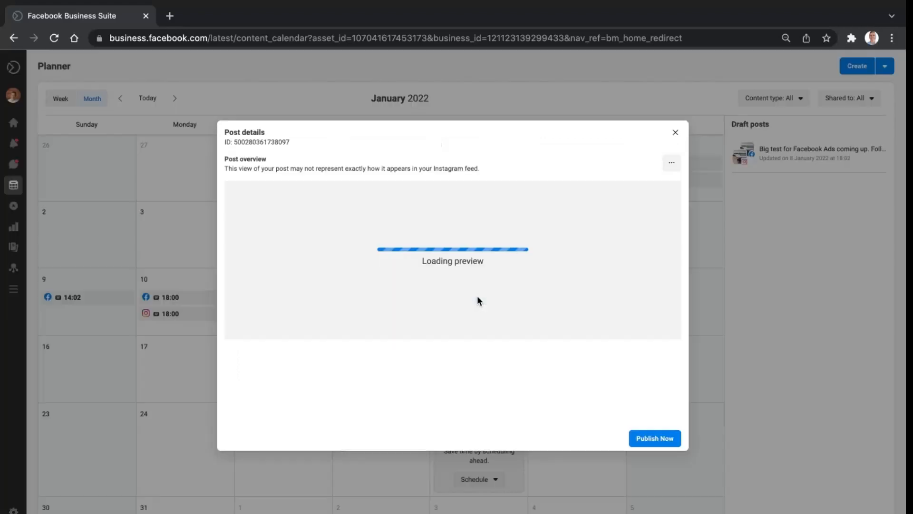
pyautogui.click(670, 162)
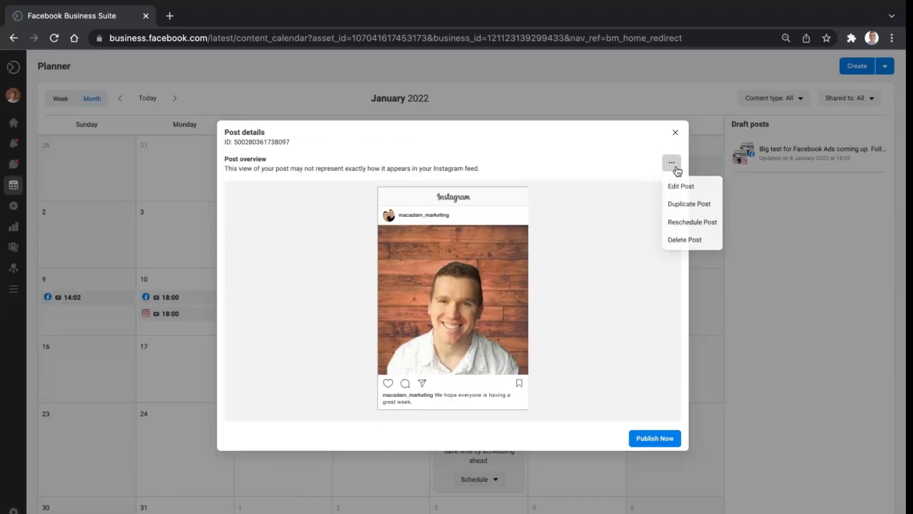
pyautogui.moveTo(672, 244)
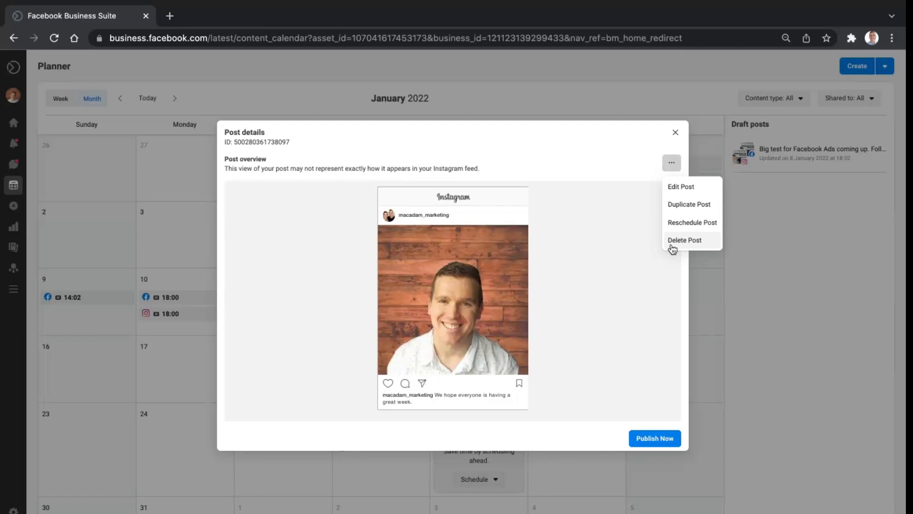
pyautogui.click(684, 239)
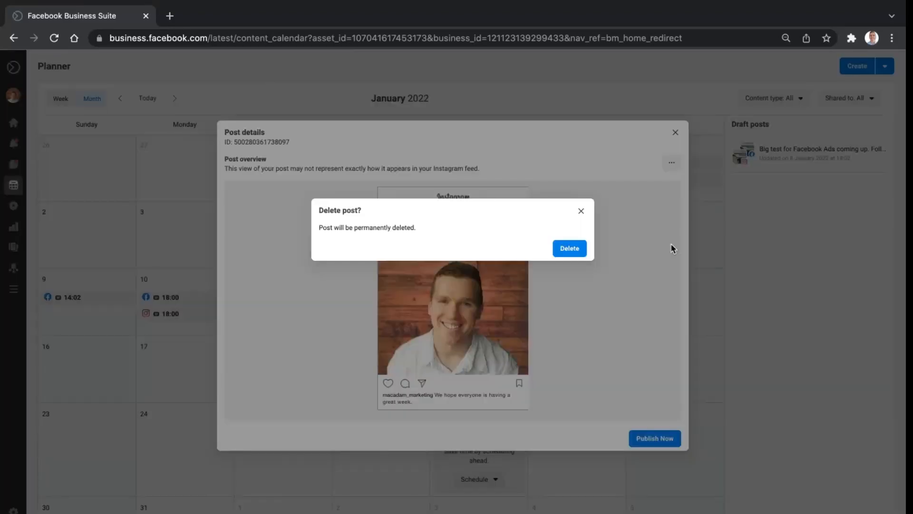
pyautogui.click(569, 249)
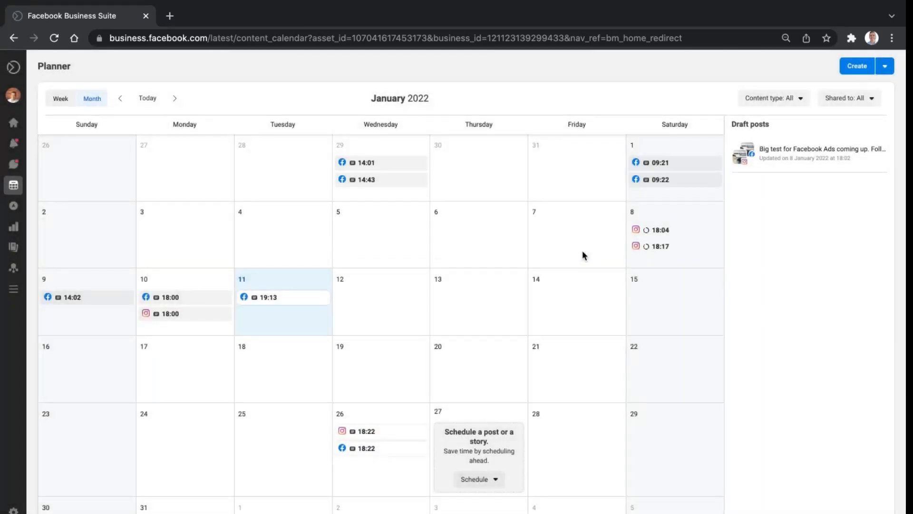
pyautogui.moveTo(488, 341)
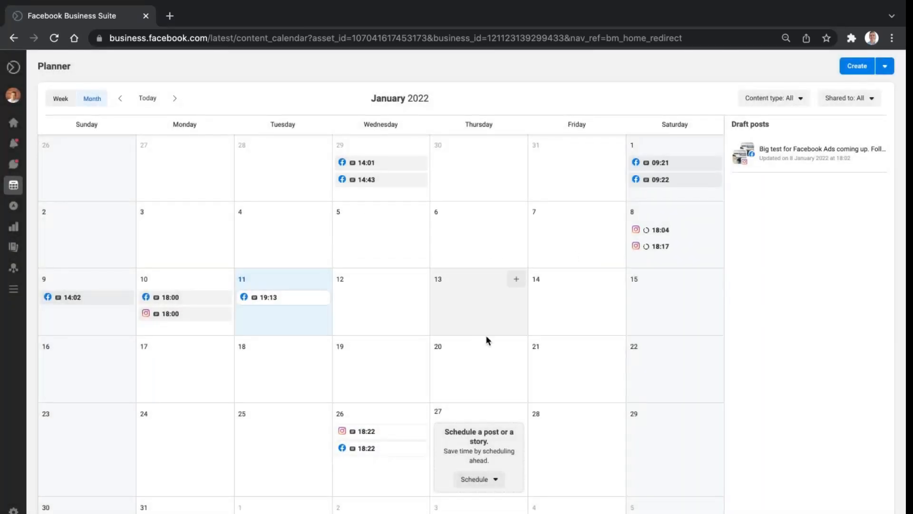
pyautogui.moveTo(664, 287)
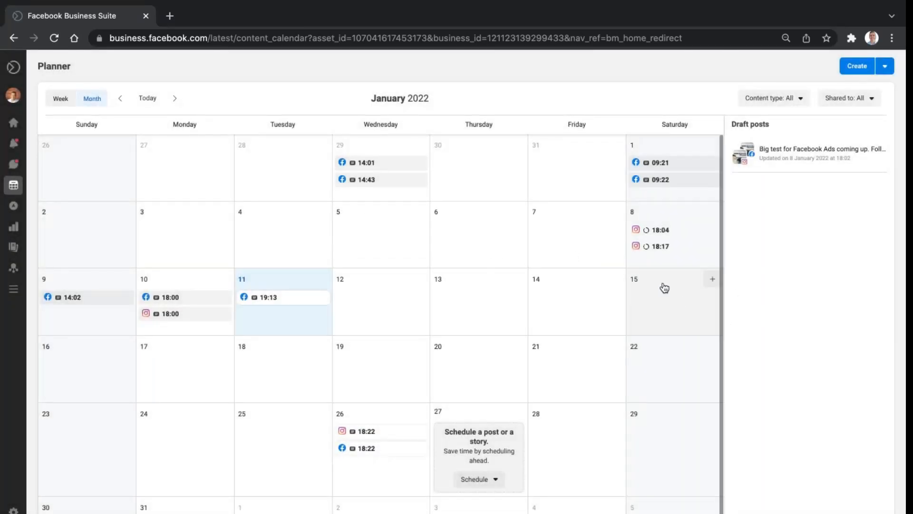
pyautogui.moveTo(687, 220)
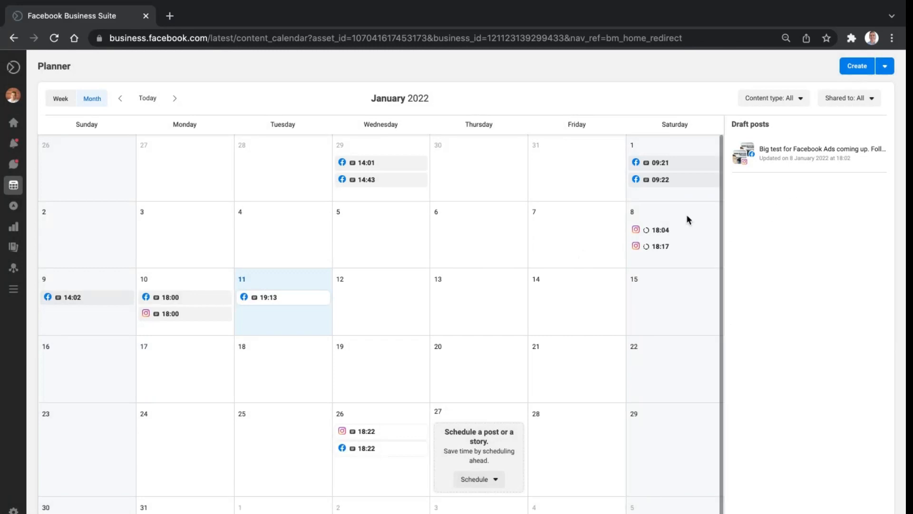
pyautogui.click(418, 279)
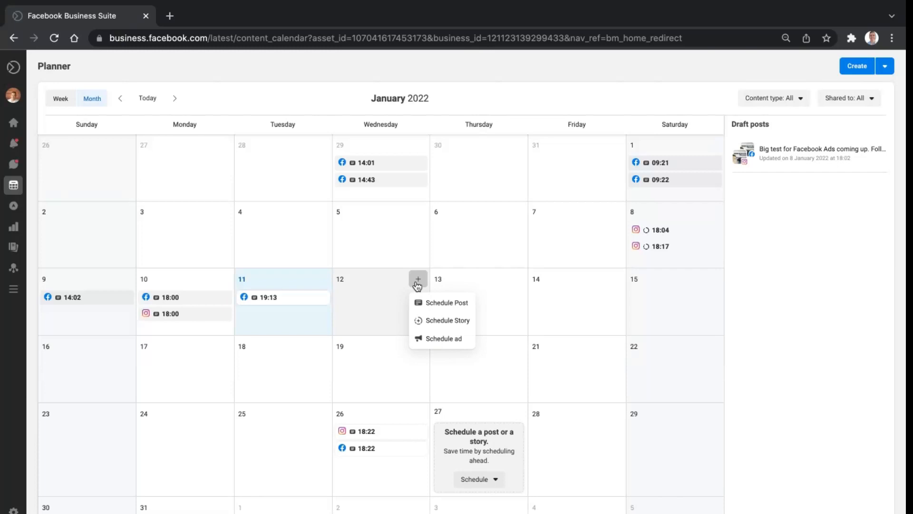
pyautogui.moveTo(436, 302)
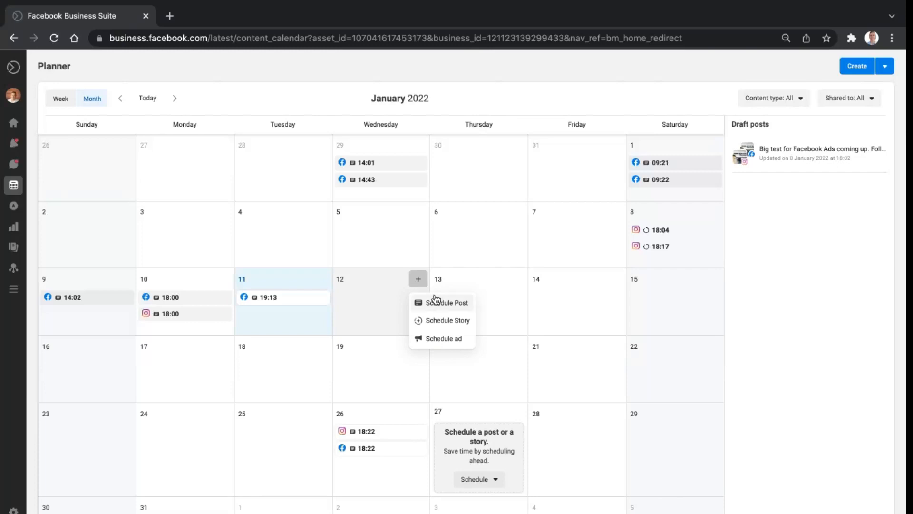
pyautogui.moveTo(447, 321)
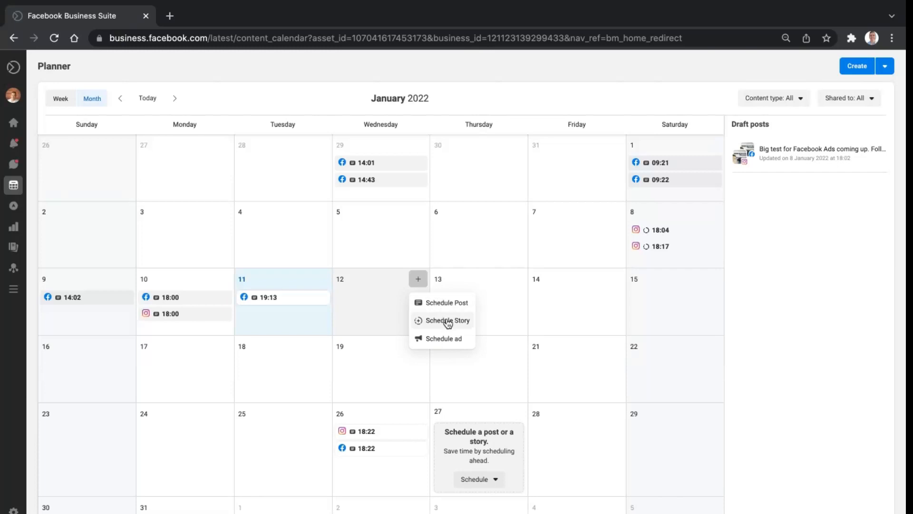
# Step: Create a new story with the portrait photo as media, previewed as it looks on Instagram
pyautogui.click(885, 66)
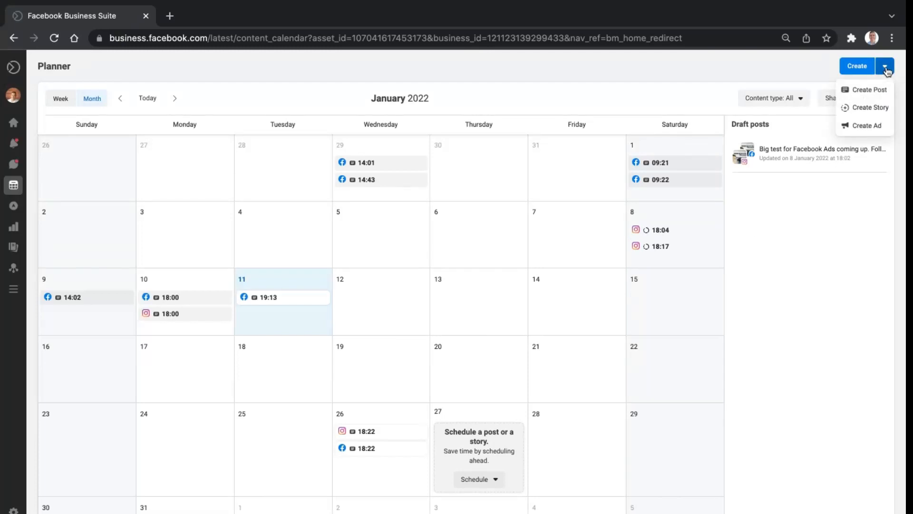
pyautogui.click(869, 108)
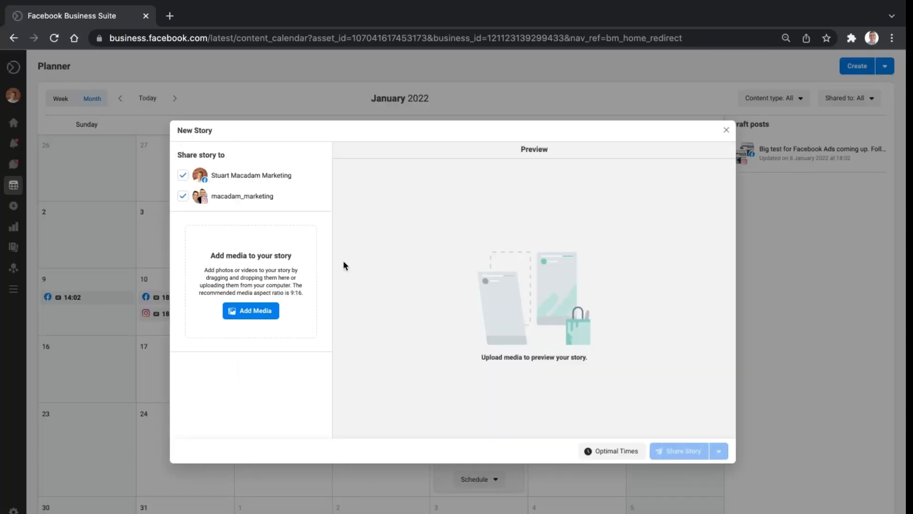
pyautogui.moveTo(273, 305)
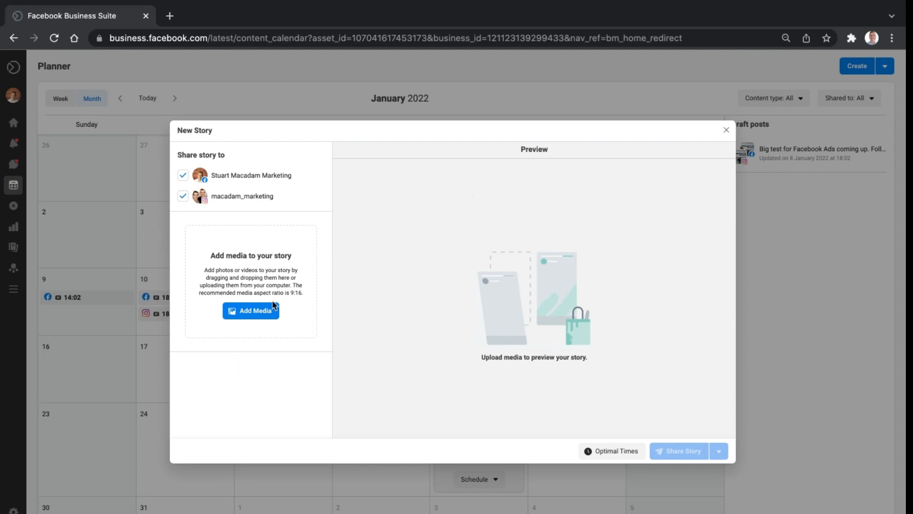
pyautogui.moveTo(315, 300)
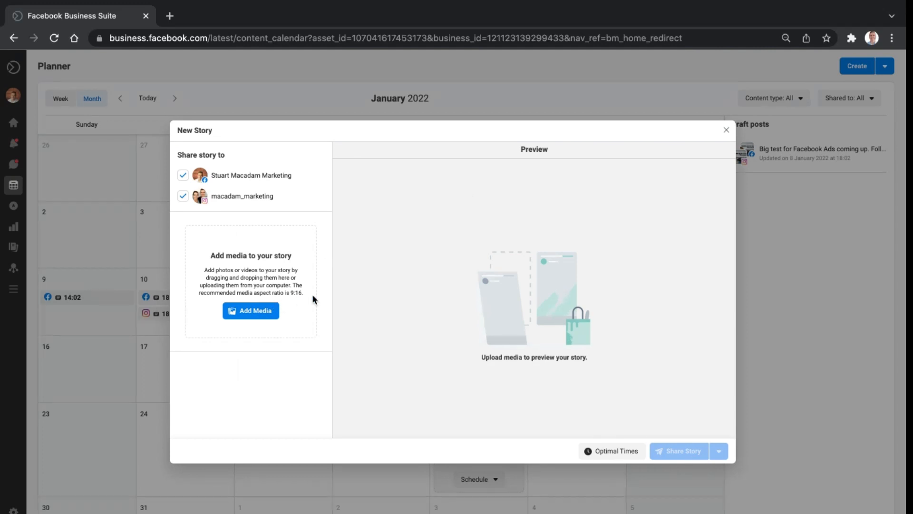
pyautogui.moveTo(255, 312)
pyautogui.write('stuart')
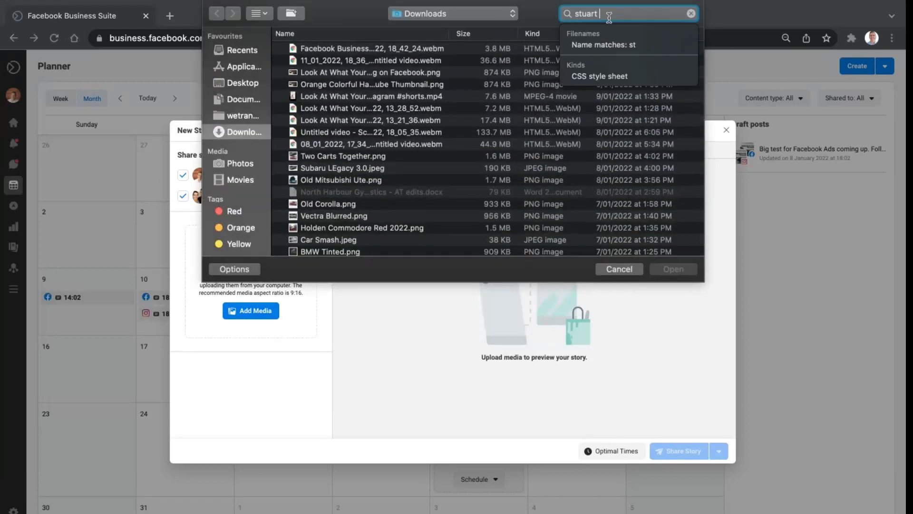
pyautogui.write('macadam')
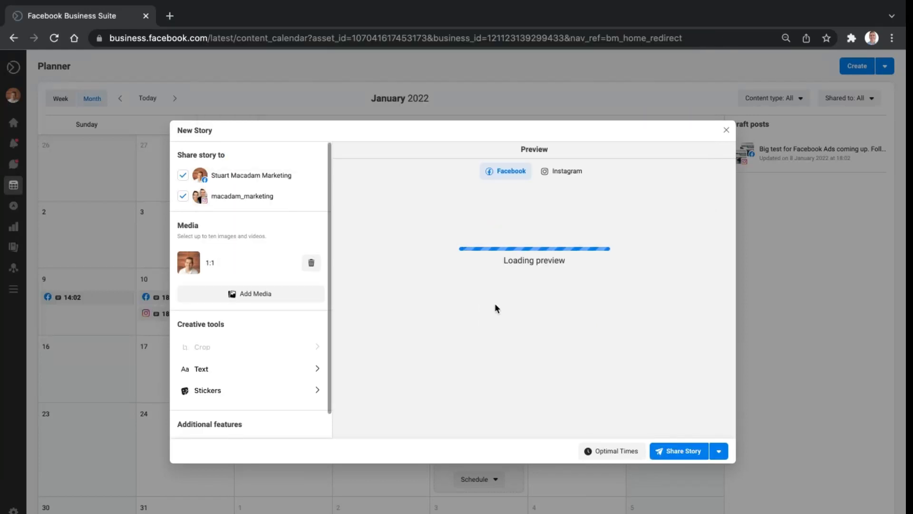
pyautogui.moveTo(275, 274)
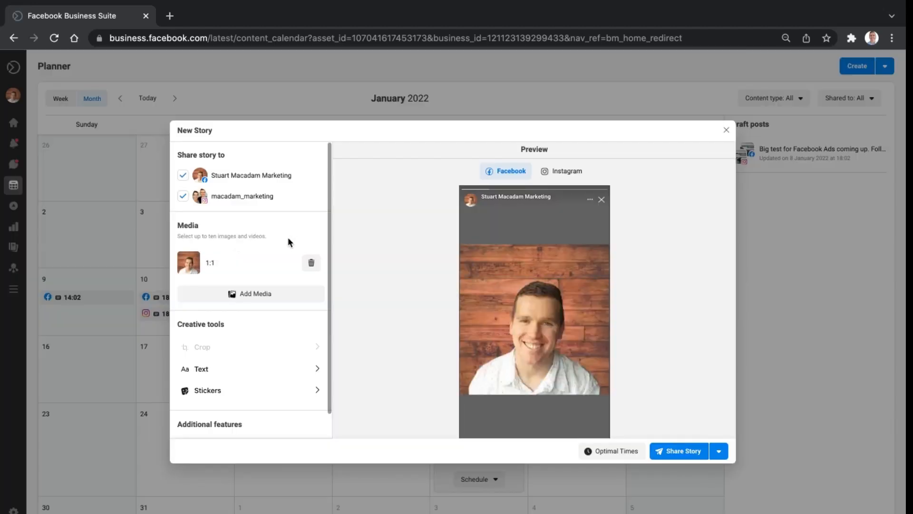
pyautogui.moveTo(424, 323)
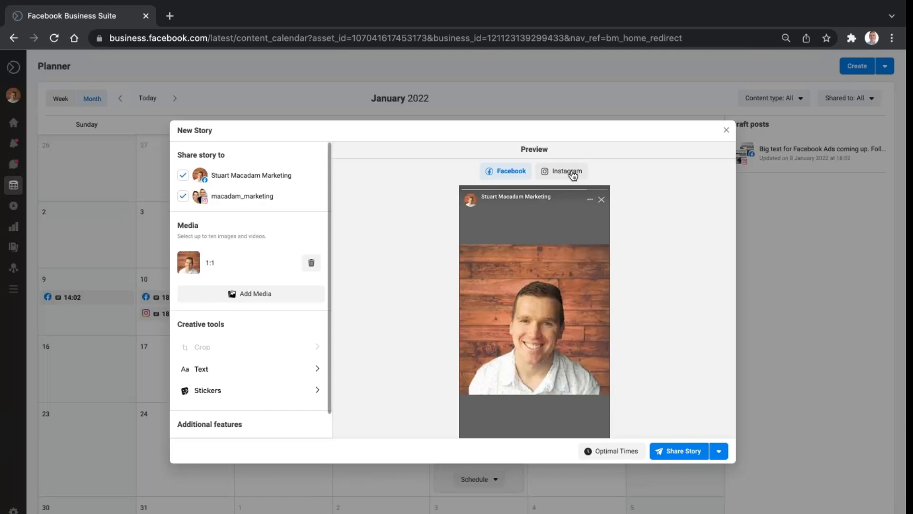
pyautogui.click(561, 171)
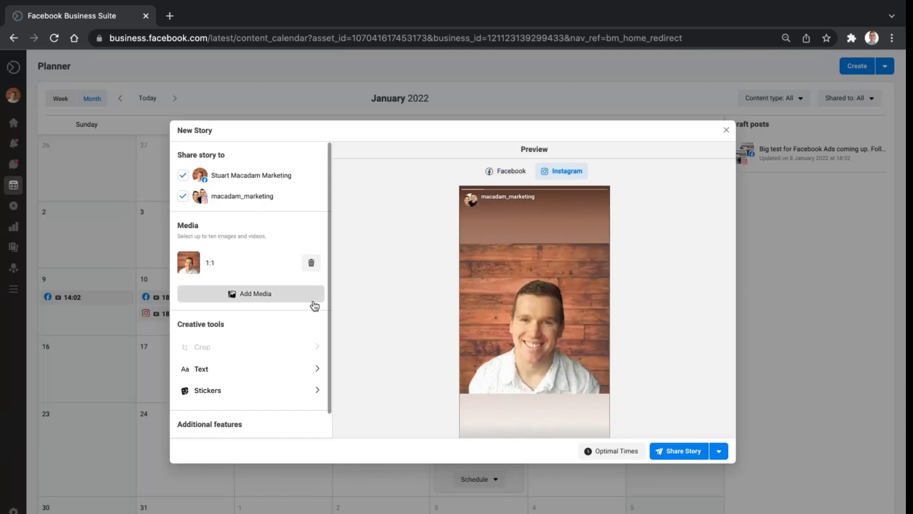
# Step: Add a text box over the story photo reading Enjoy the week
pyautogui.click(201, 369)
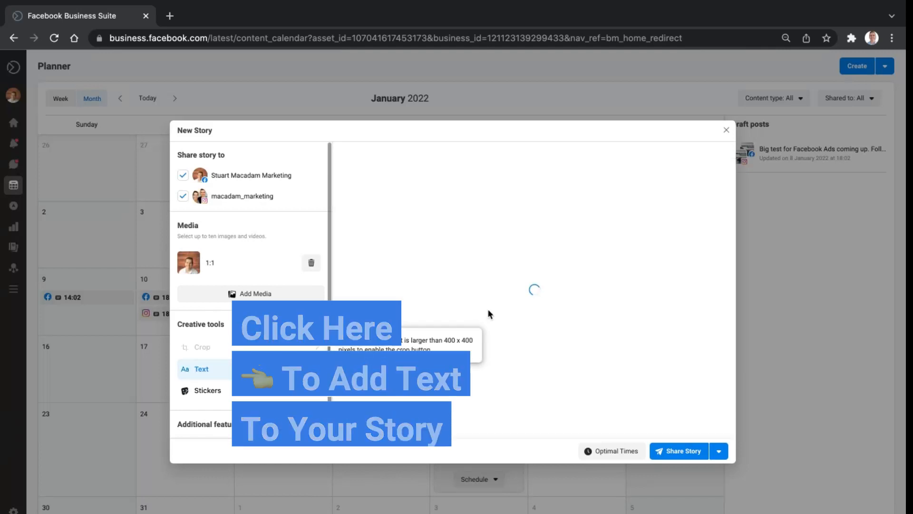
pyautogui.click(201, 369)
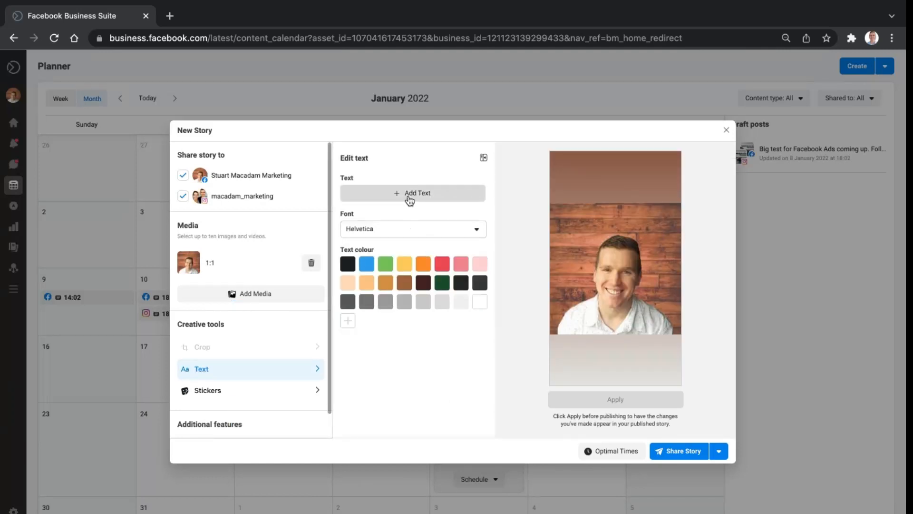
pyautogui.click(412, 194)
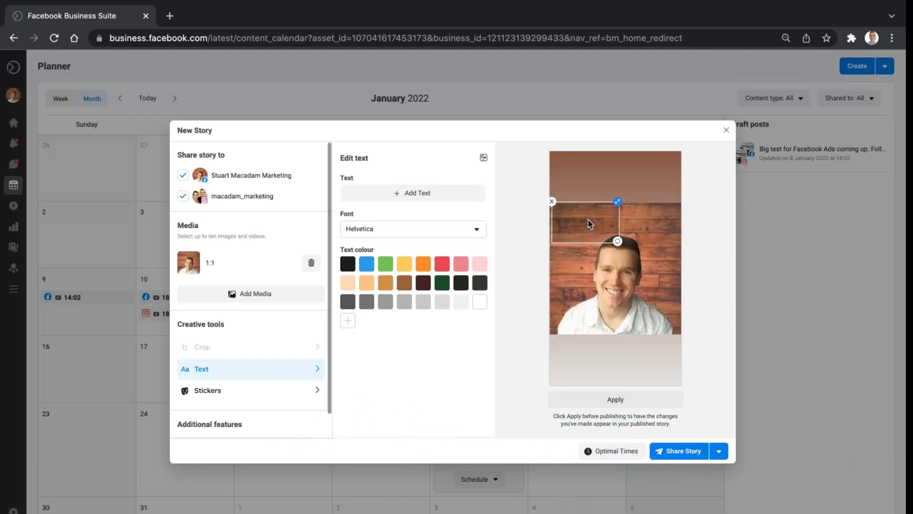
pyautogui.click(480, 302)
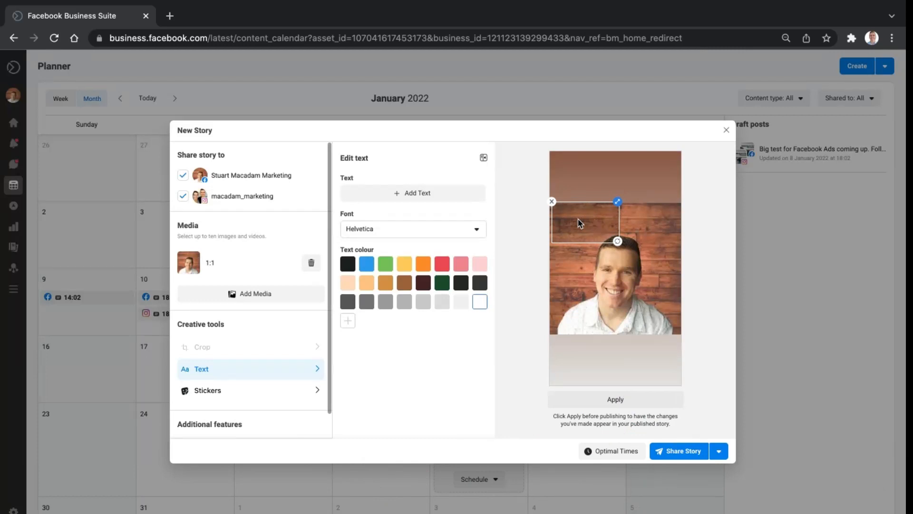
pyautogui.write('Enjoy the week')
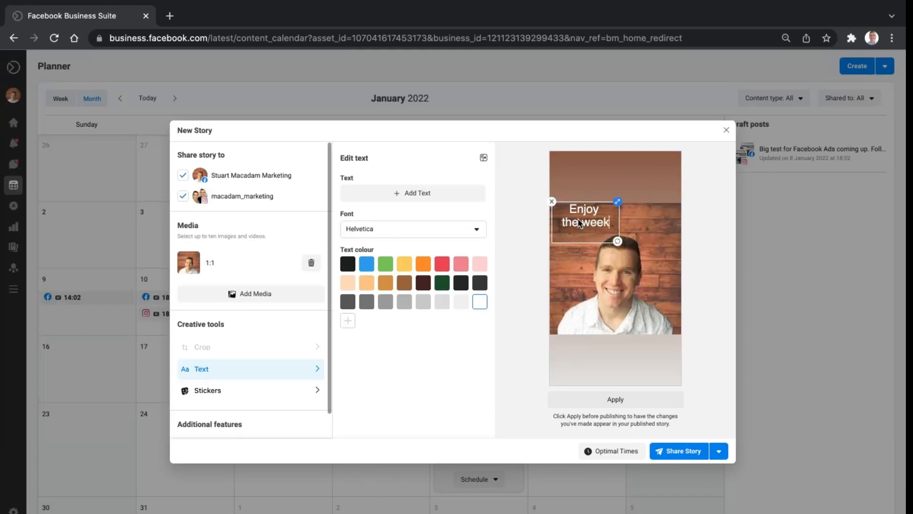
pyautogui.moveTo(709, 359)
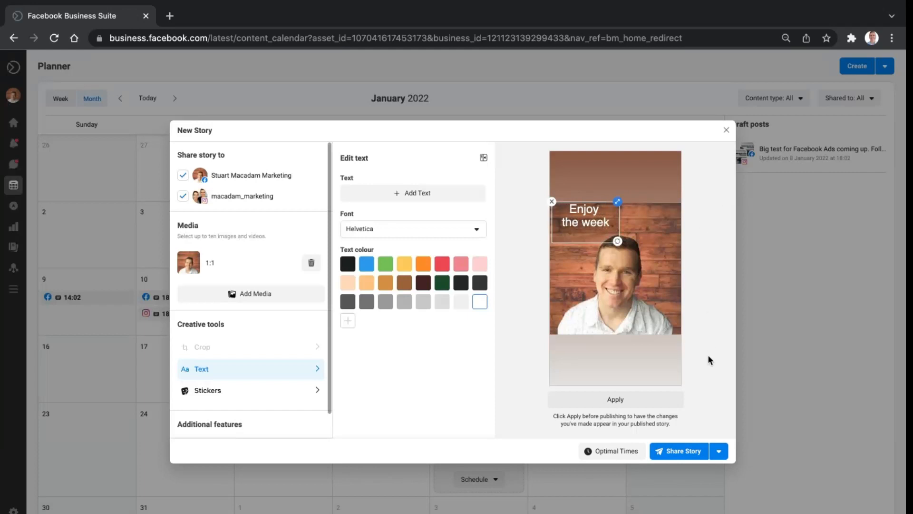
pyautogui.moveTo(447, 313)
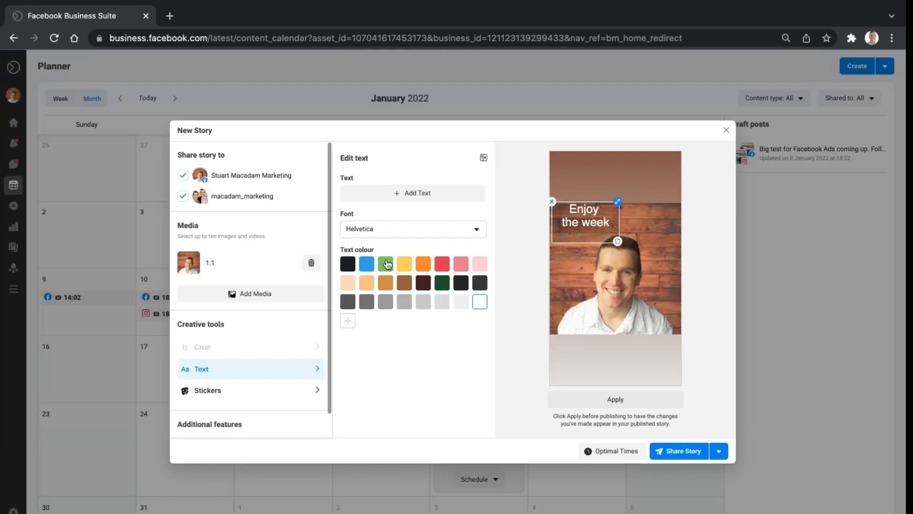
# Step: Set the story text to the Montserrat font, coloured gold
pyautogui.click(412, 228)
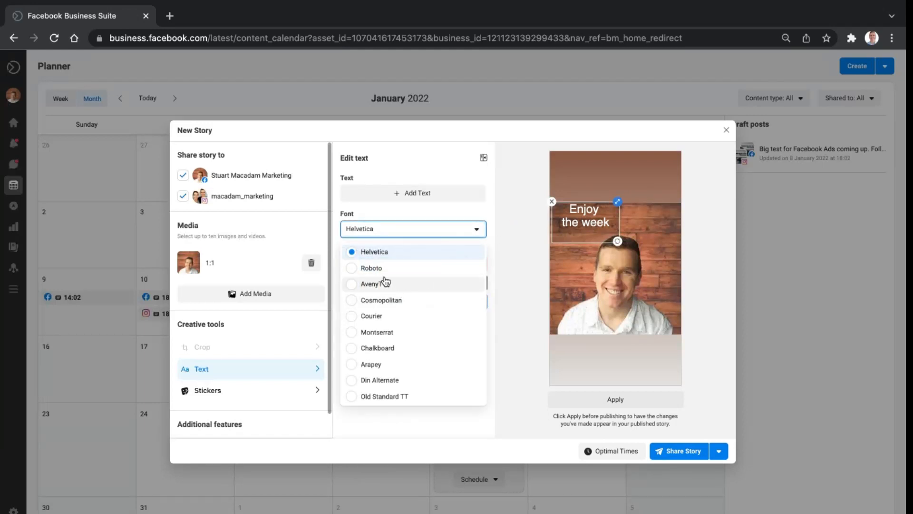
pyautogui.moveTo(388, 182)
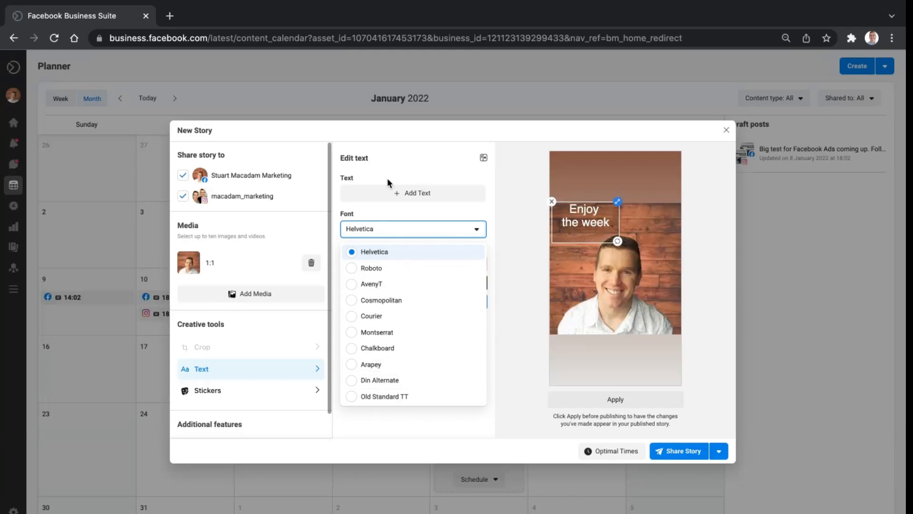
pyautogui.moveTo(361, 337)
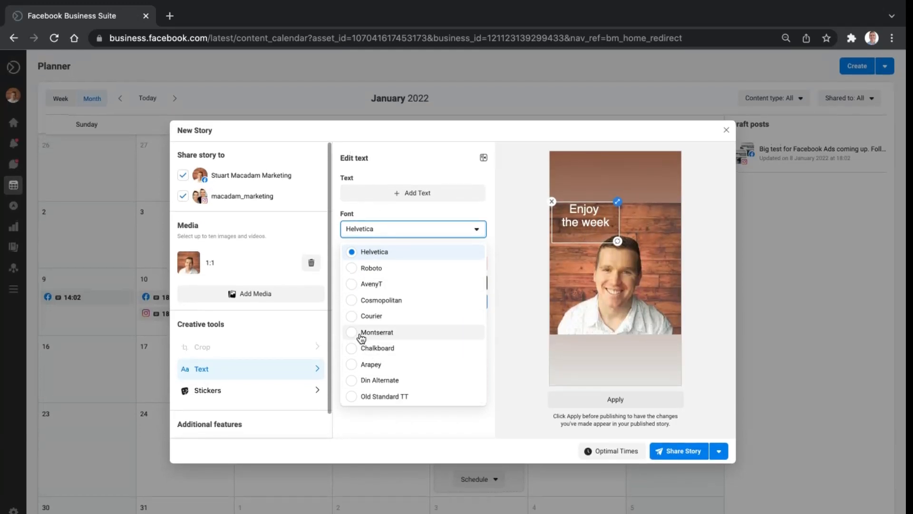
pyautogui.click(377, 332)
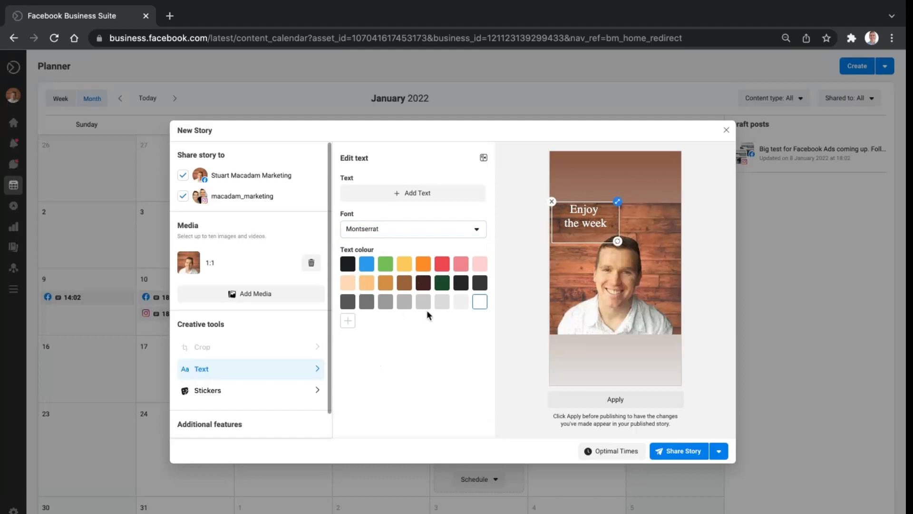
pyautogui.click(348, 263)
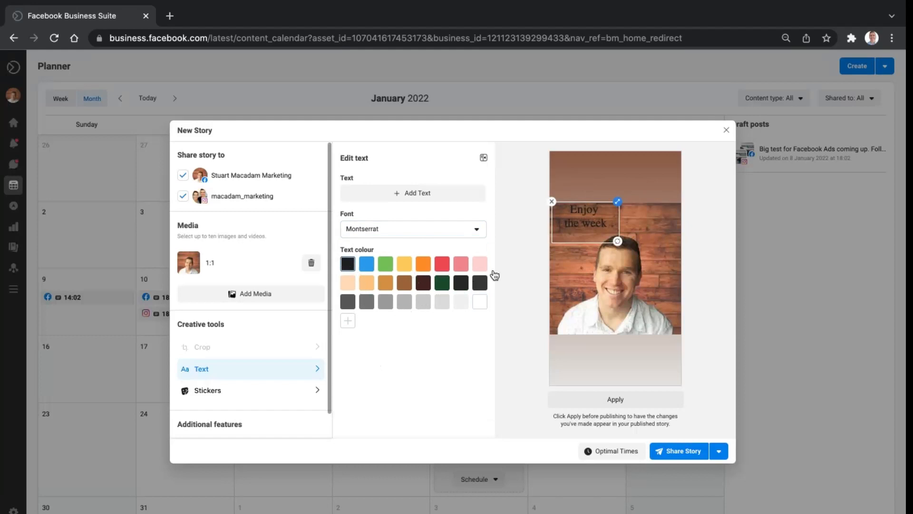
pyautogui.click(404, 264)
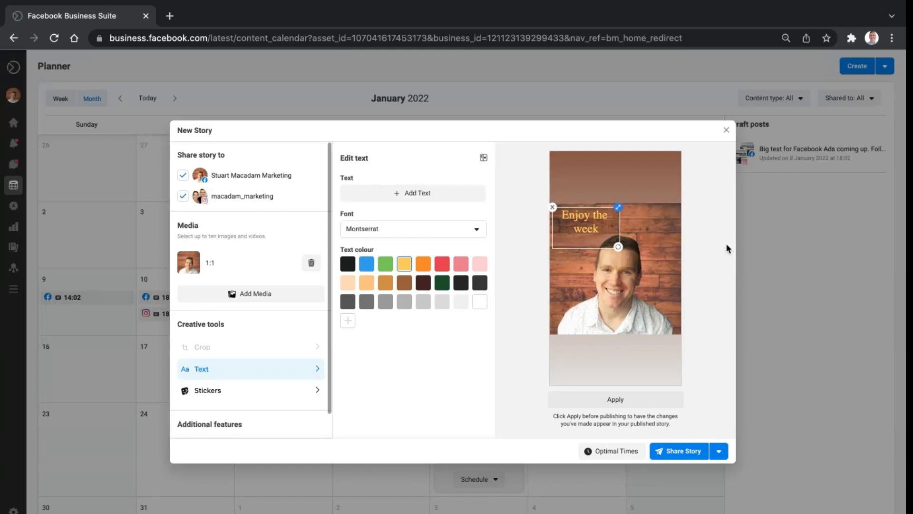
pyautogui.moveTo(540, 428)
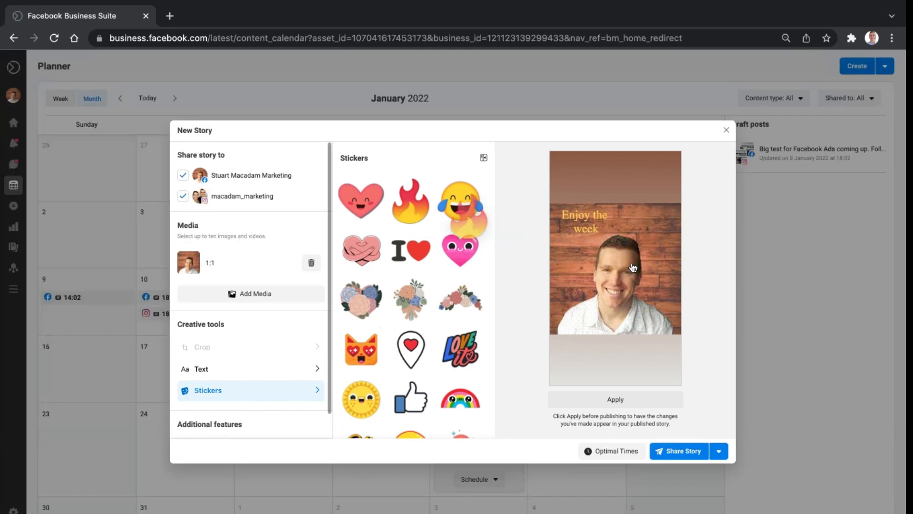
# Step: Place a fire sticker next to the gold 'Enjoy the week' text and save the changes
pyautogui.click(410, 201)
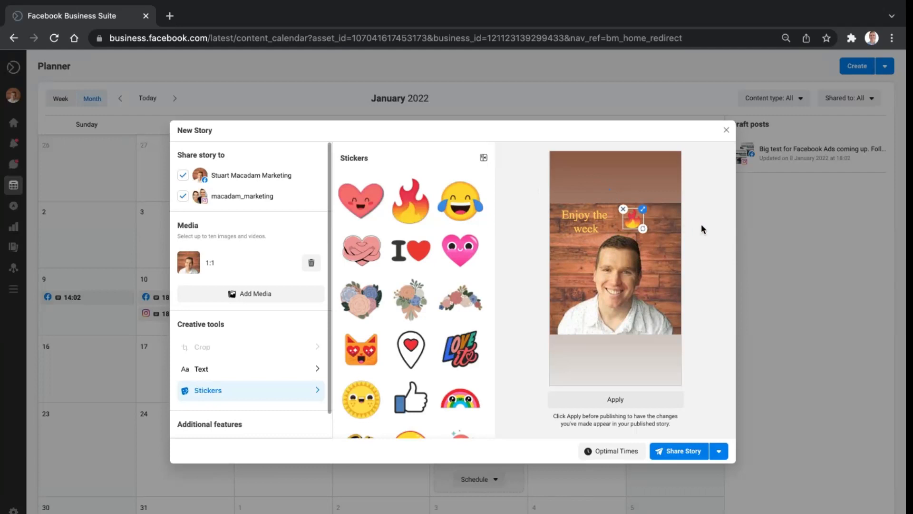
pyautogui.scroll(-3)
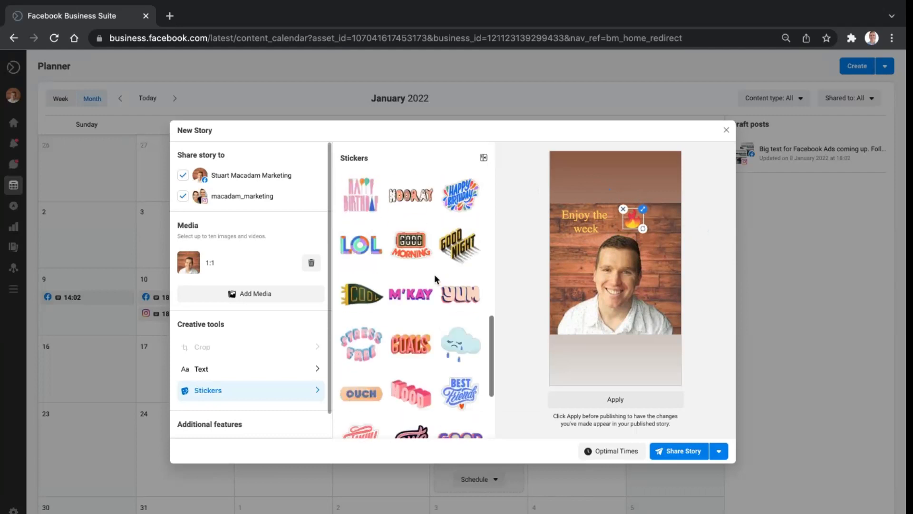
pyautogui.scroll(-3)
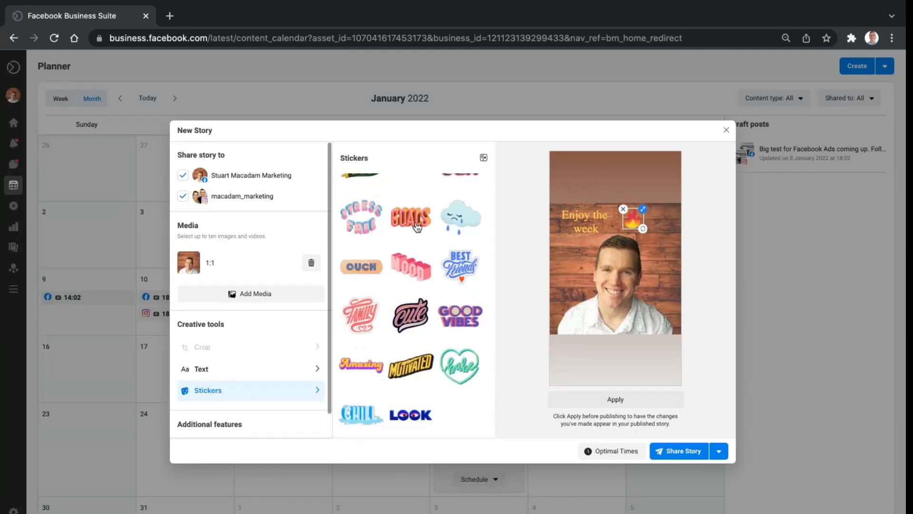
pyautogui.moveTo(393, 281)
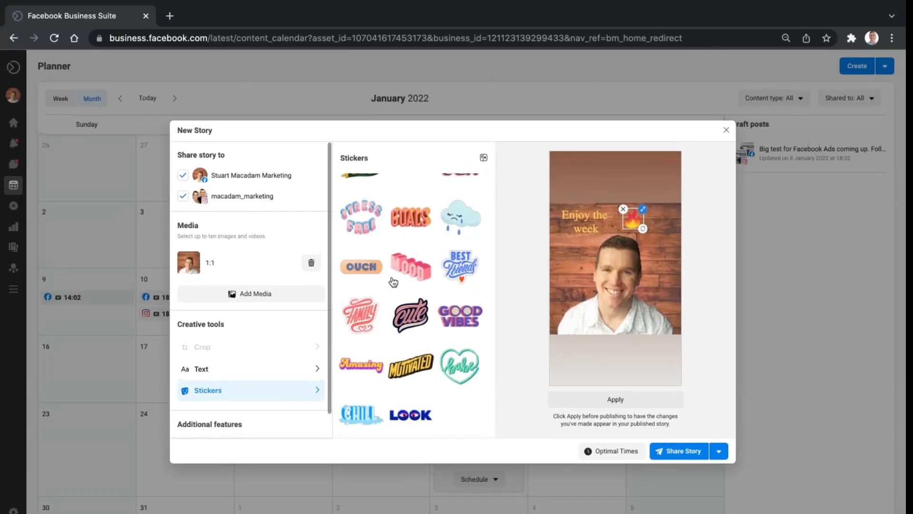
pyautogui.scroll(-3)
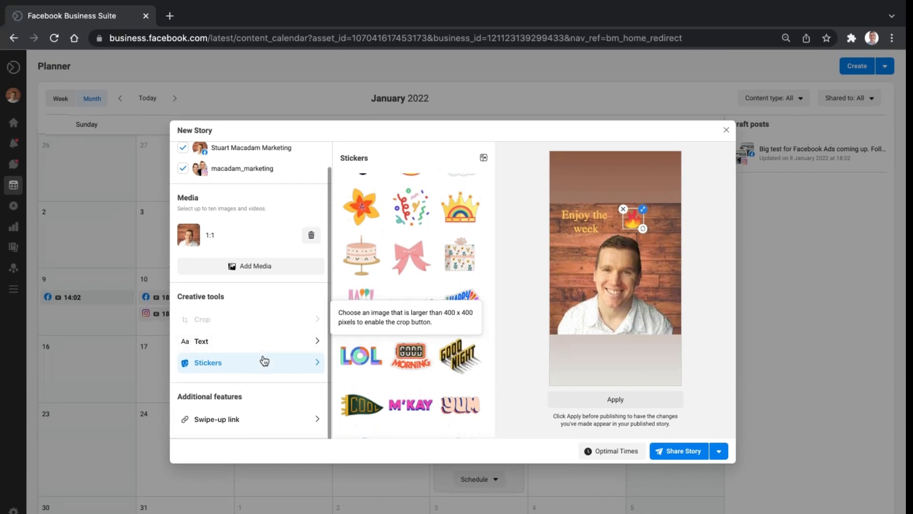
pyautogui.moveTo(250, 420)
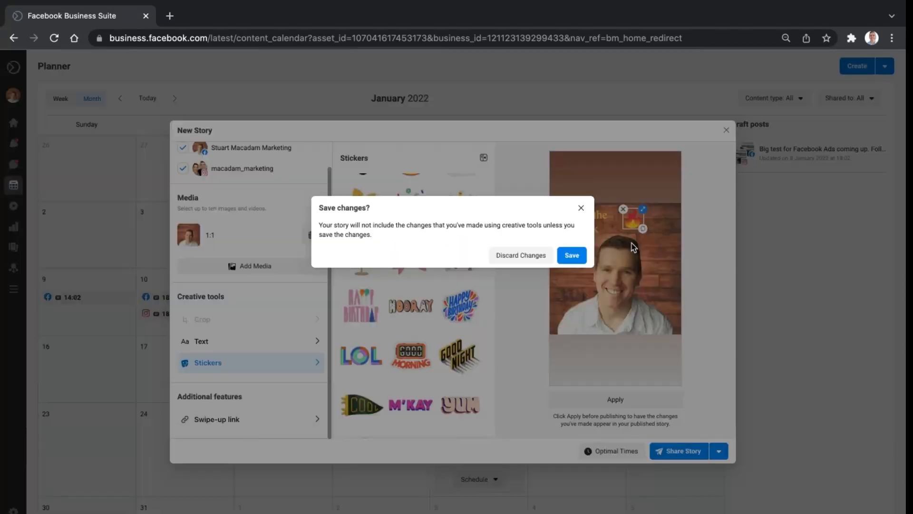
pyautogui.click(571, 255)
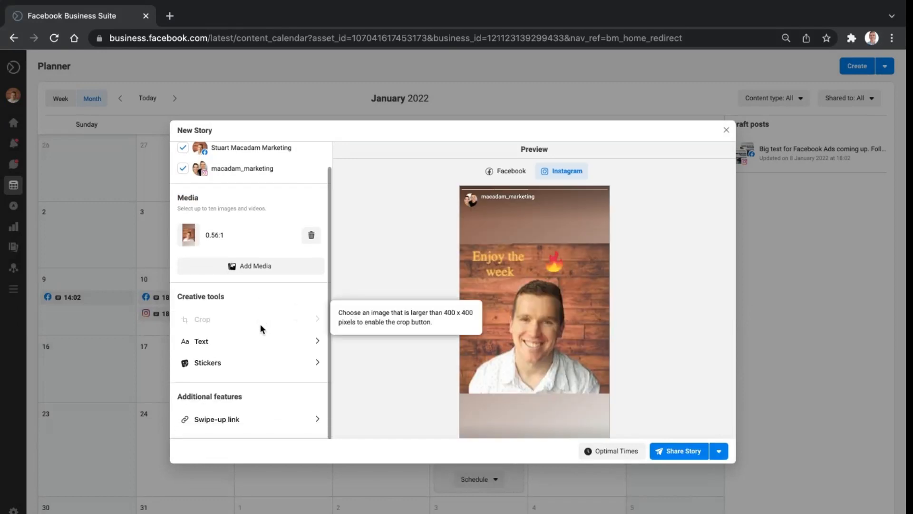
pyautogui.click(217, 419)
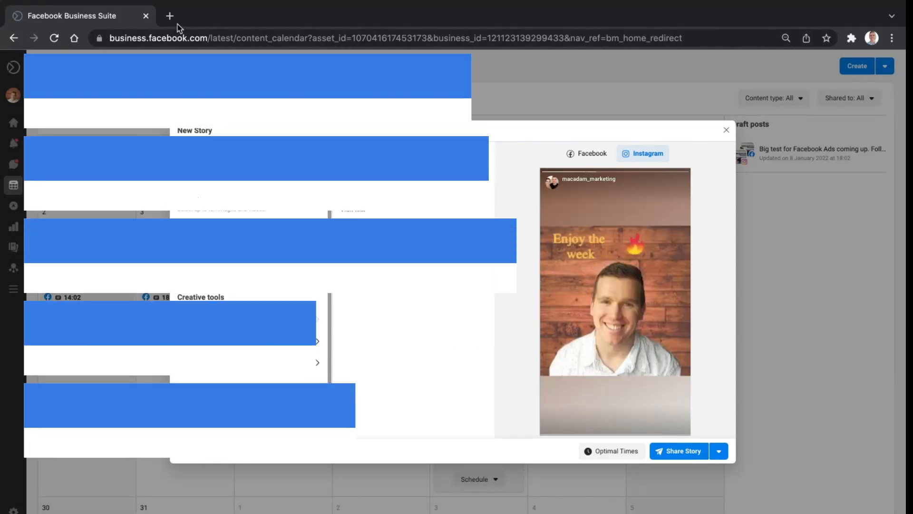
pyautogui.click(170, 17)
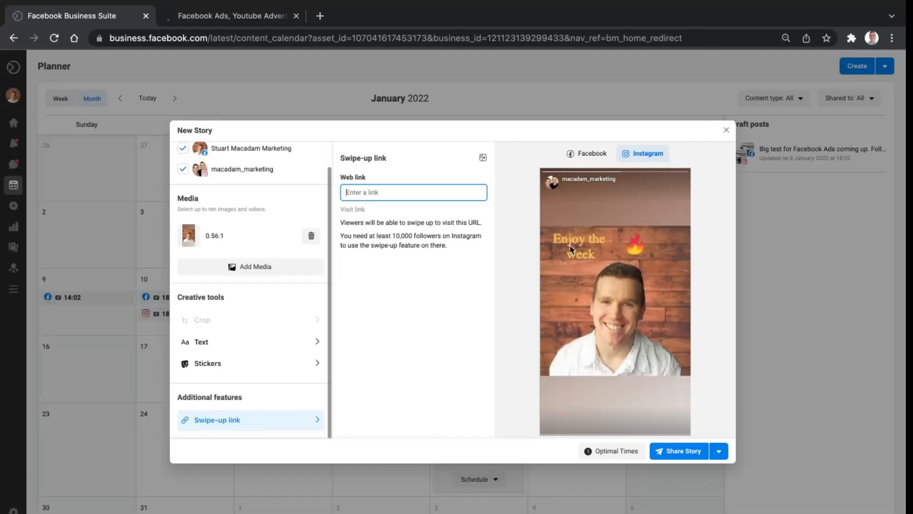
pyautogui.write('https://www.stuartmacadam.com/')
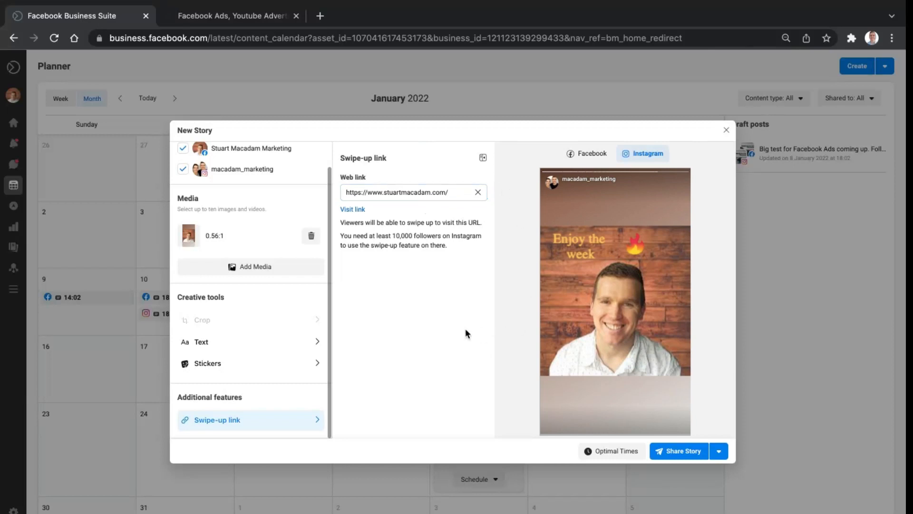
pyautogui.moveTo(397, 323)
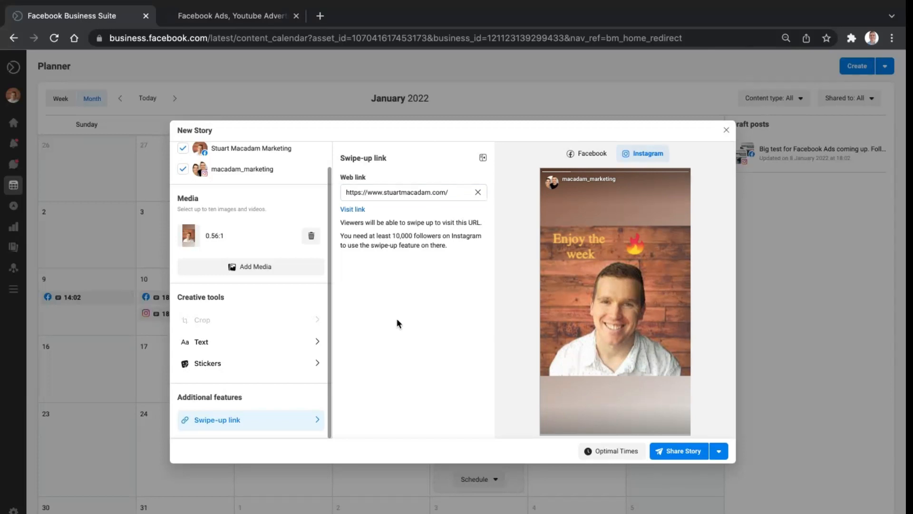
pyautogui.moveTo(498, 372)
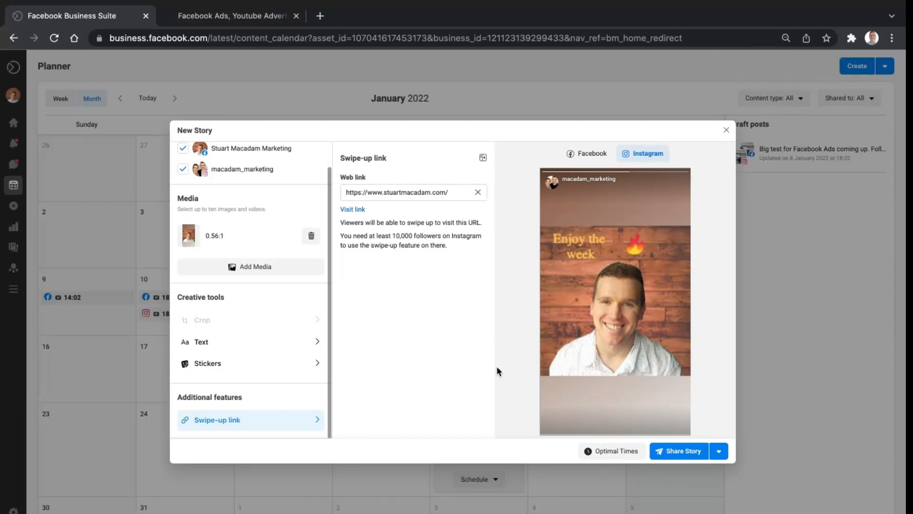
pyautogui.moveTo(568, 242)
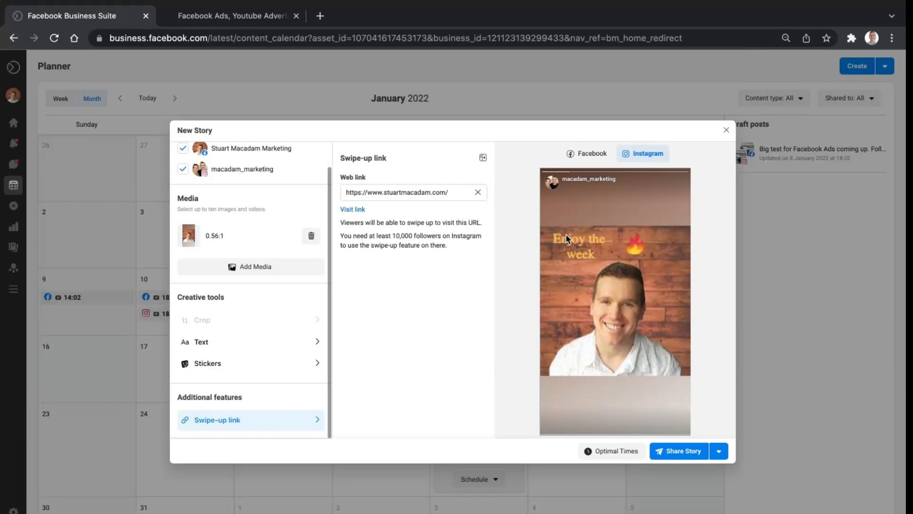
pyautogui.moveTo(757, 217)
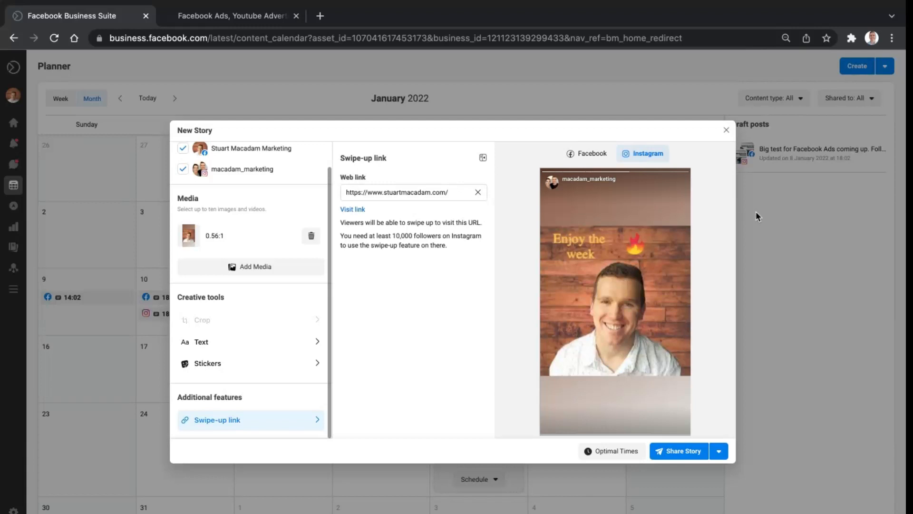
pyautogui.click(587, 153)
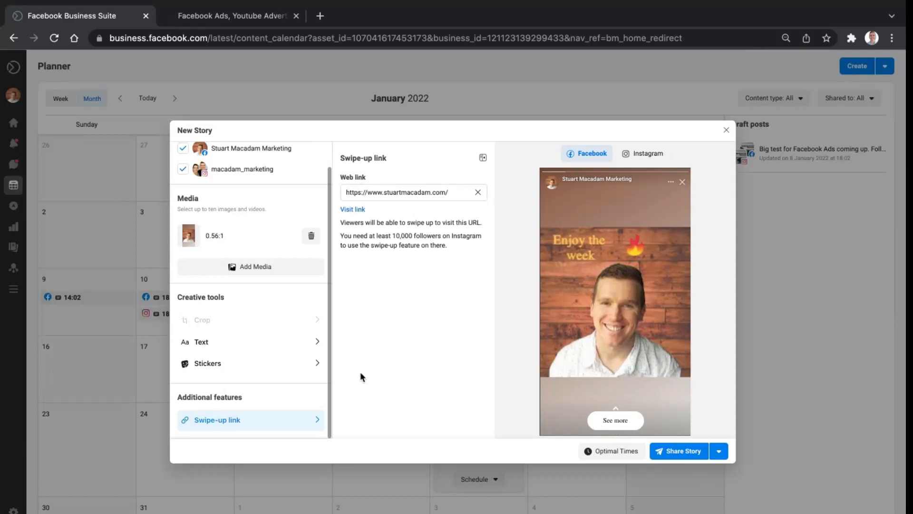
pyautogui.moveTo(720, 409)
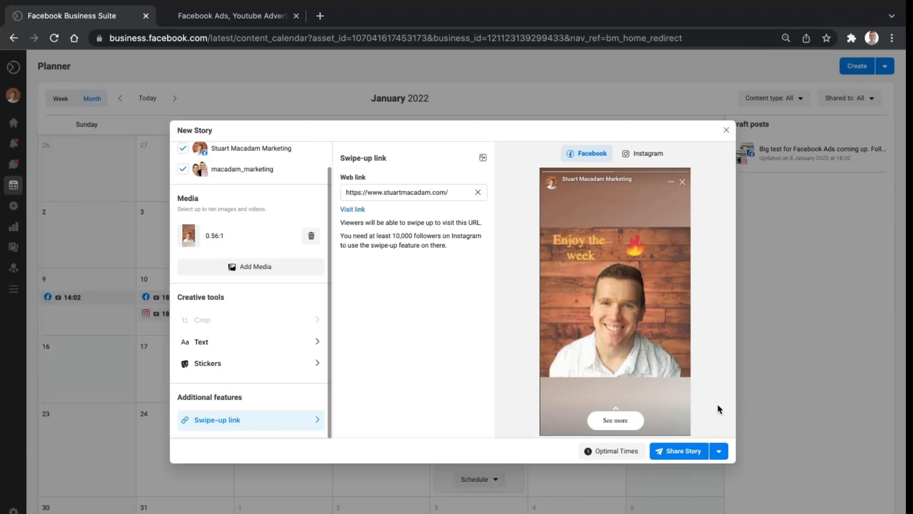
pyautogui.click(719, 451)
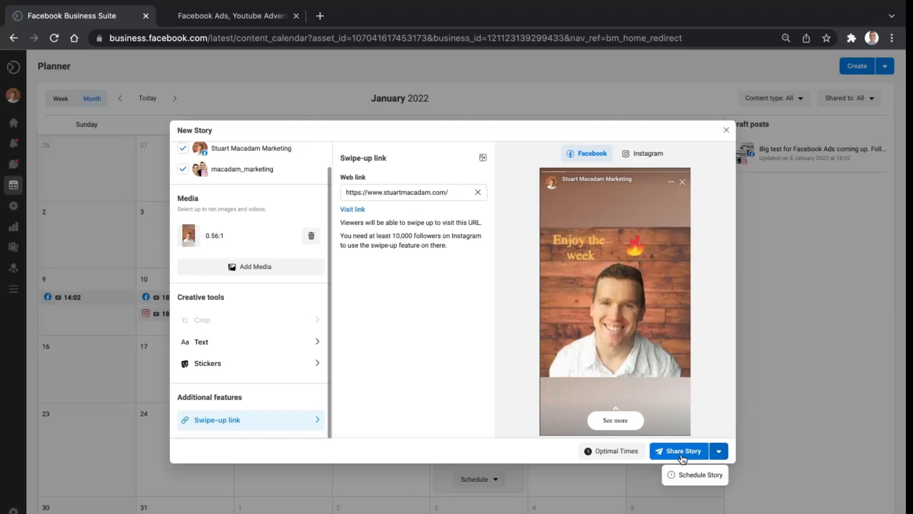
pyautogui.moveTo(673, 457)
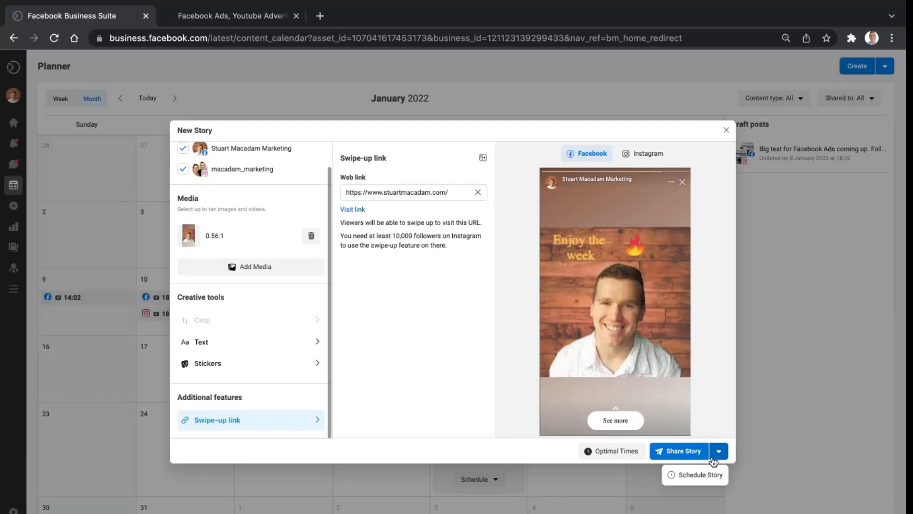
# Step: Schedule the story for 14 January 2022 at 19:19 on Facebook and Instagram, returning to the calendar
pyautogui.click(719, 451)
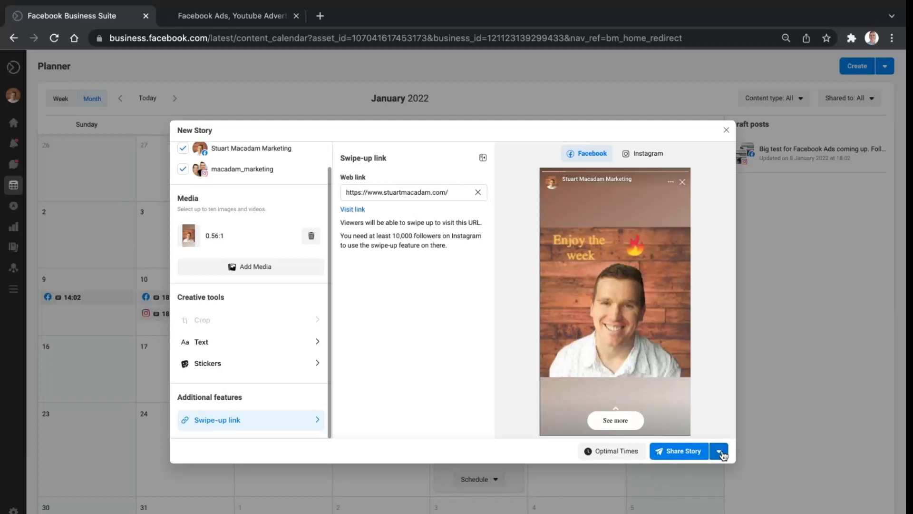
pyautogui.click(719, 451)
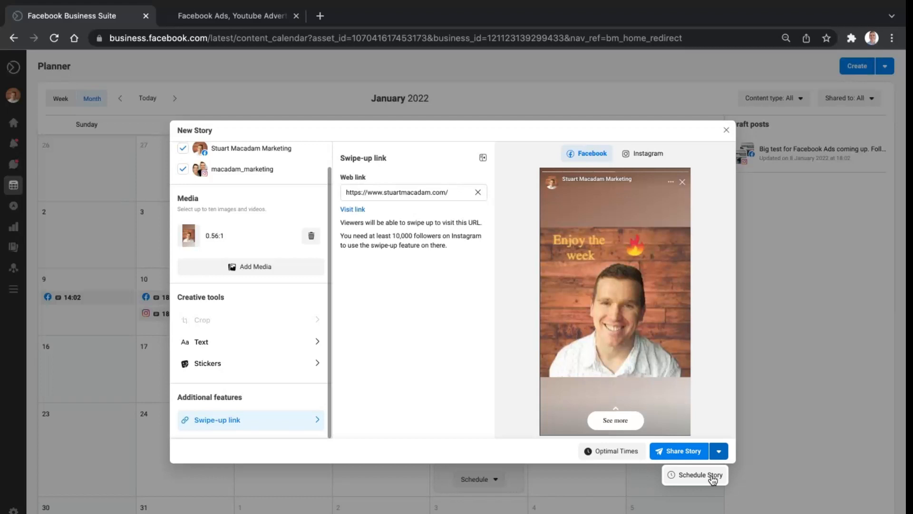
pyautogui.click(695, 475)
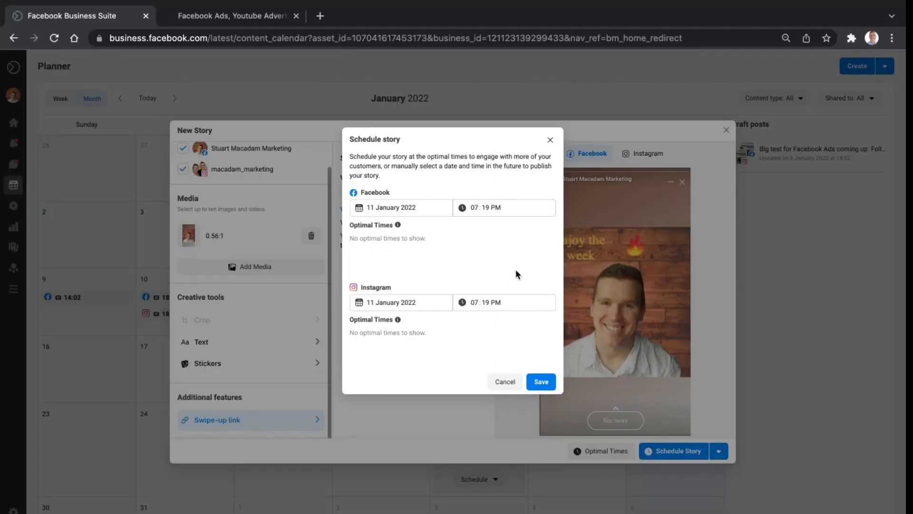
pyautogui.moveTo(551, 174)
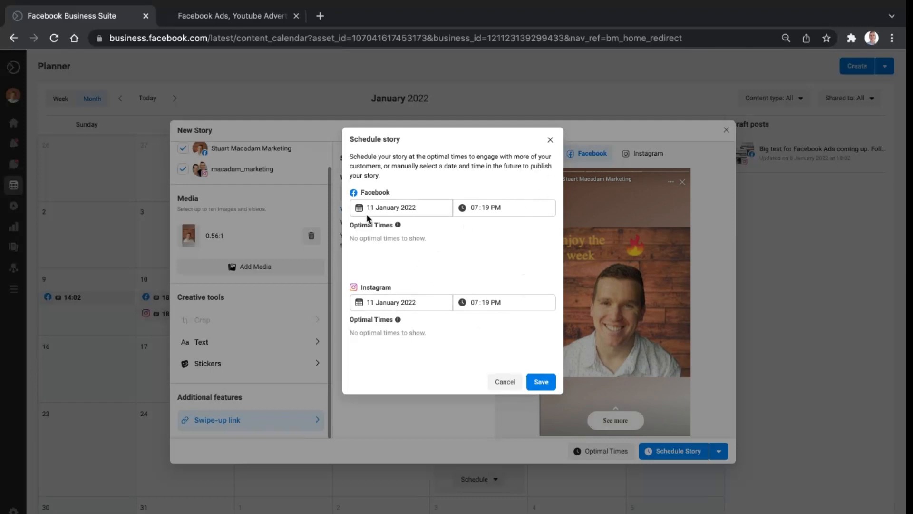
pyautogui.click(401, 208)
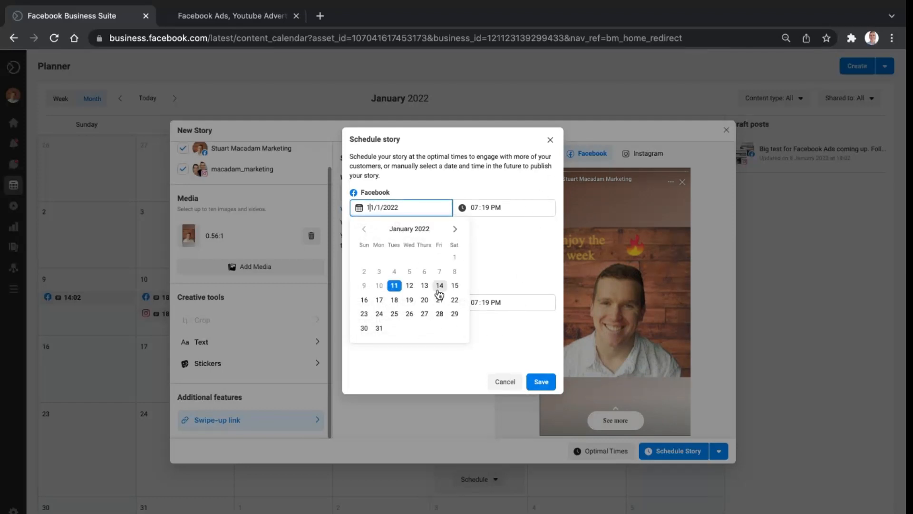
pyautogui.click(440, 285)
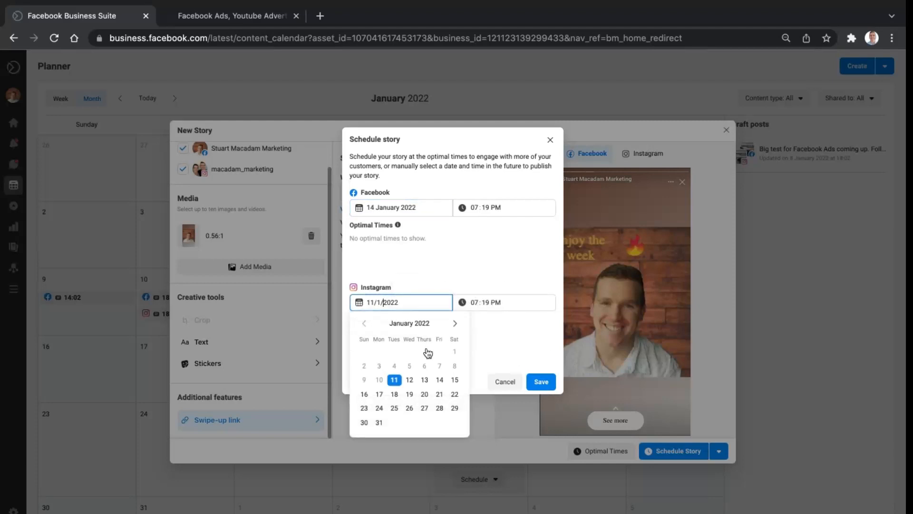
pyautogui.click(440, 379)
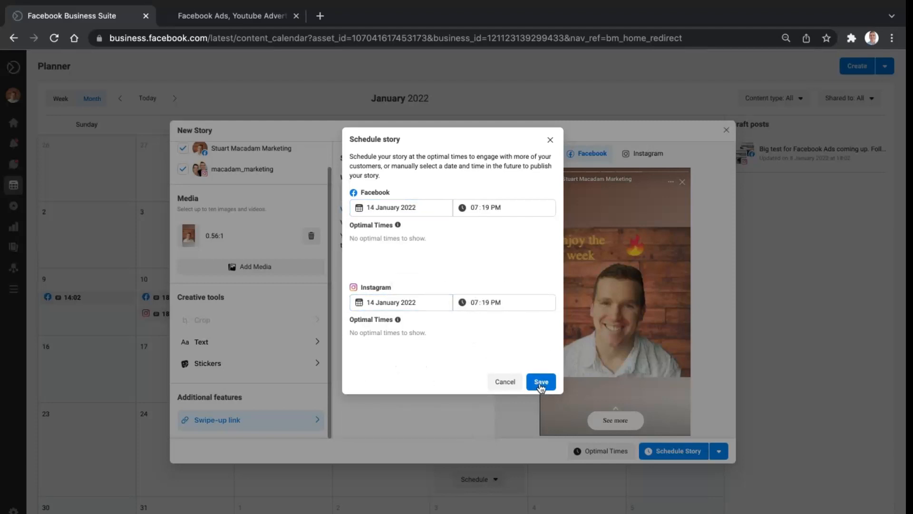
pyautogui.click(540, 382)
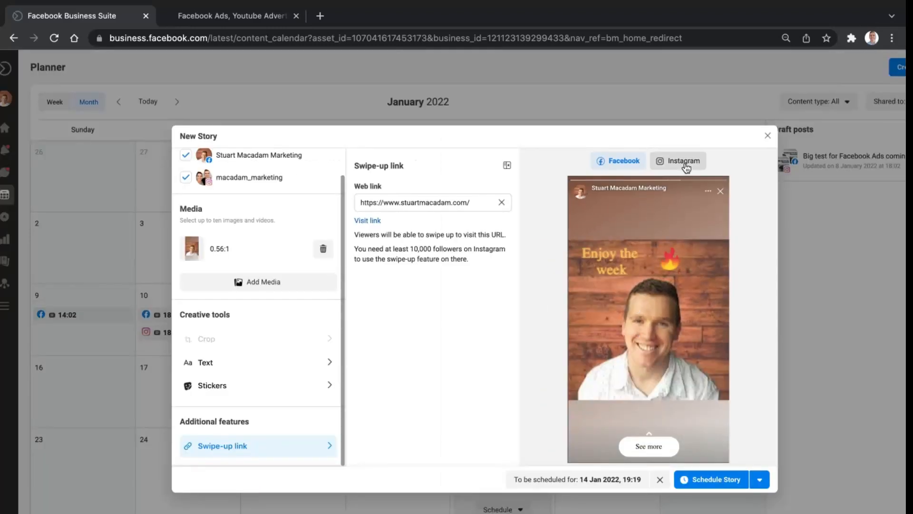
pyautogui.click(678, 161)
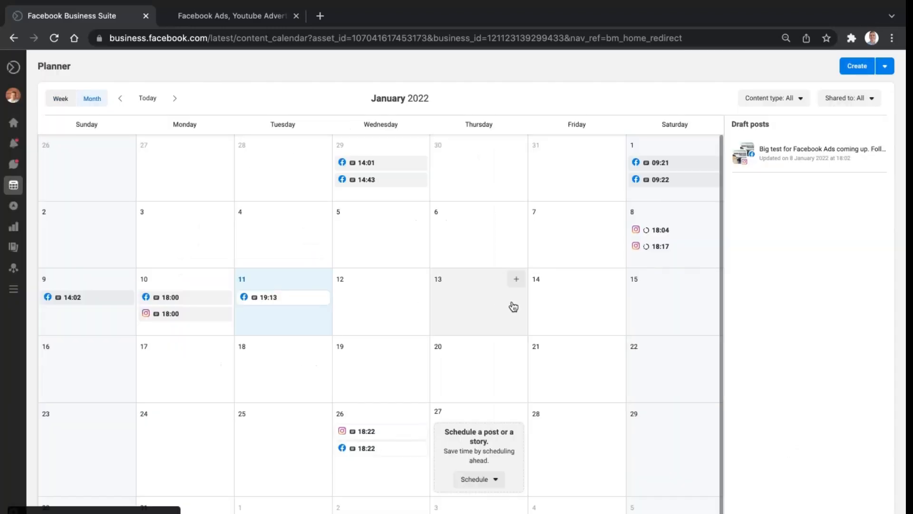
pyautogui.moveTo(560, 306)
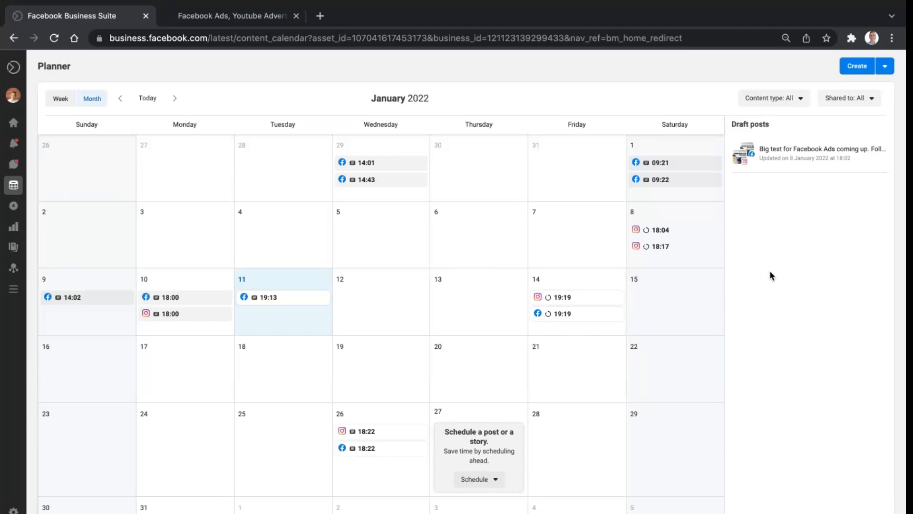
pyautogui.moveTo(800, 236)
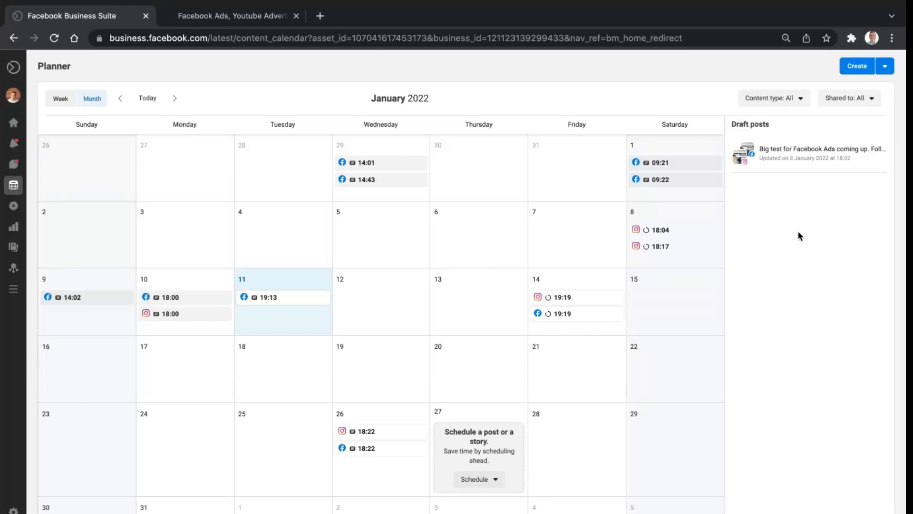
pyautogui.moveTo(740, 263)
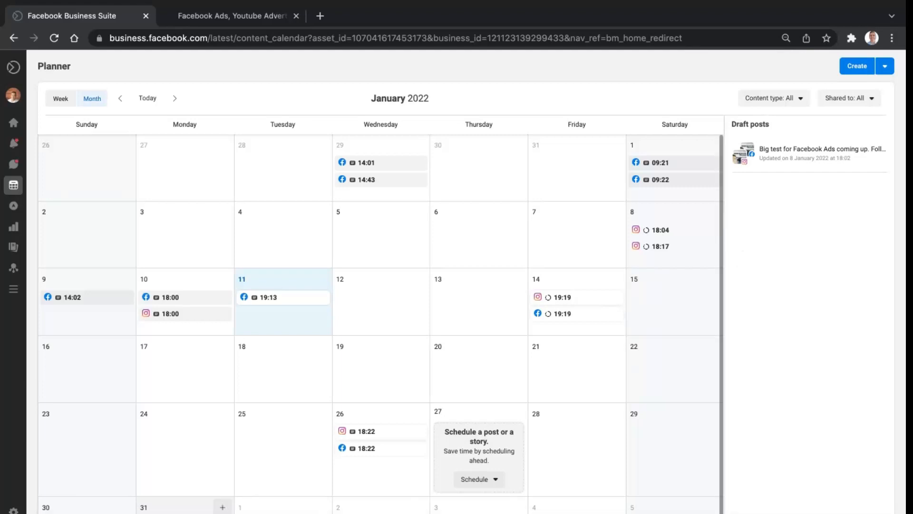
pyautogui.moveTo(290, 371)
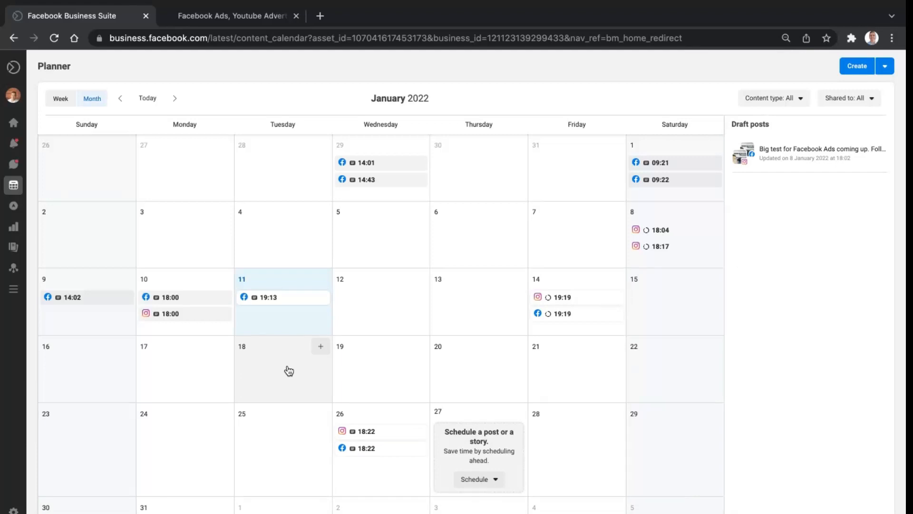
pyautogui.moveTo(239, 382)
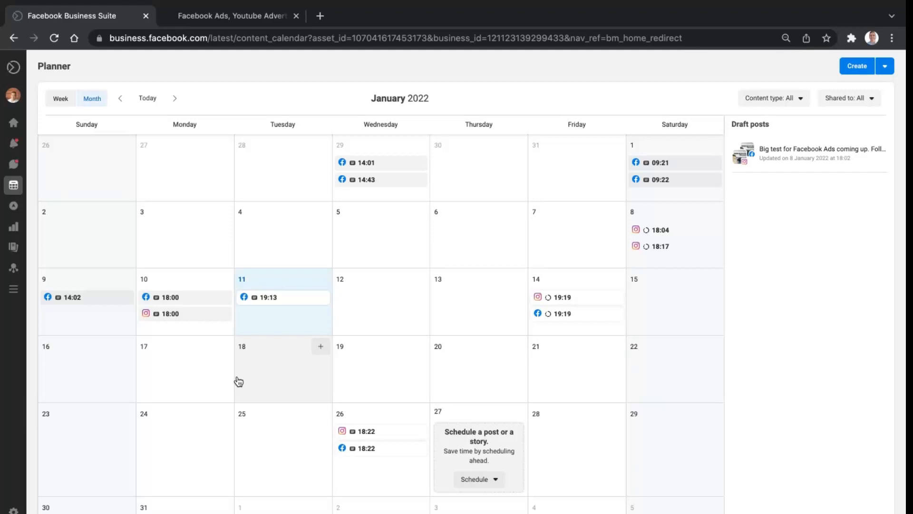
pyautogui.moveTo(223, 349)
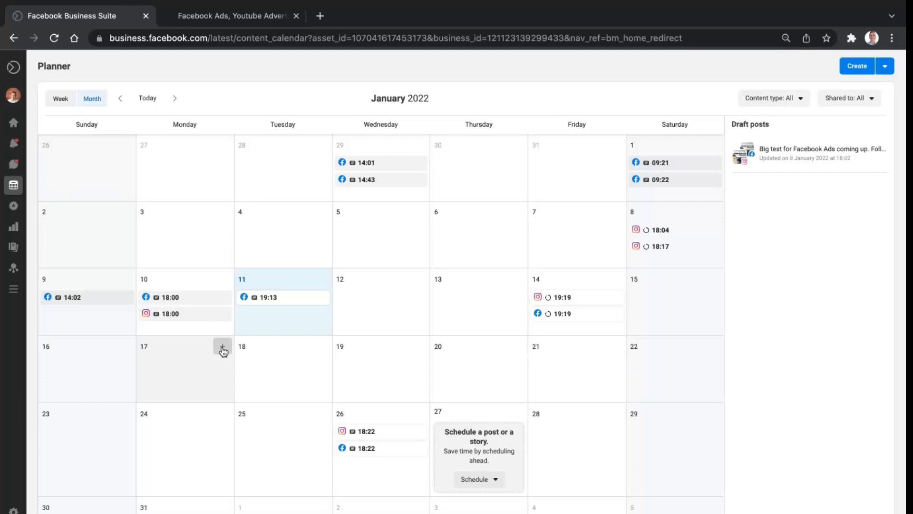
pyautogui.moveTo(346, 362)
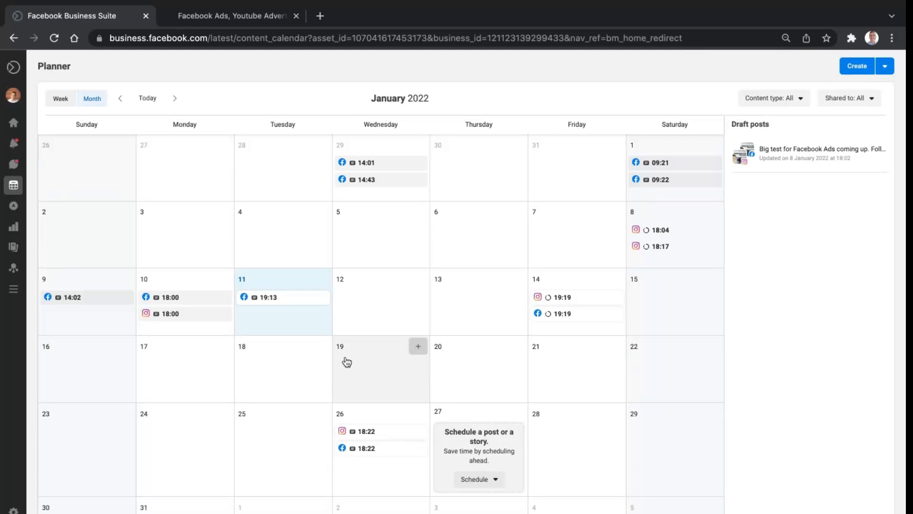
pyautogui.click(223, 347)
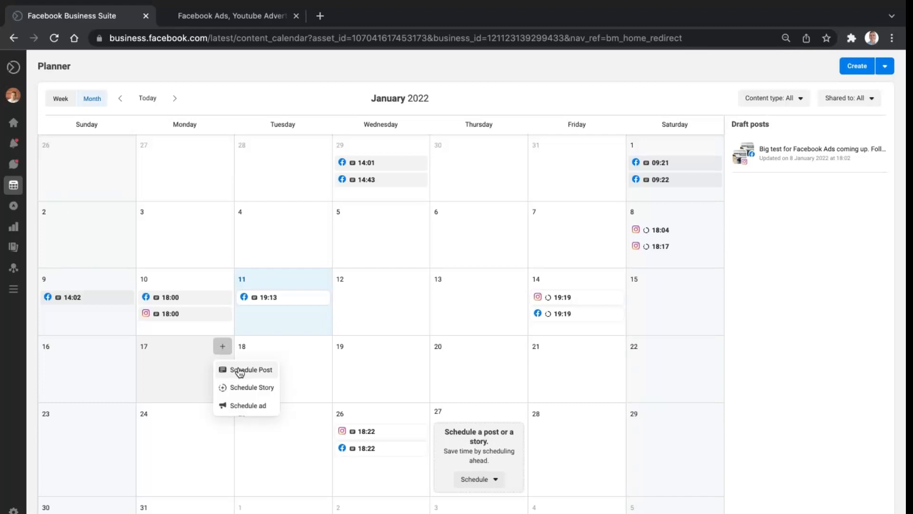
pyautogui.click(251, 369)
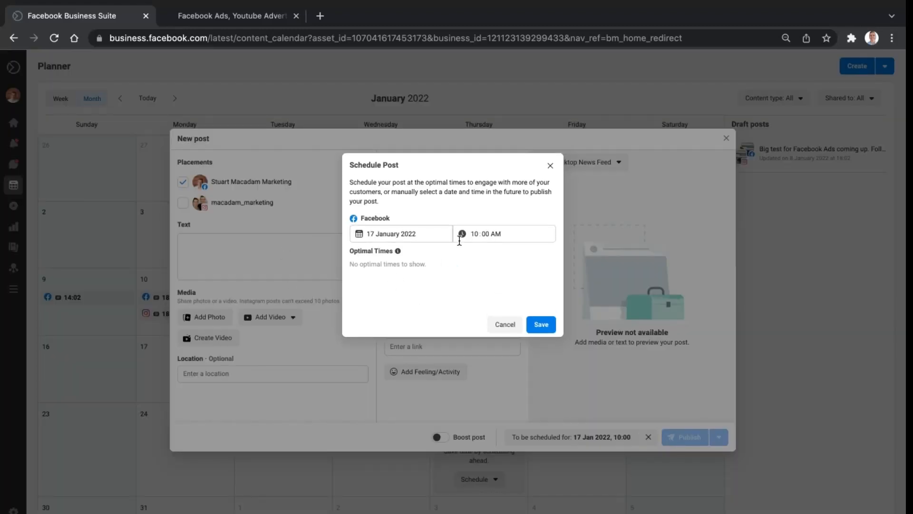
pyautogui.moveTo(565, 192)
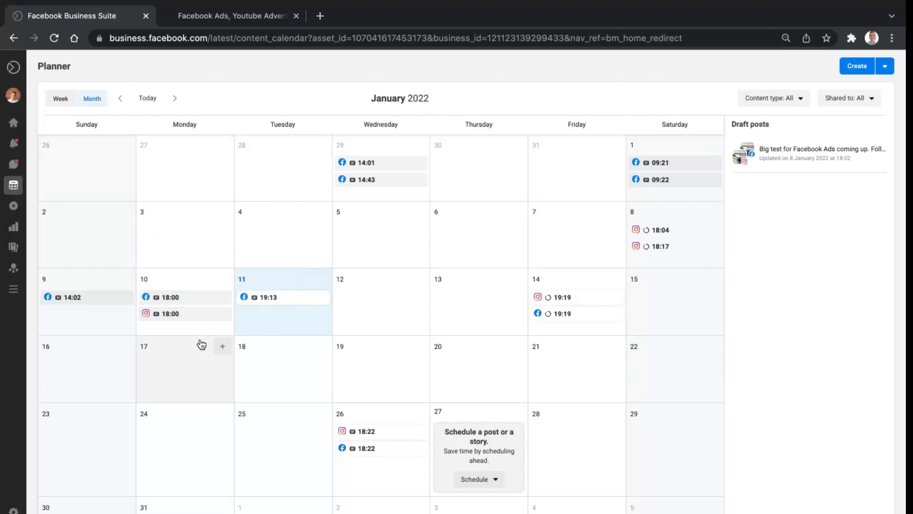
pyautogui.moveTo(525, 458)
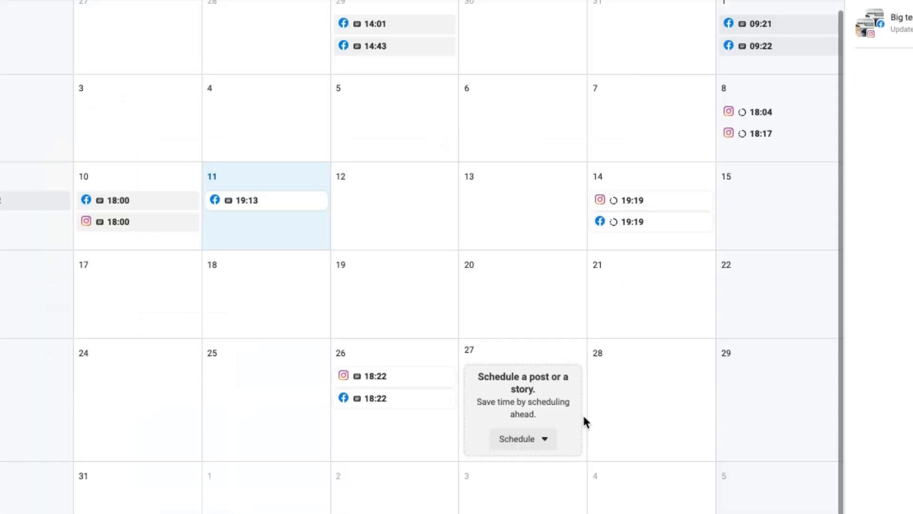
pyautogui.moveTo(585, 414)
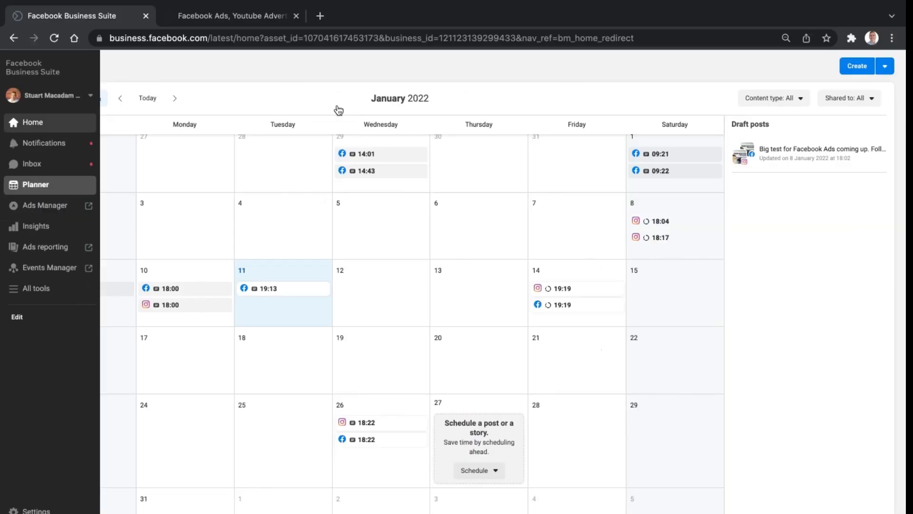
# Step: Go to Home, then open and discard a blank story and a blank post
pyautogui.click(32, 122)
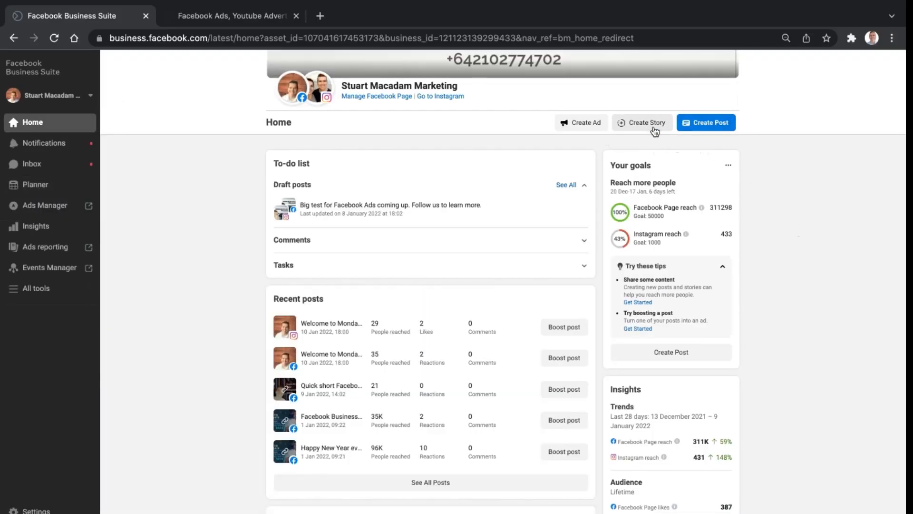
pyautogui.click(642, 122)
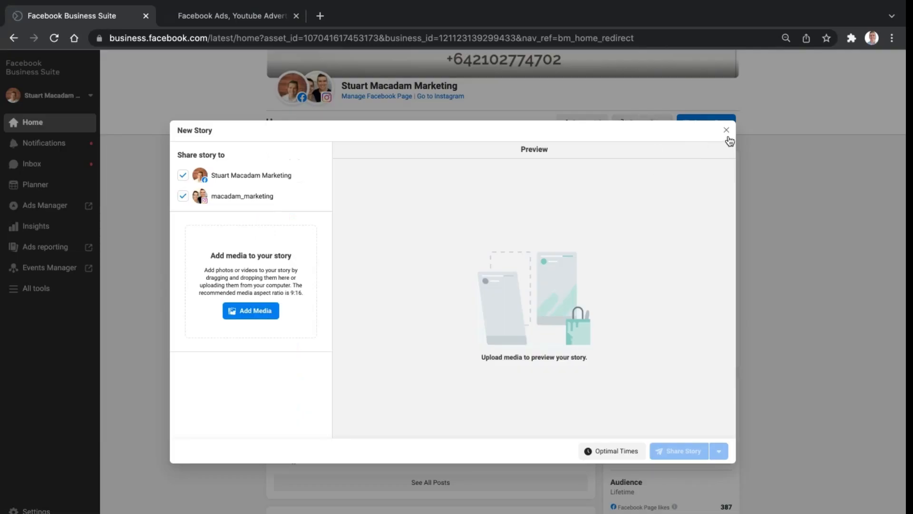
pyautogui.click(706, 123)
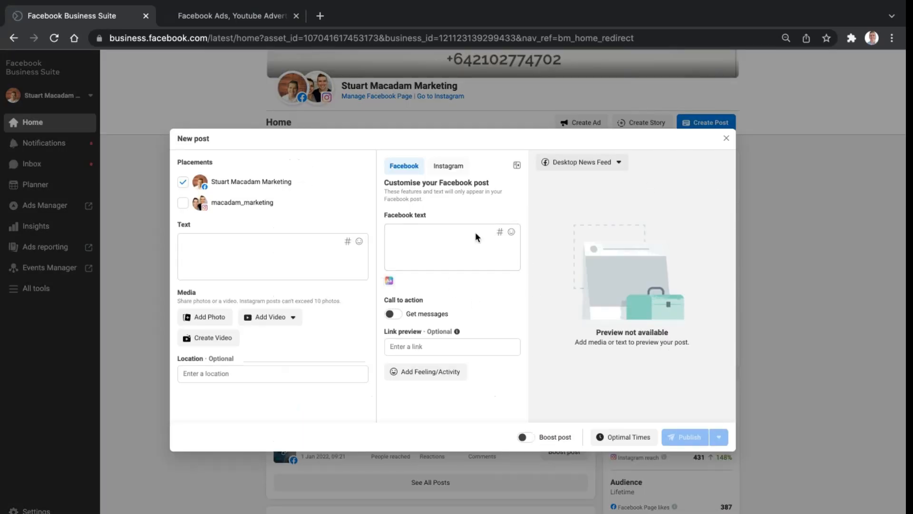
pyautogui.moveTo(523, 312)
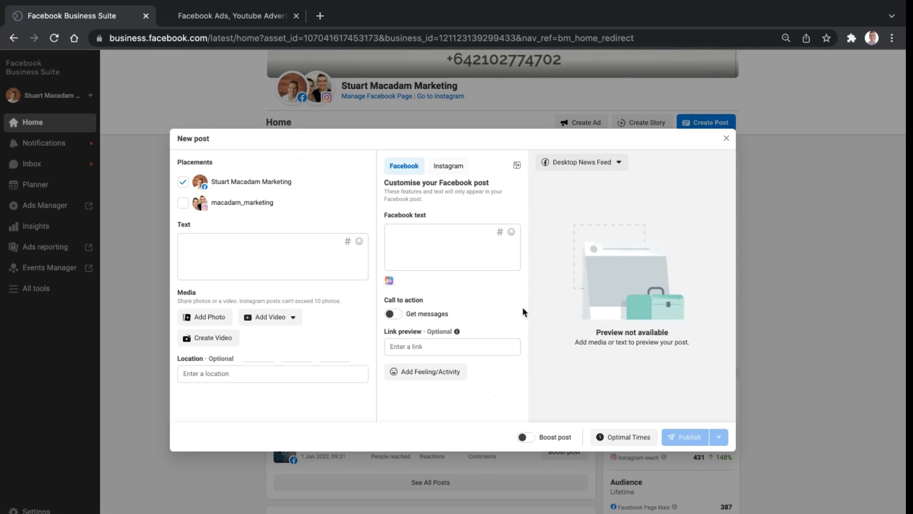
pyautogui.moveTo(666, 194)
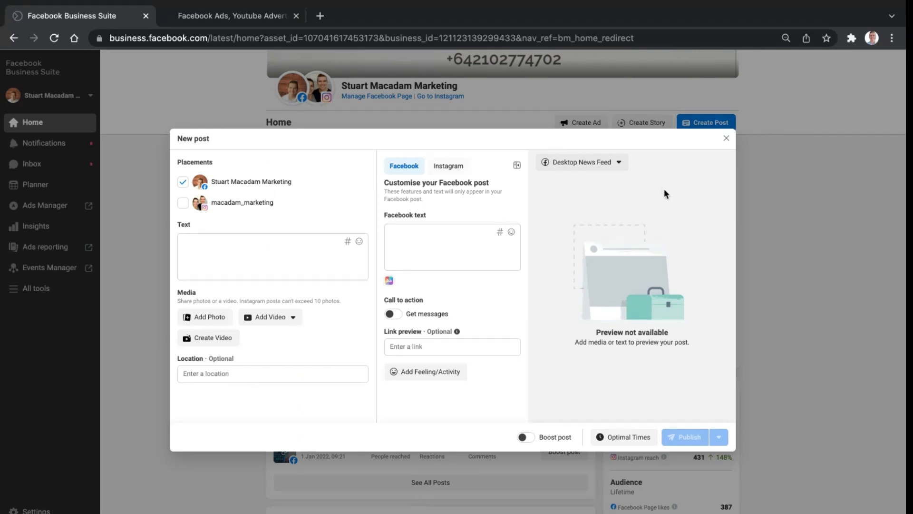
pyautogui.moveTo(726, 142)
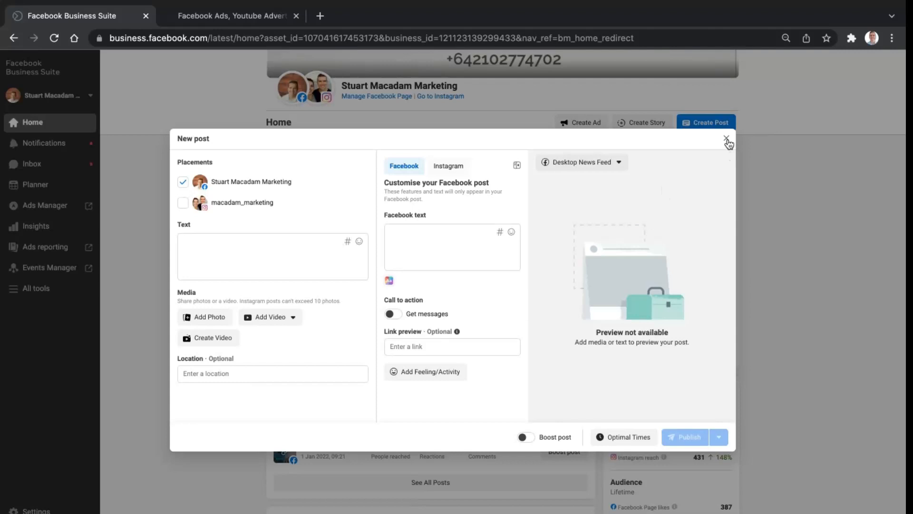
pyautogui.click(727, 140)
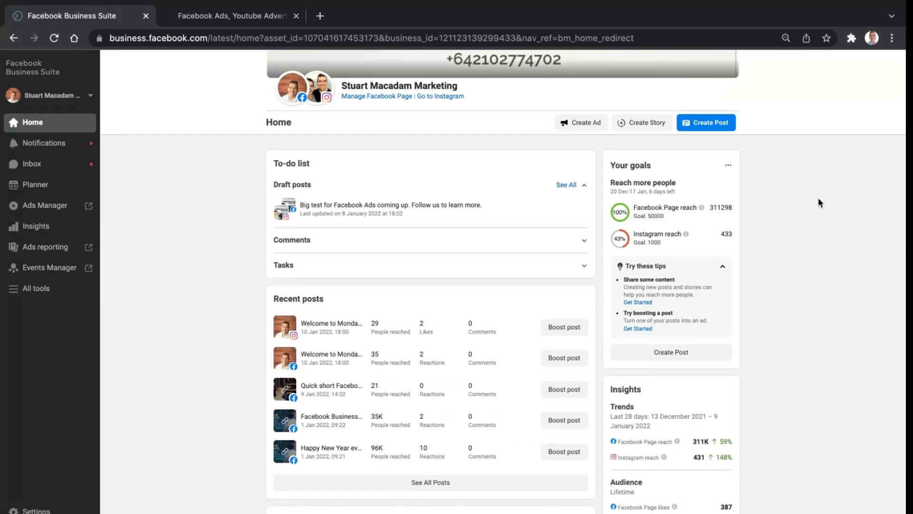